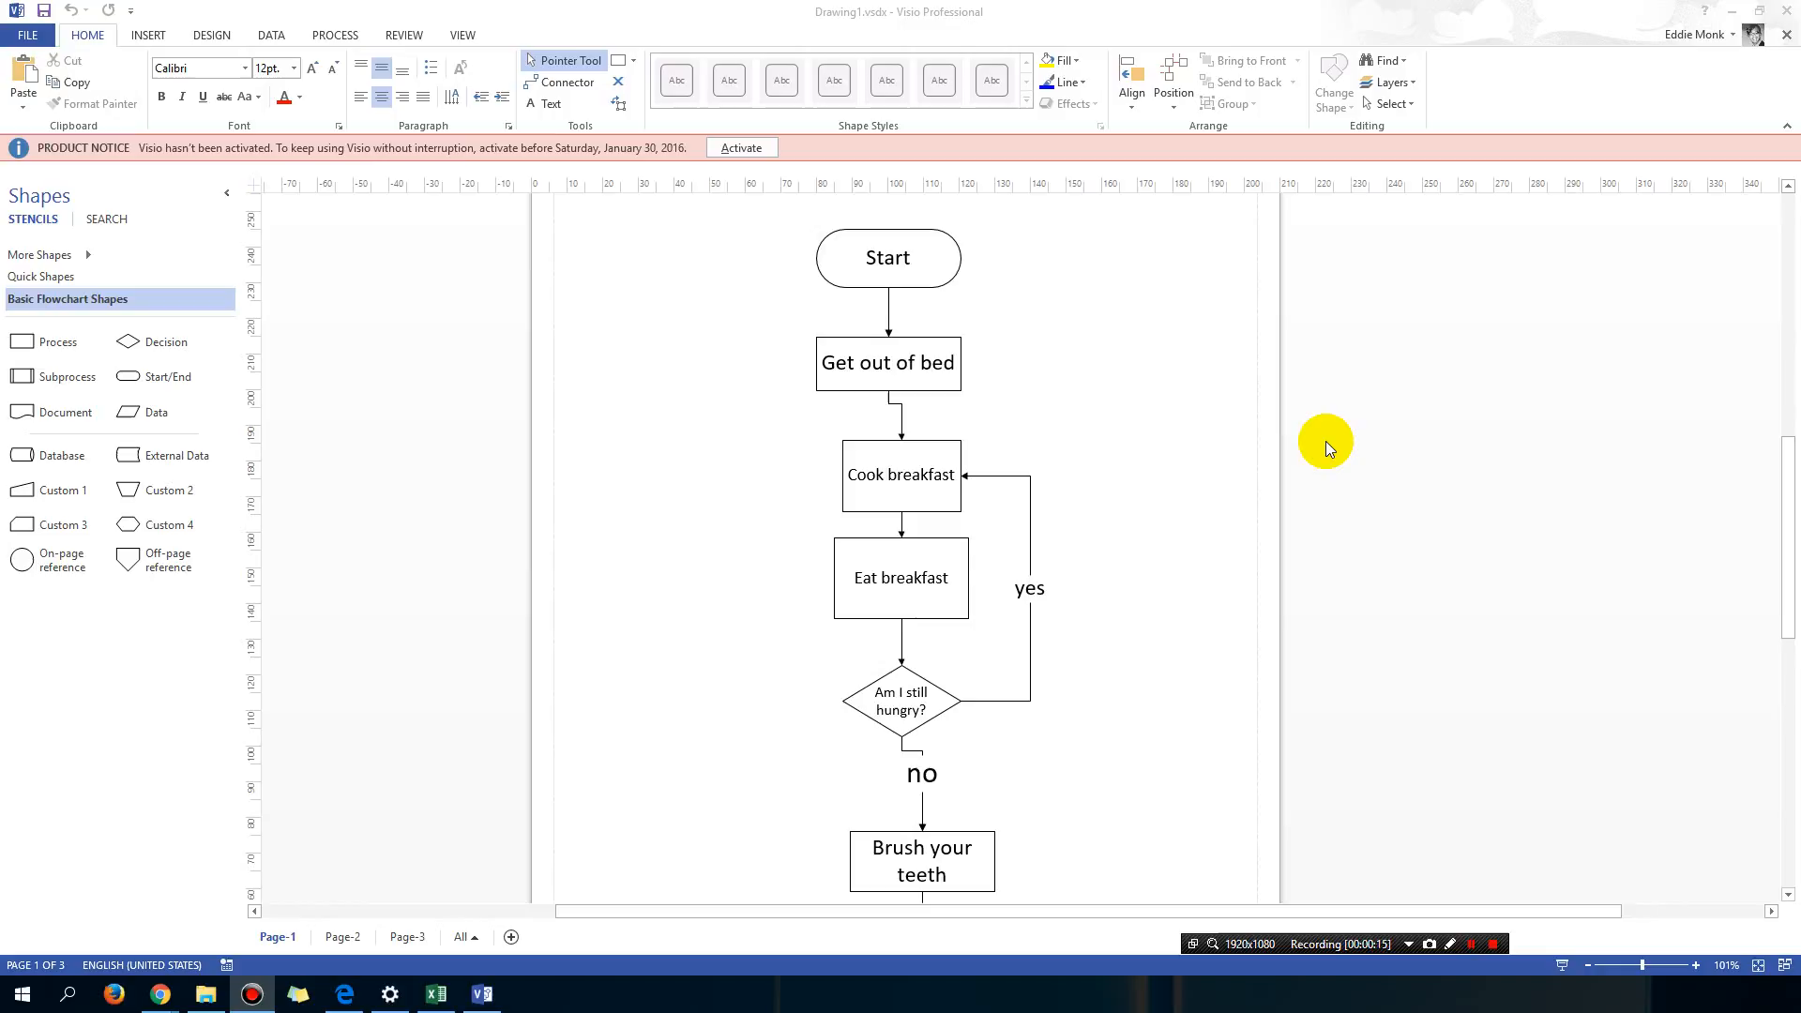
mouse_move(1220, 548)
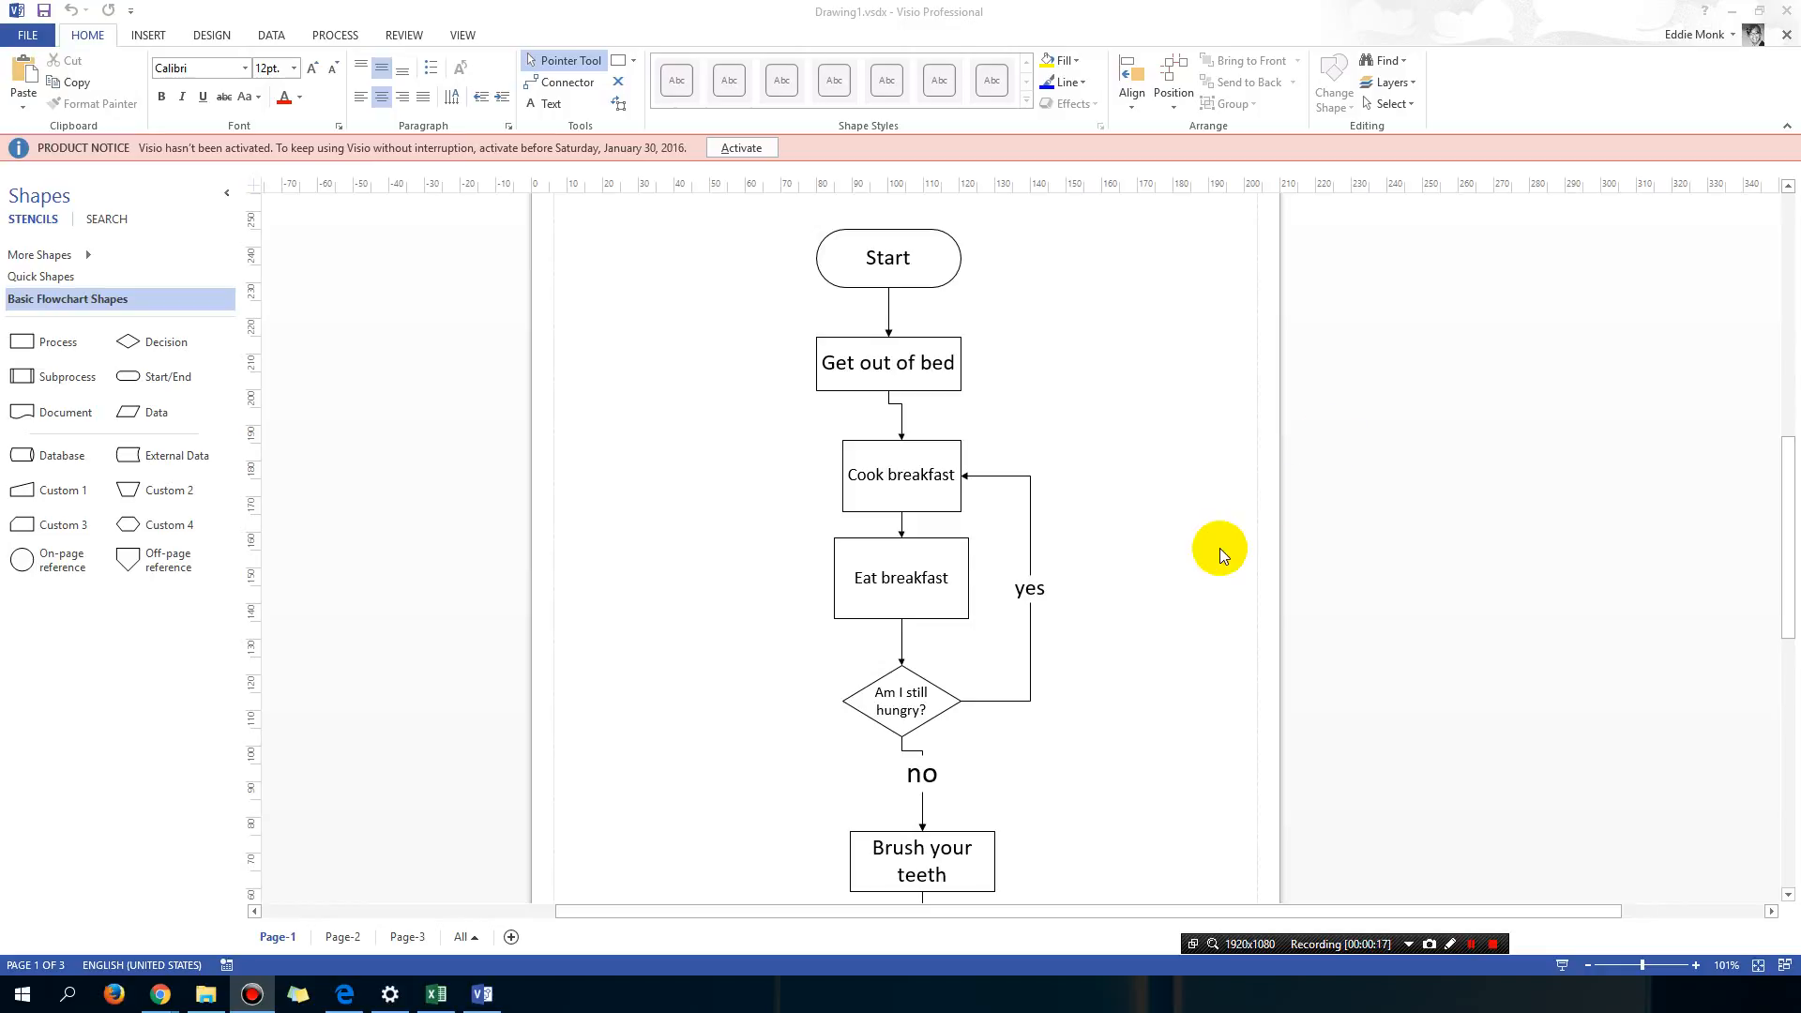
mouse_move(1203, 554)
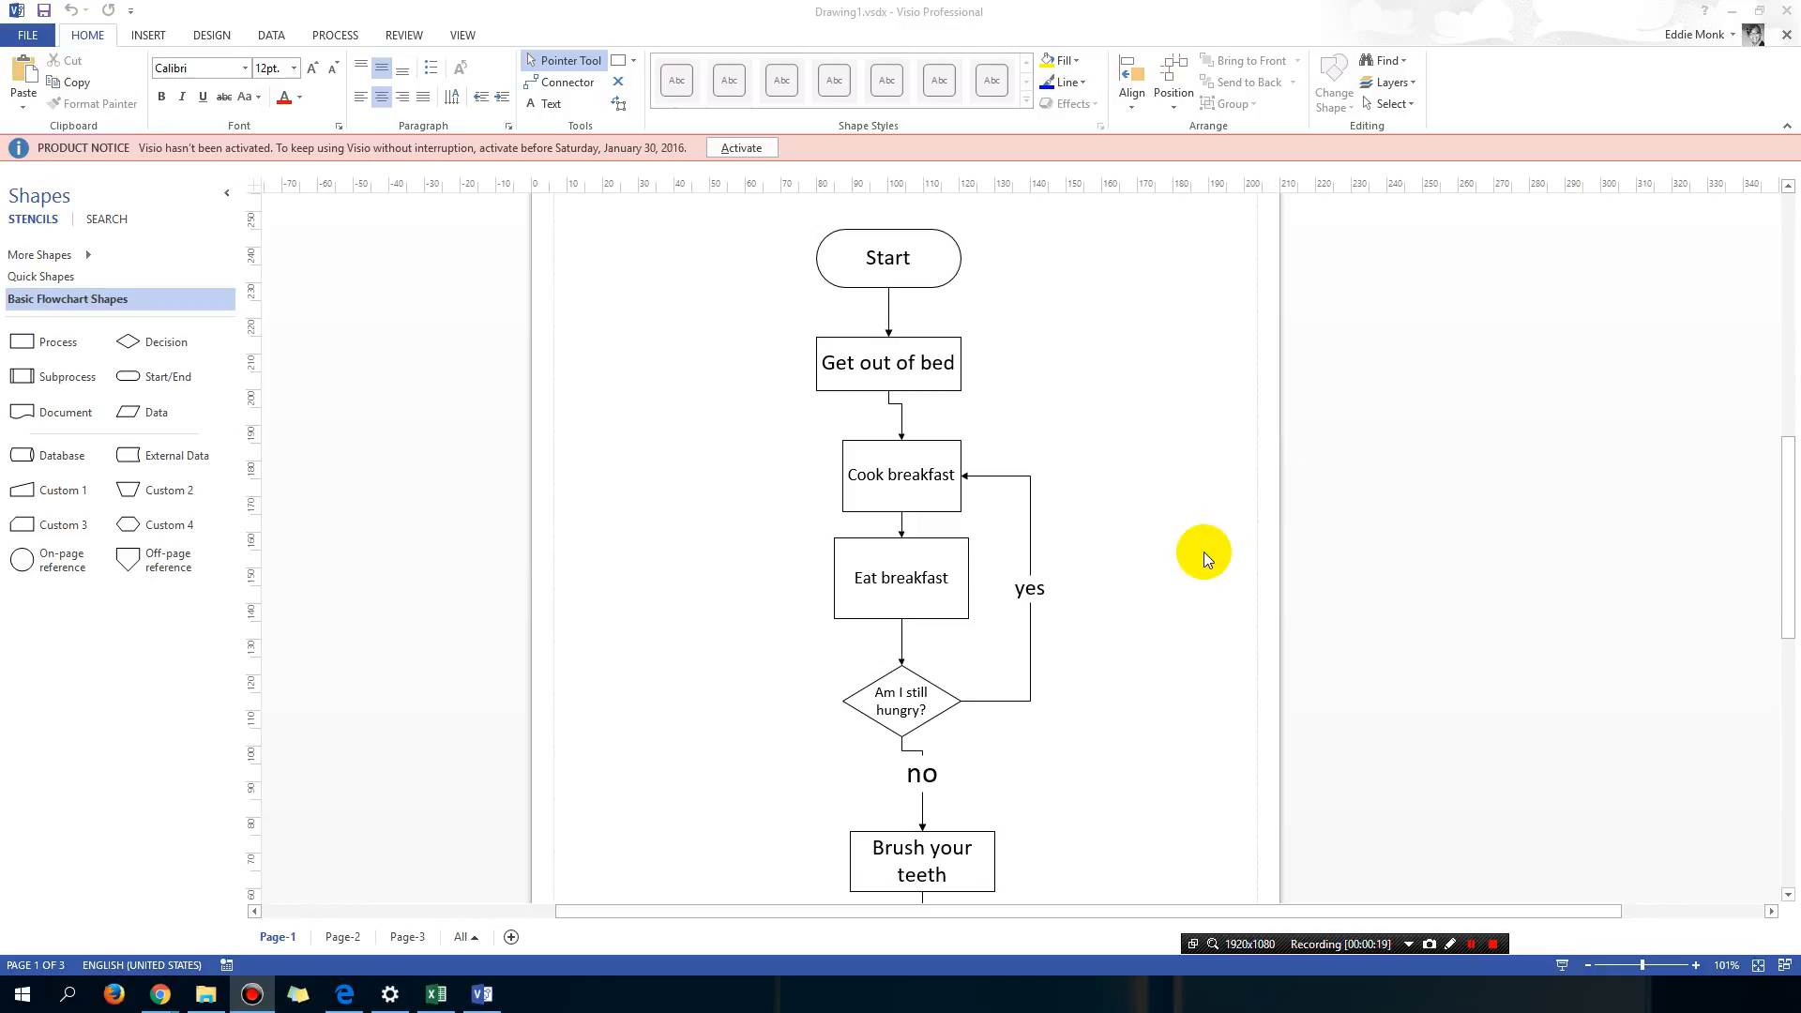
Step: Delete the End terminator from the bottom of the Page-1 flowchart, leaving Brush your teeth last
scroll(down, 3)
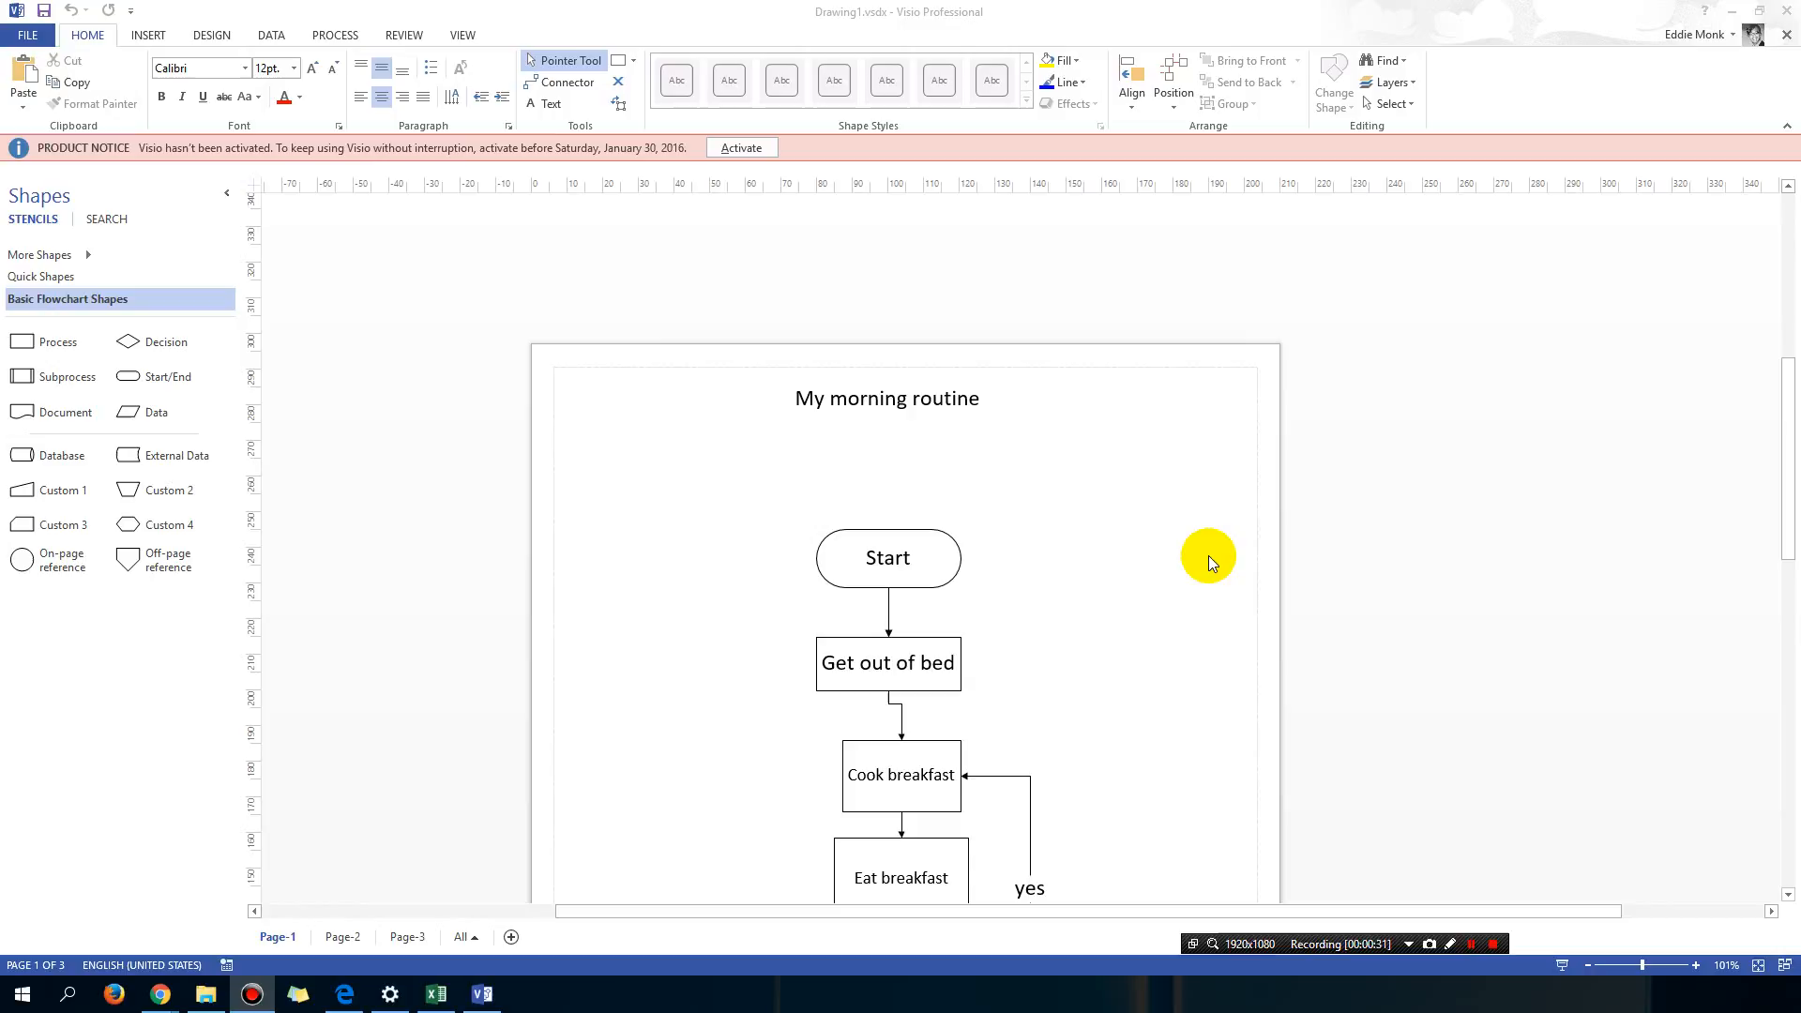
scroll(down, 3)
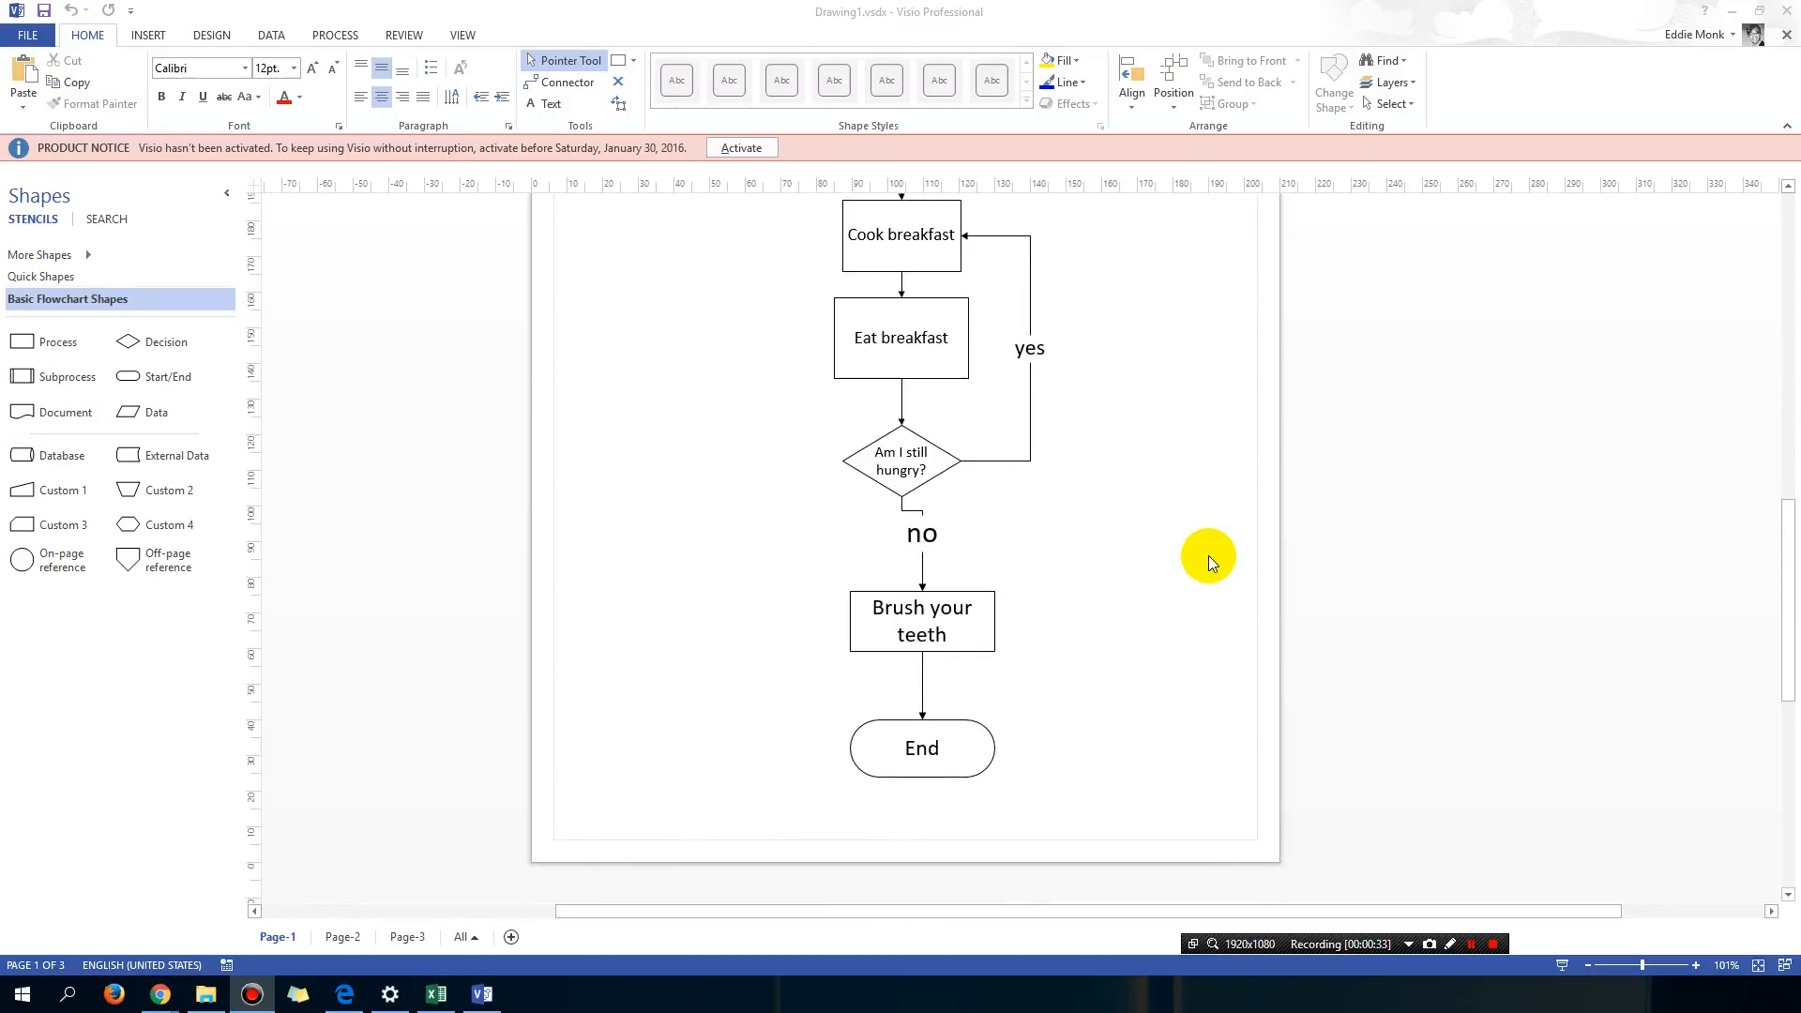
mouse_move(1038, 752)
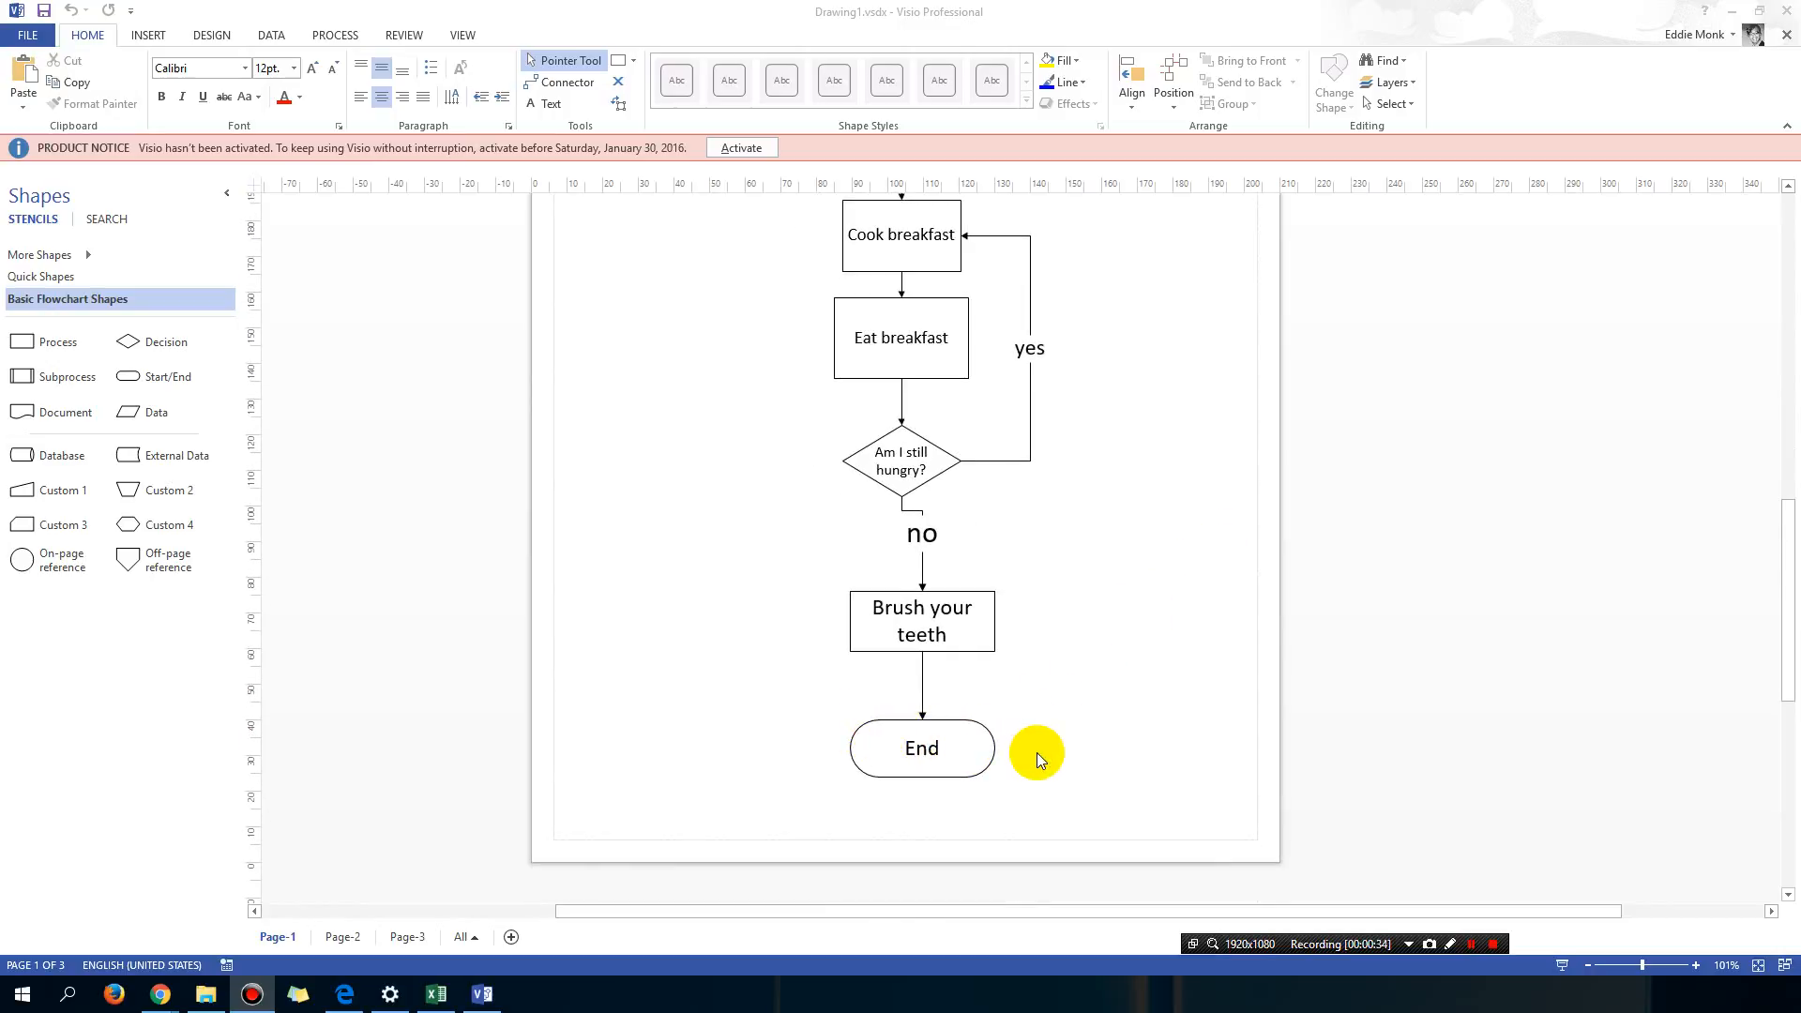
mouse_move(938, 671)
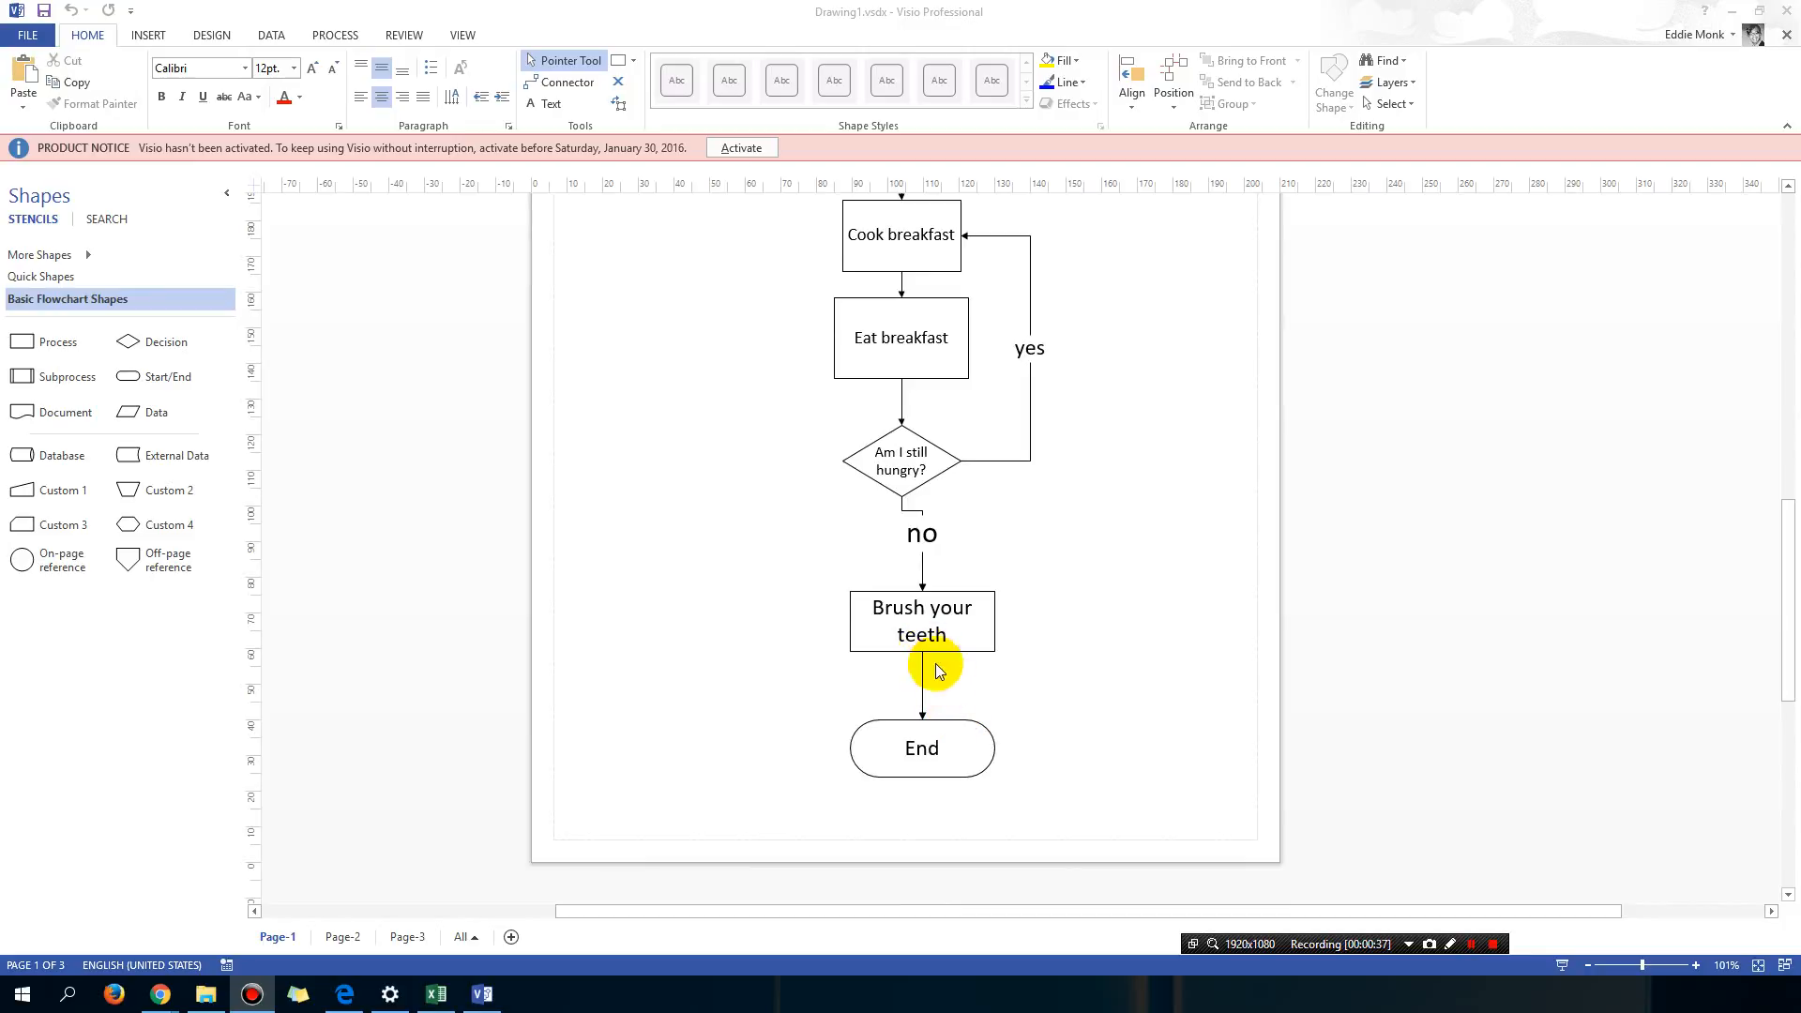
mouse_move(966, 740)
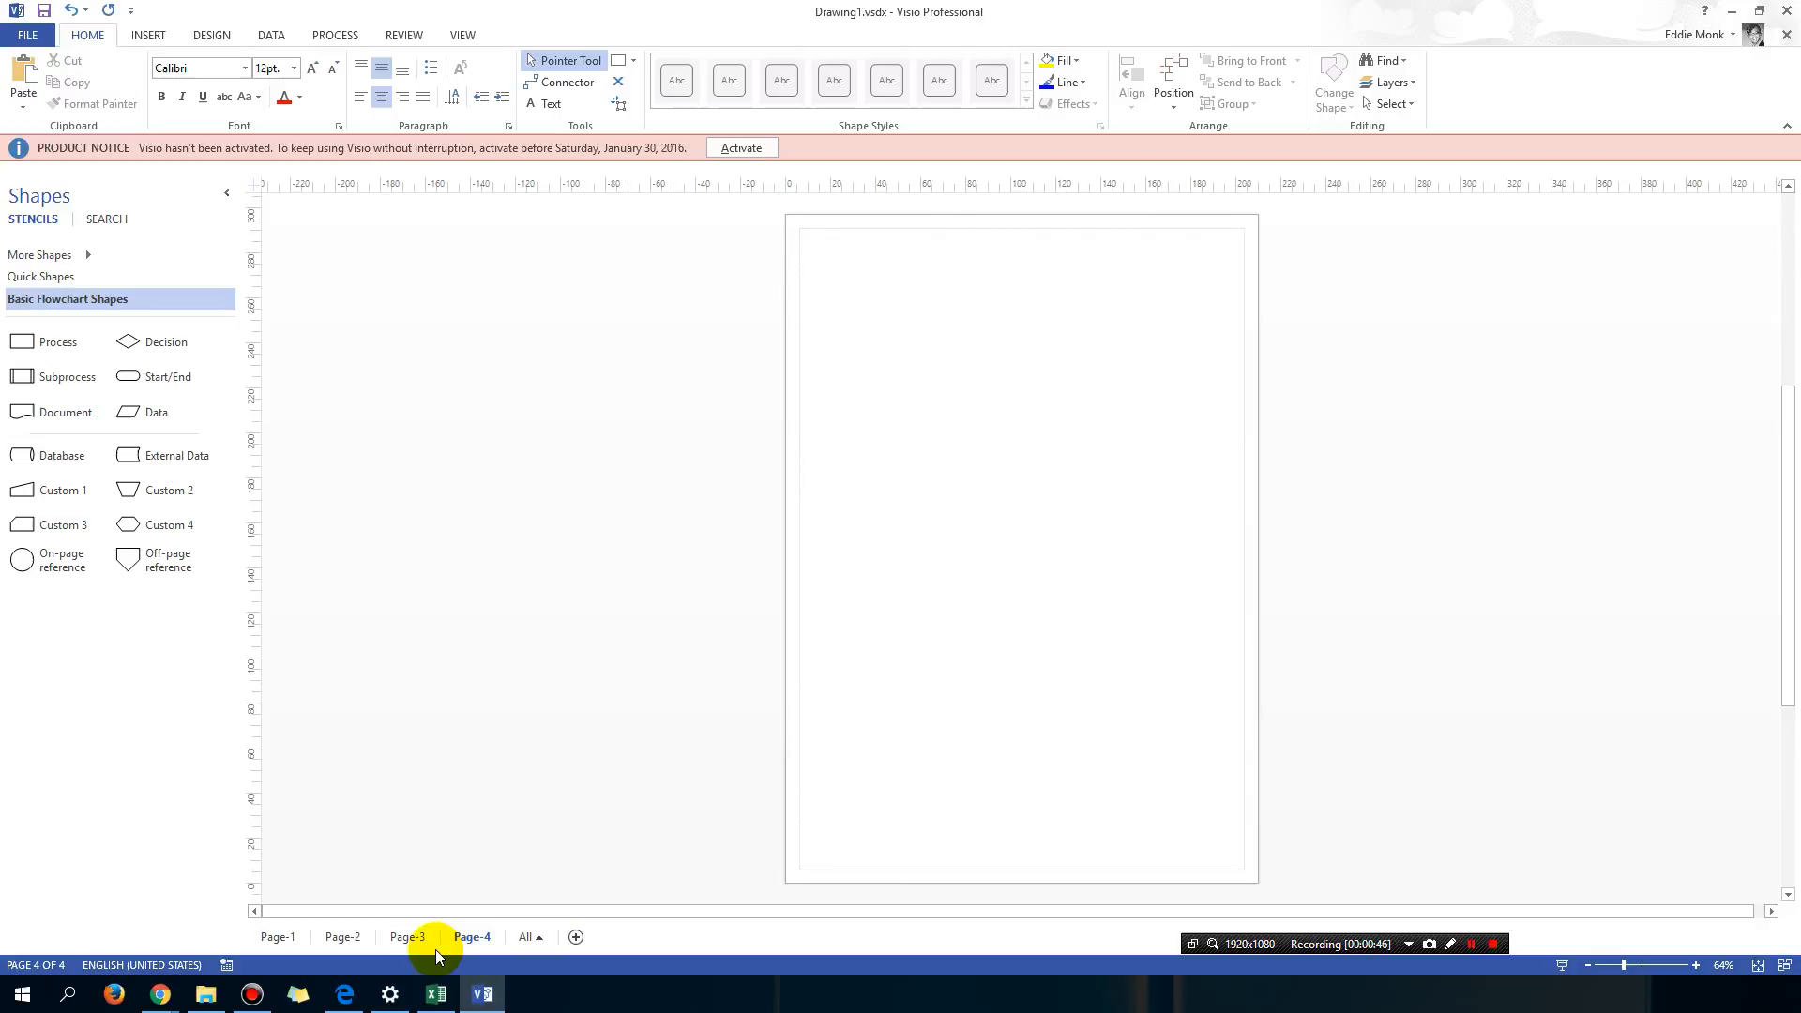
click(277, 937)
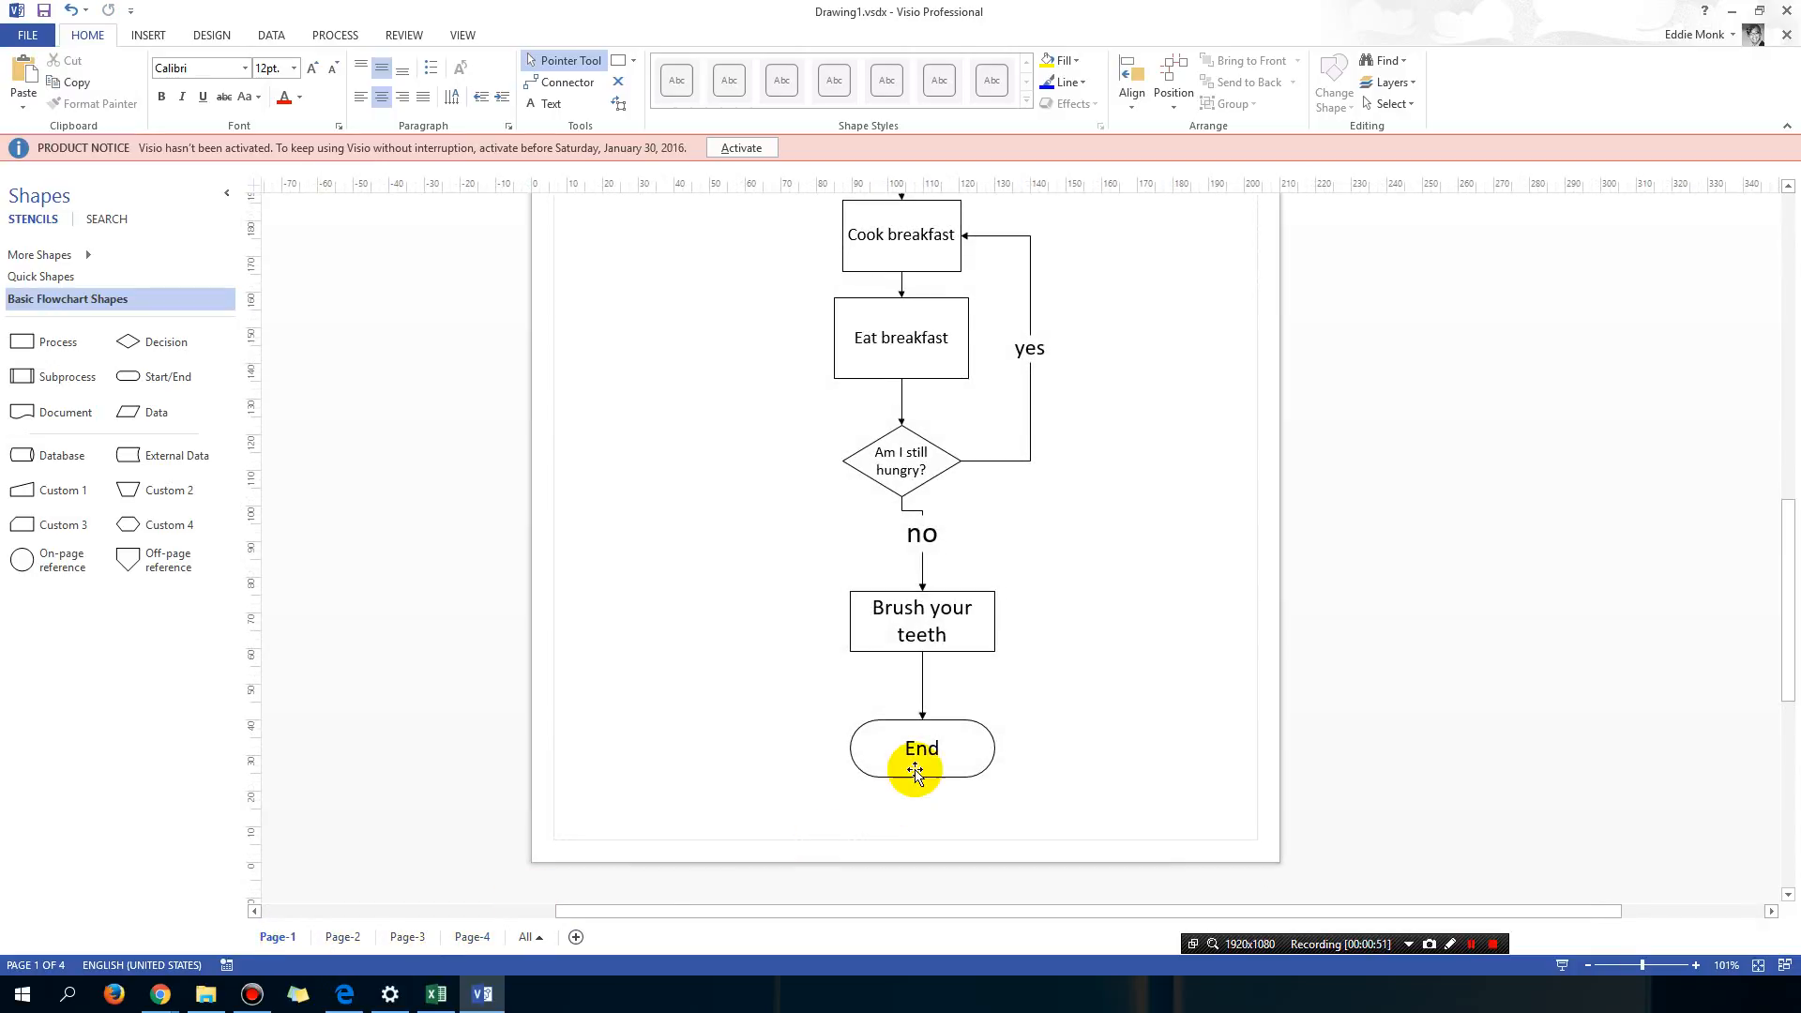
click(917, 771)
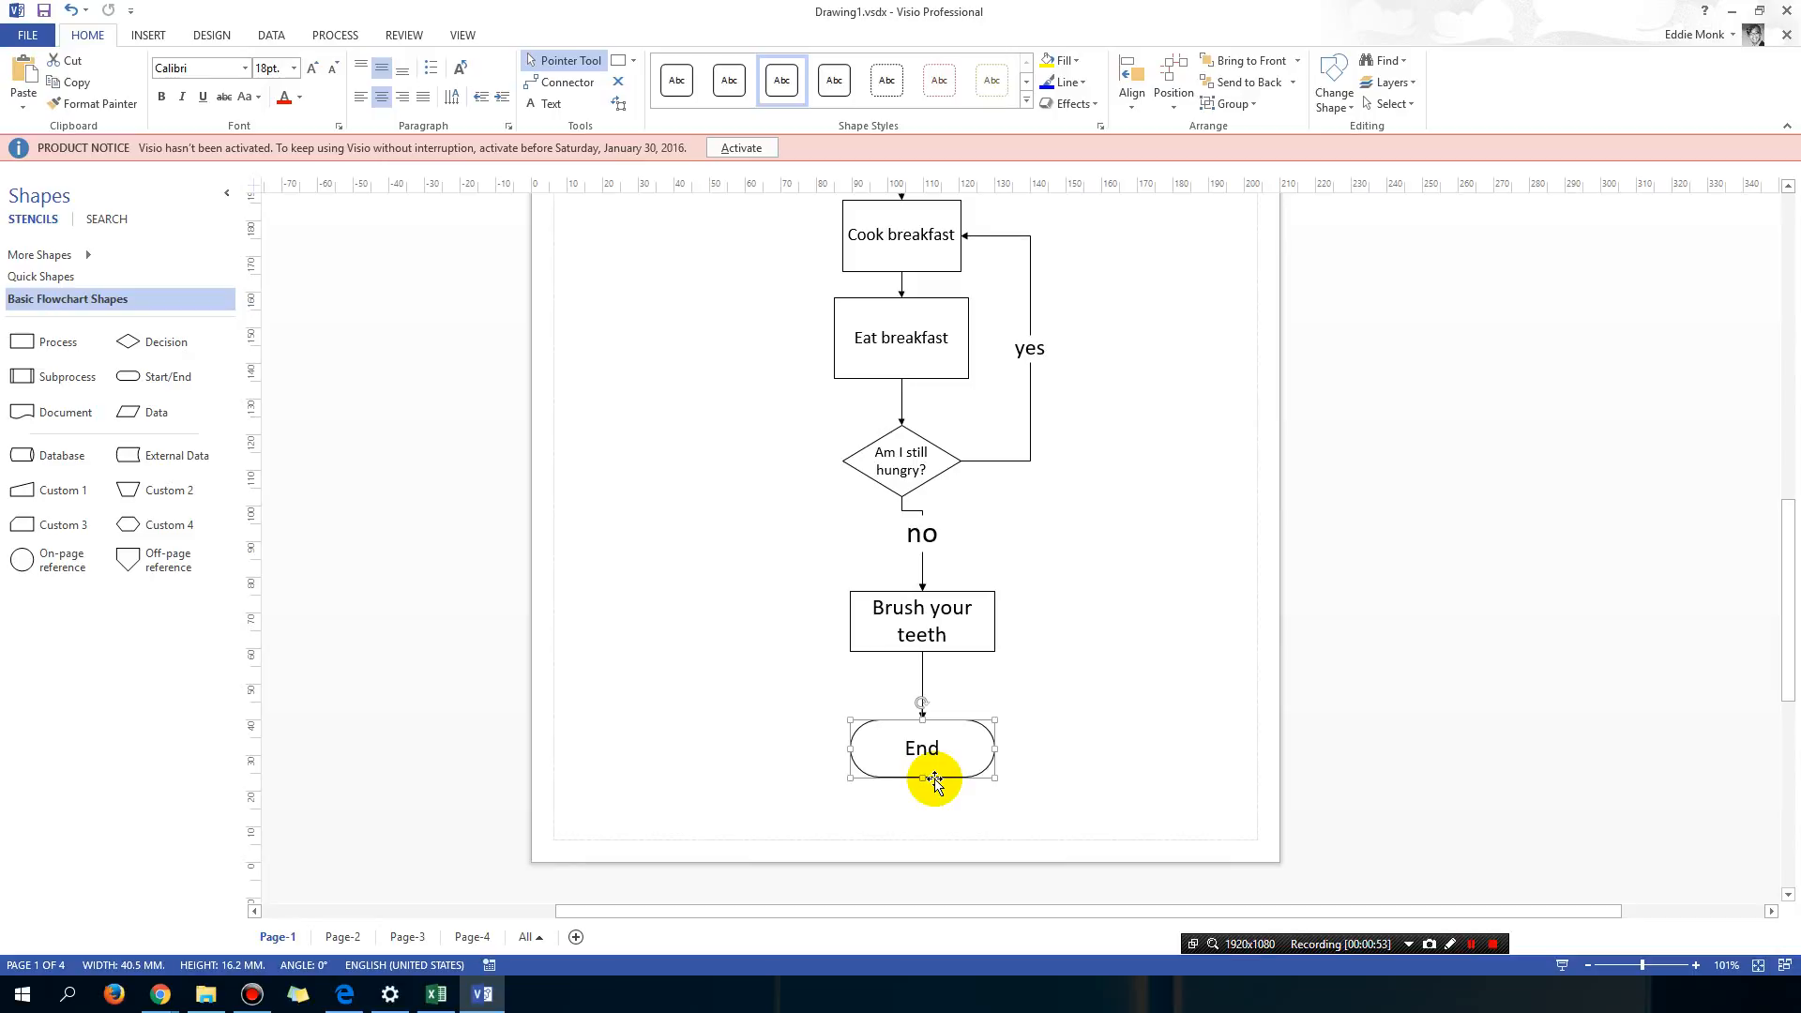
key(Delete)
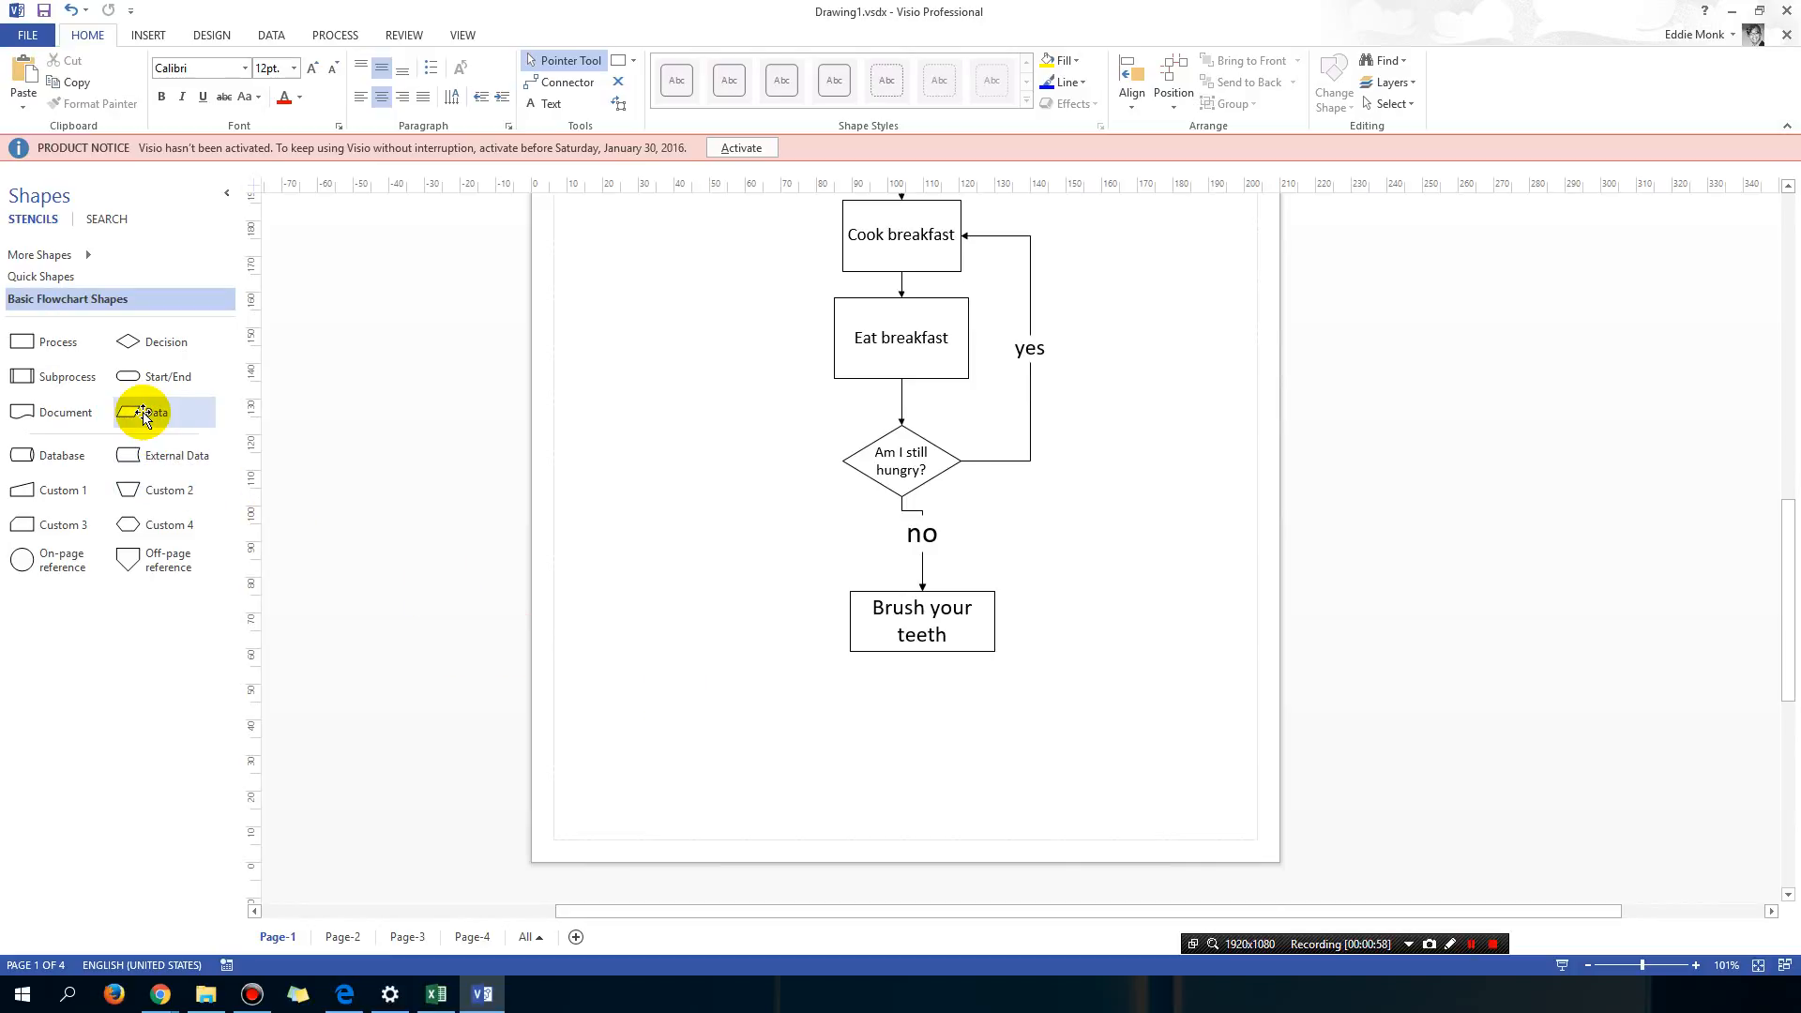
mouse_move(192, 495)
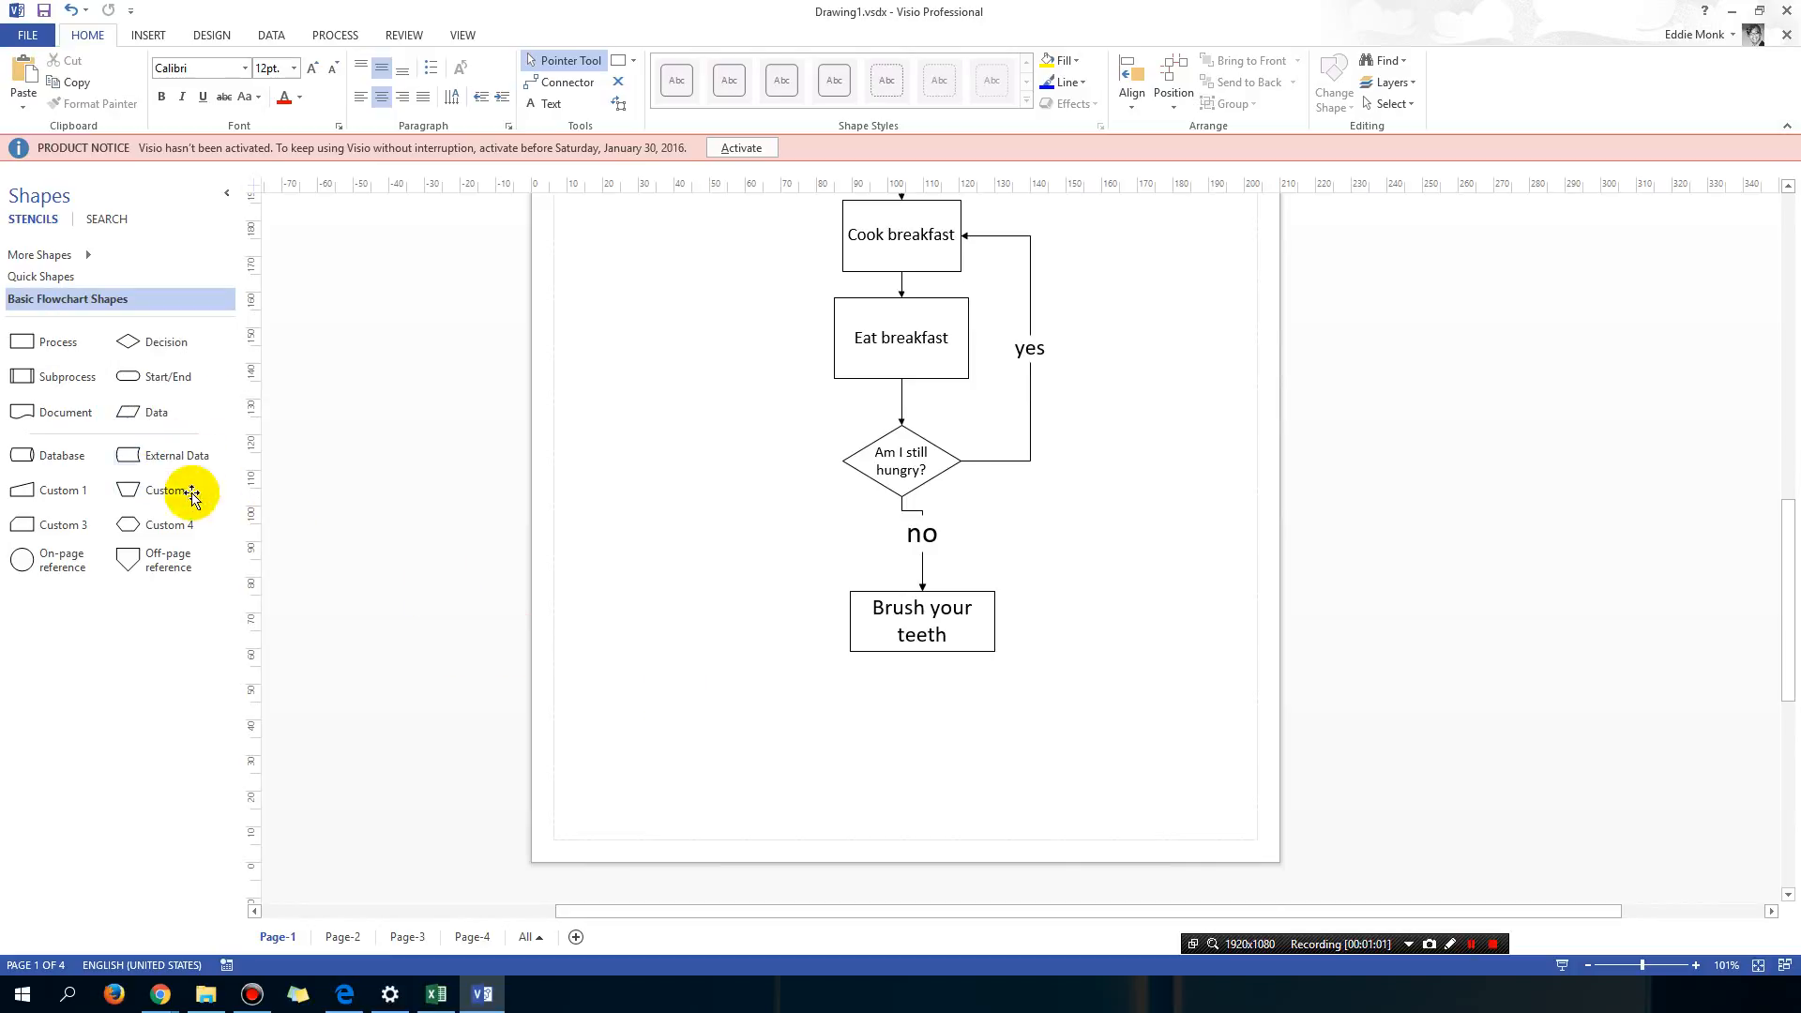
Step: Drop an Off-page reference below Brush your teeth, linked to existing page Page-2
drag(128, 559, 303, 563)
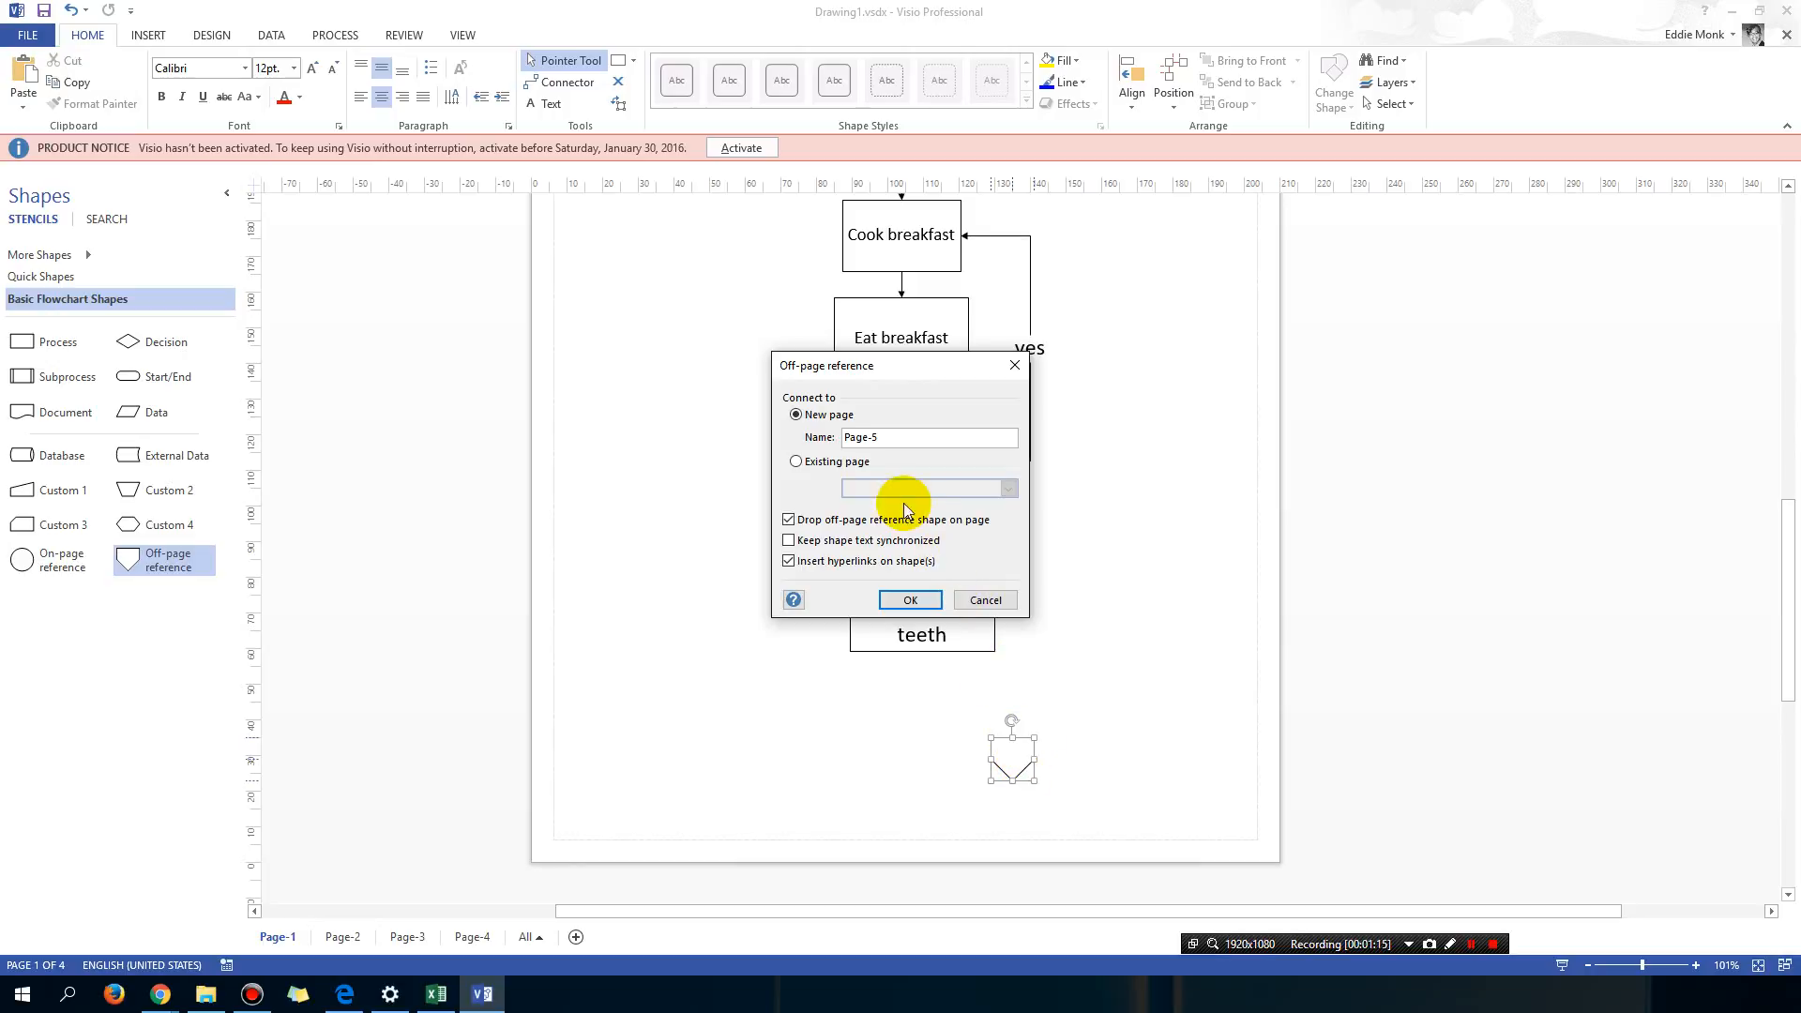
click(795, 462)
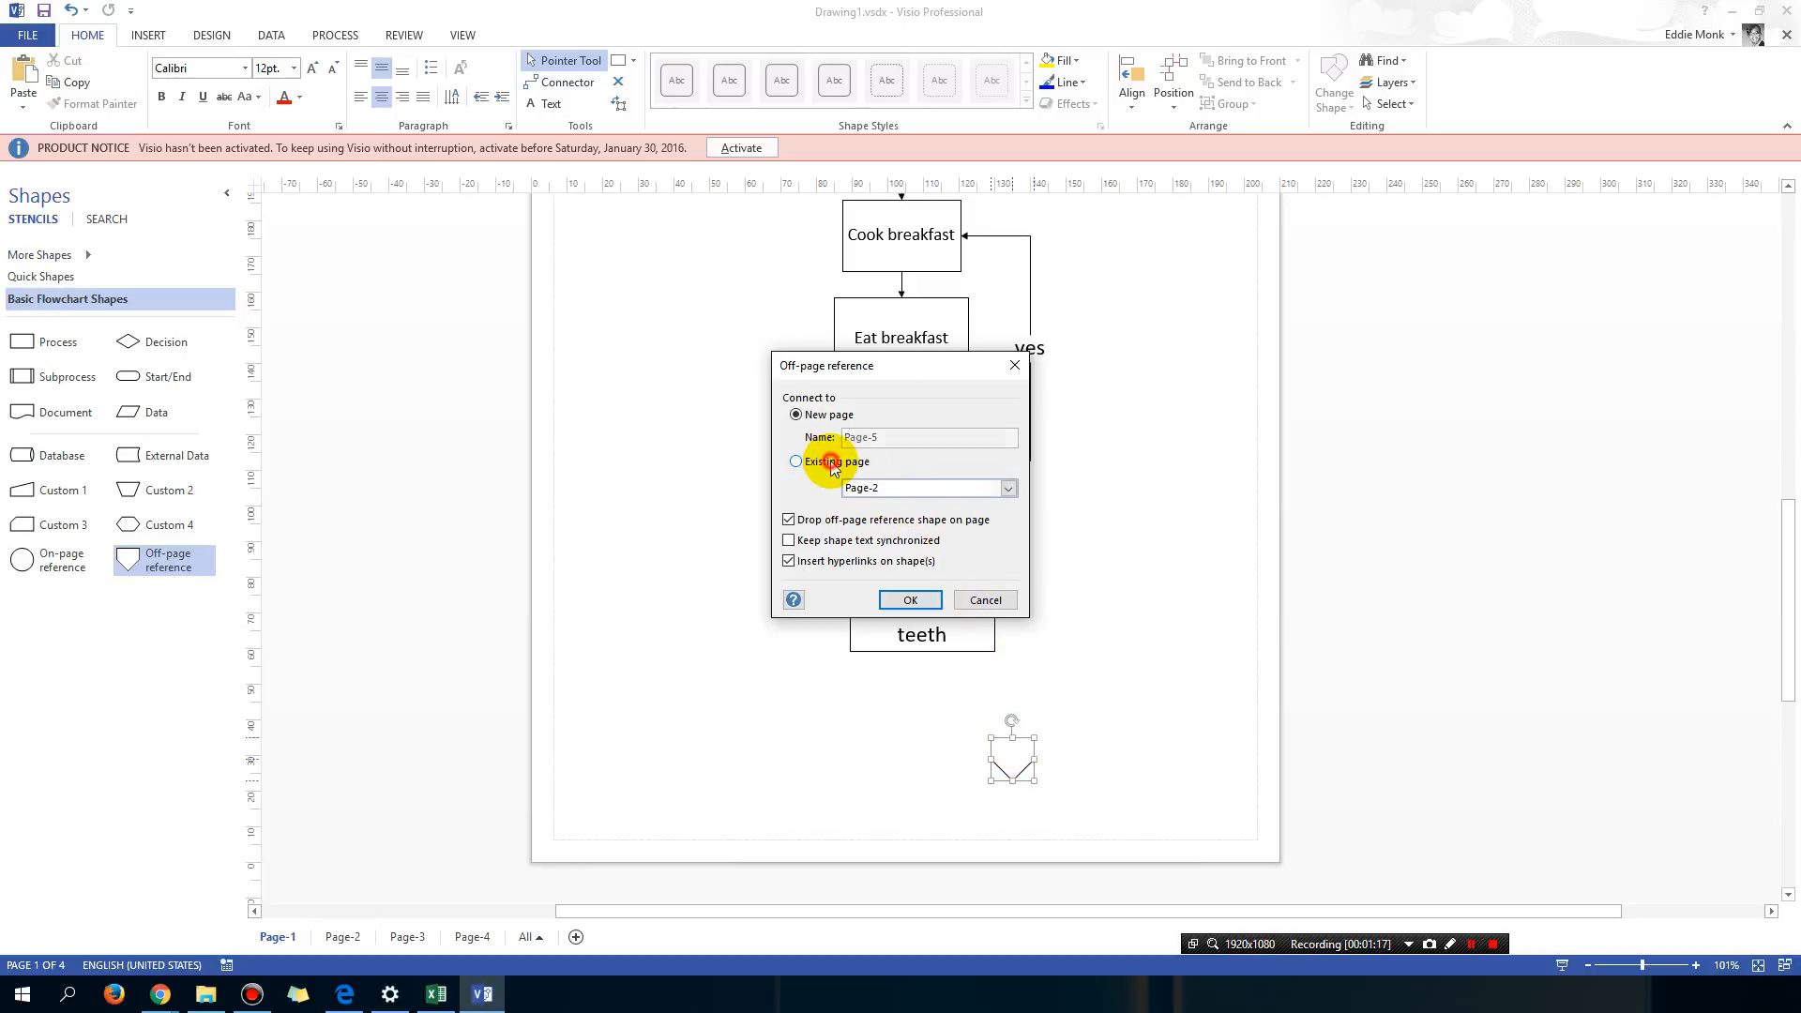
click(795, 461)
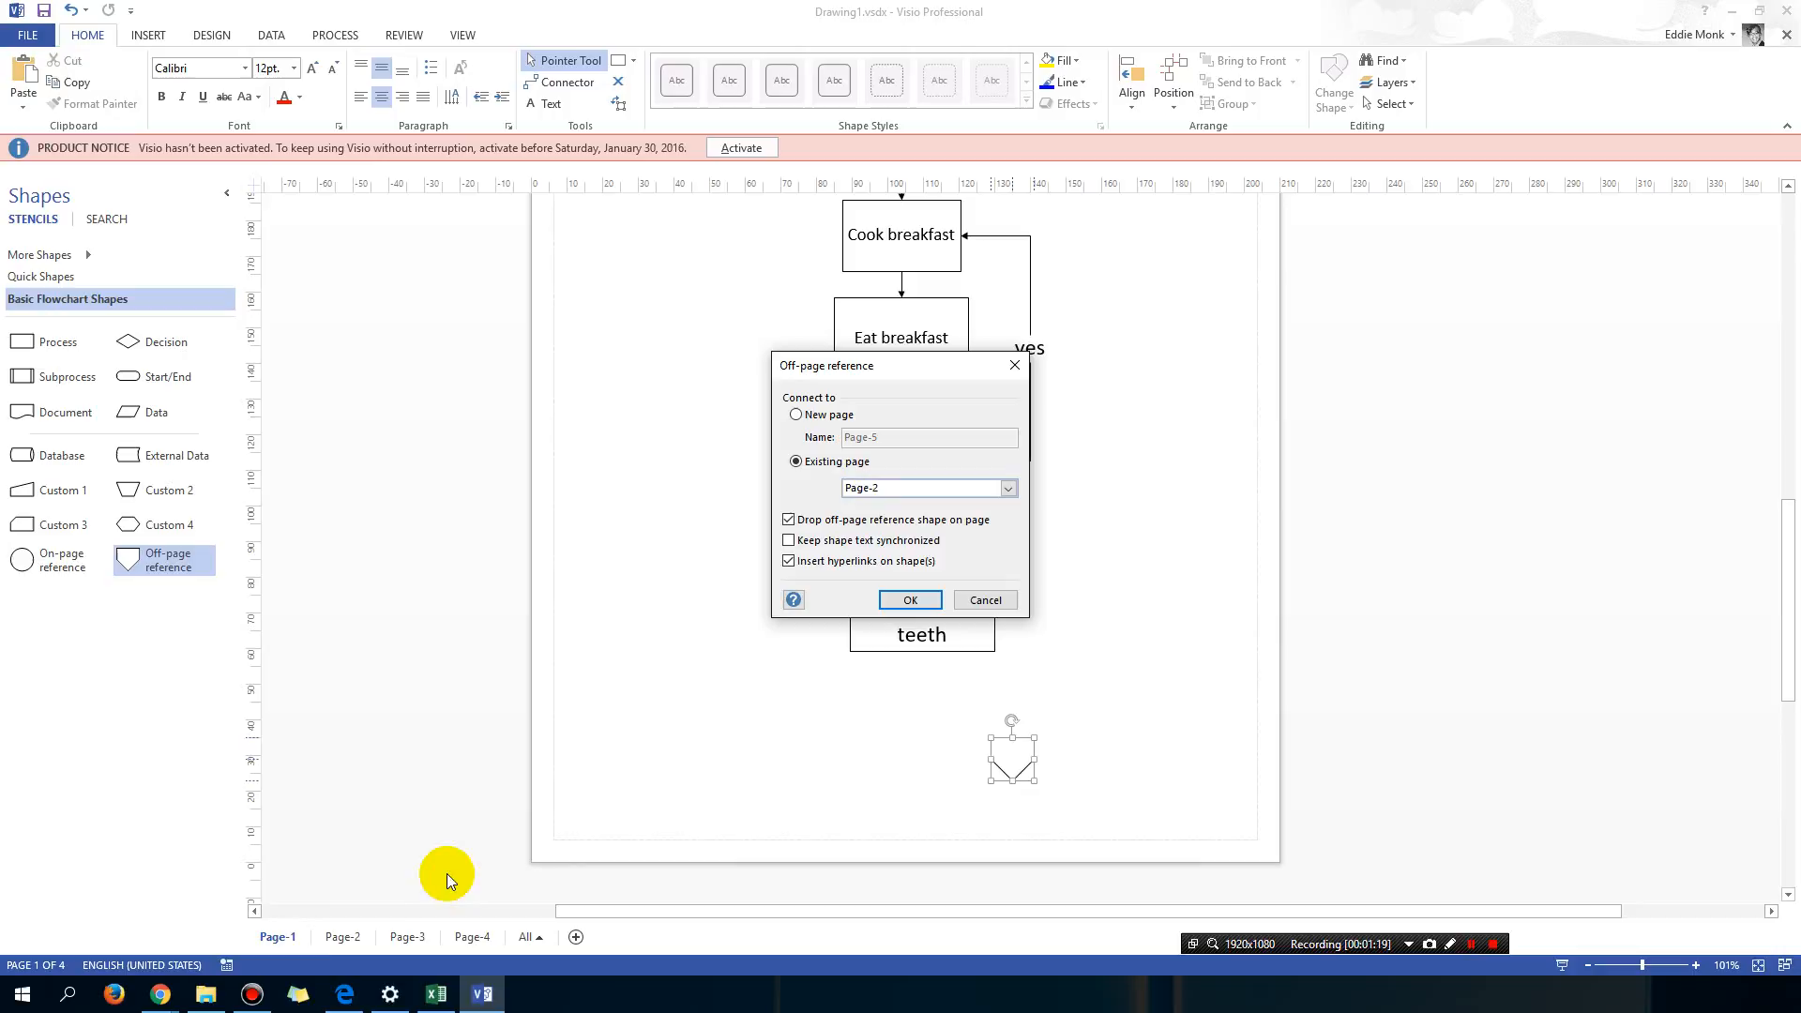
mouse_move(703, 408)
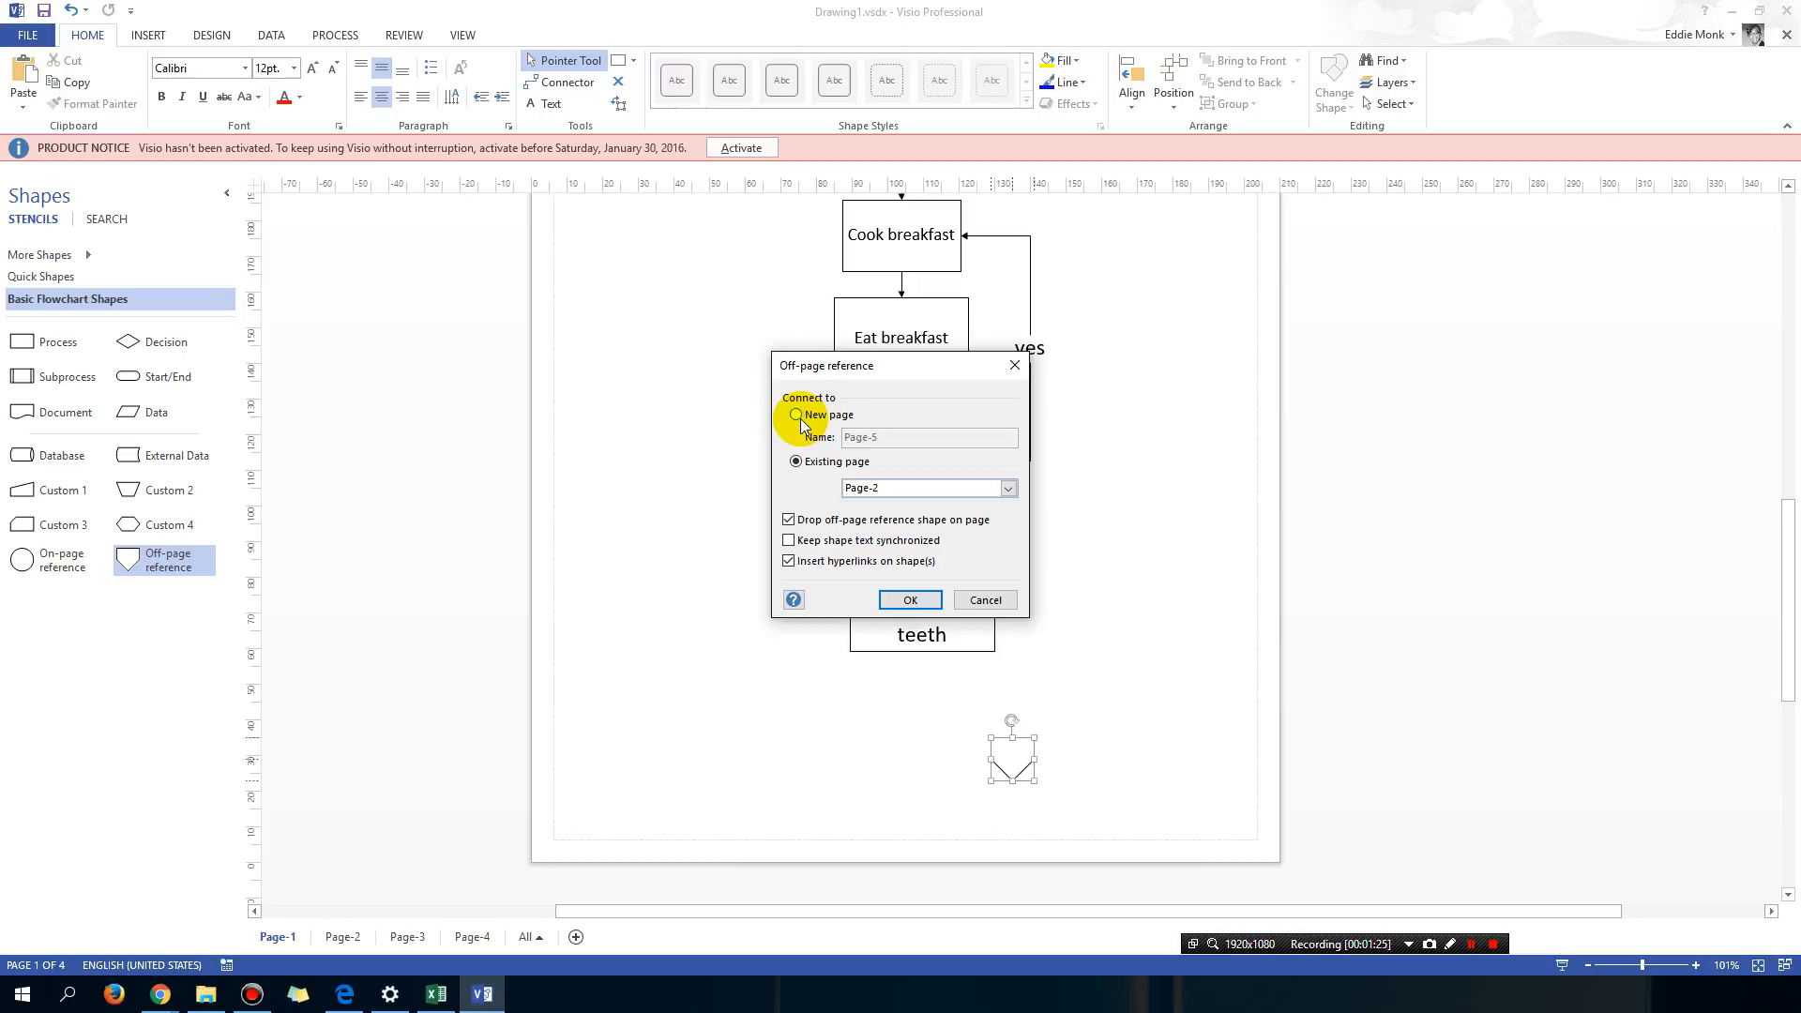
click(794, 461)
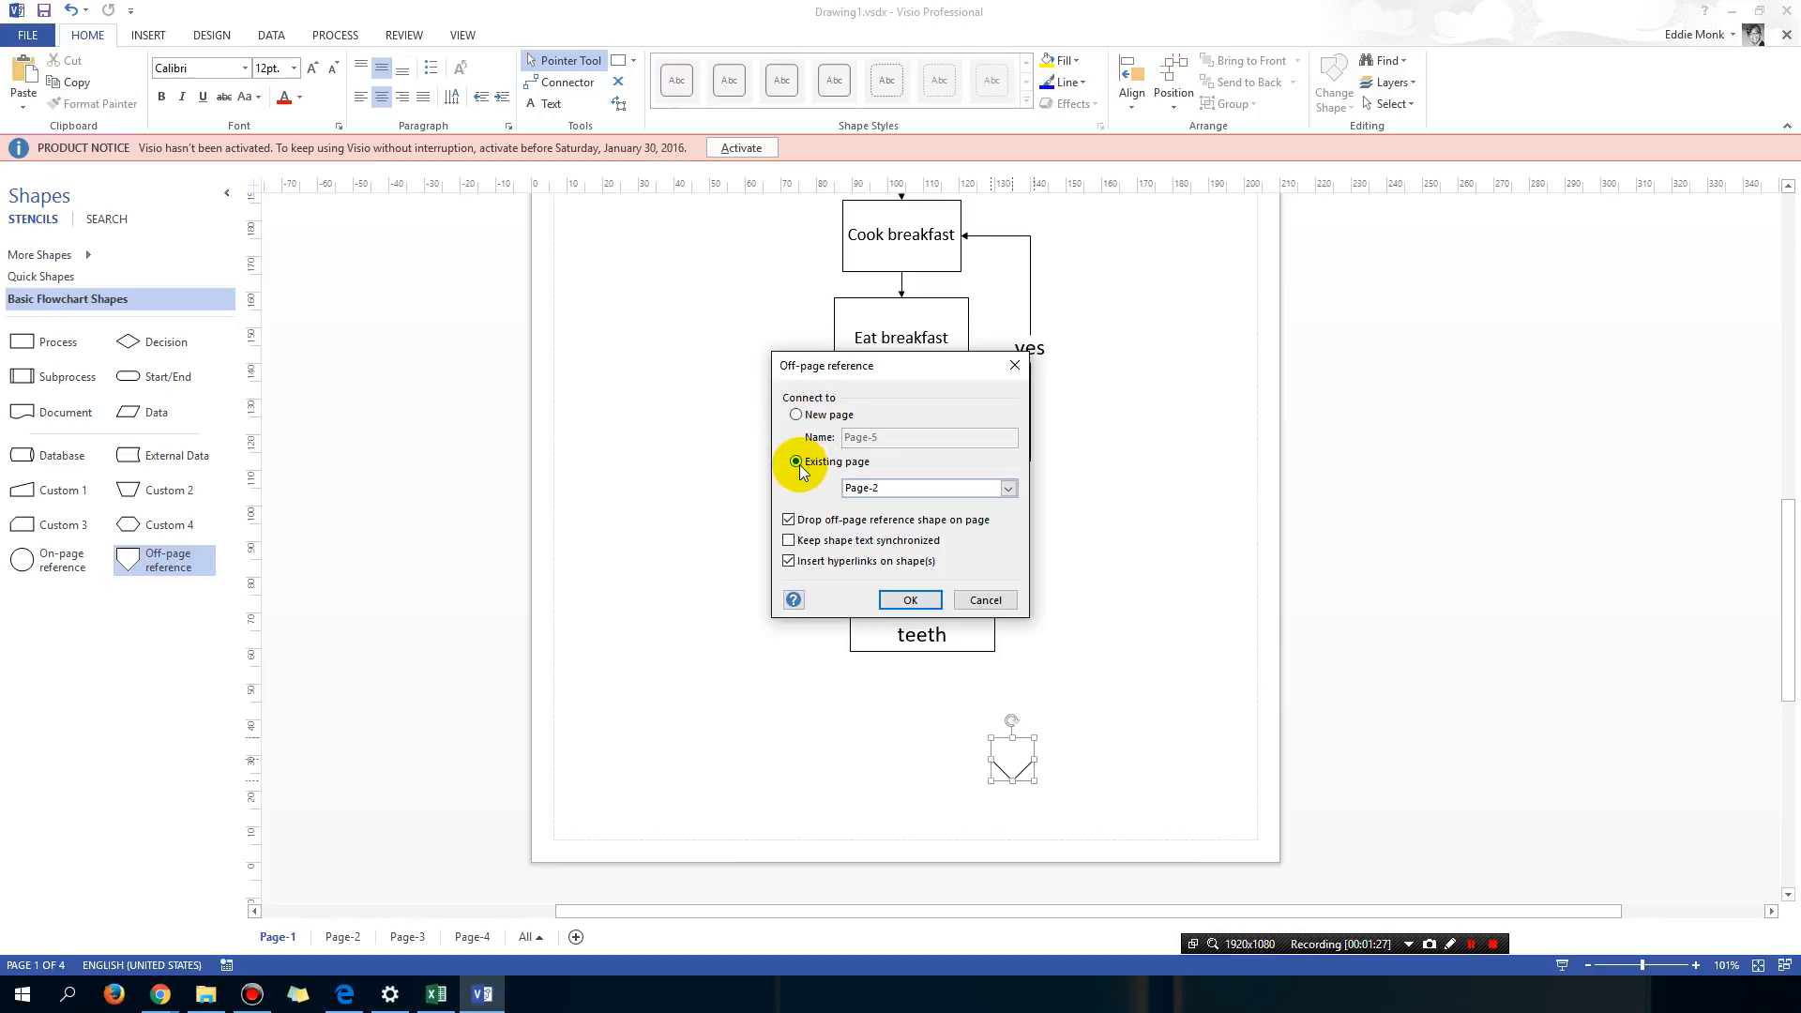
click(919, 488)
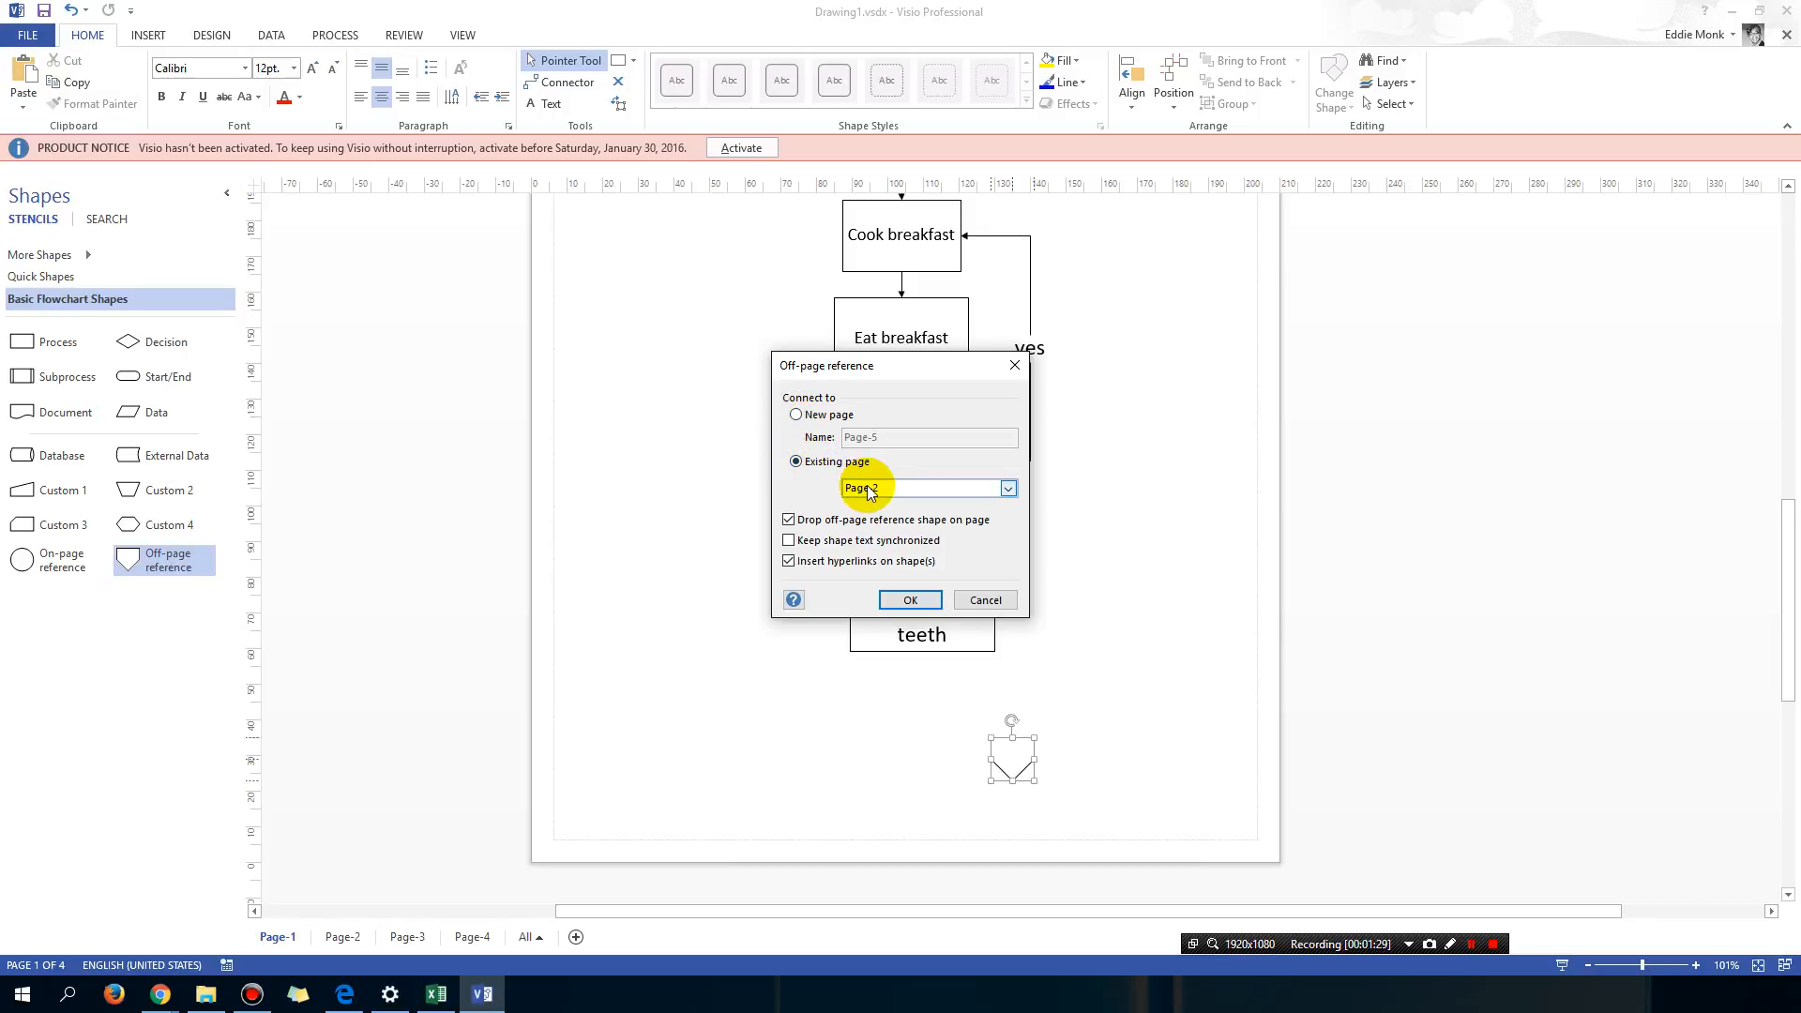
click(788, 541)
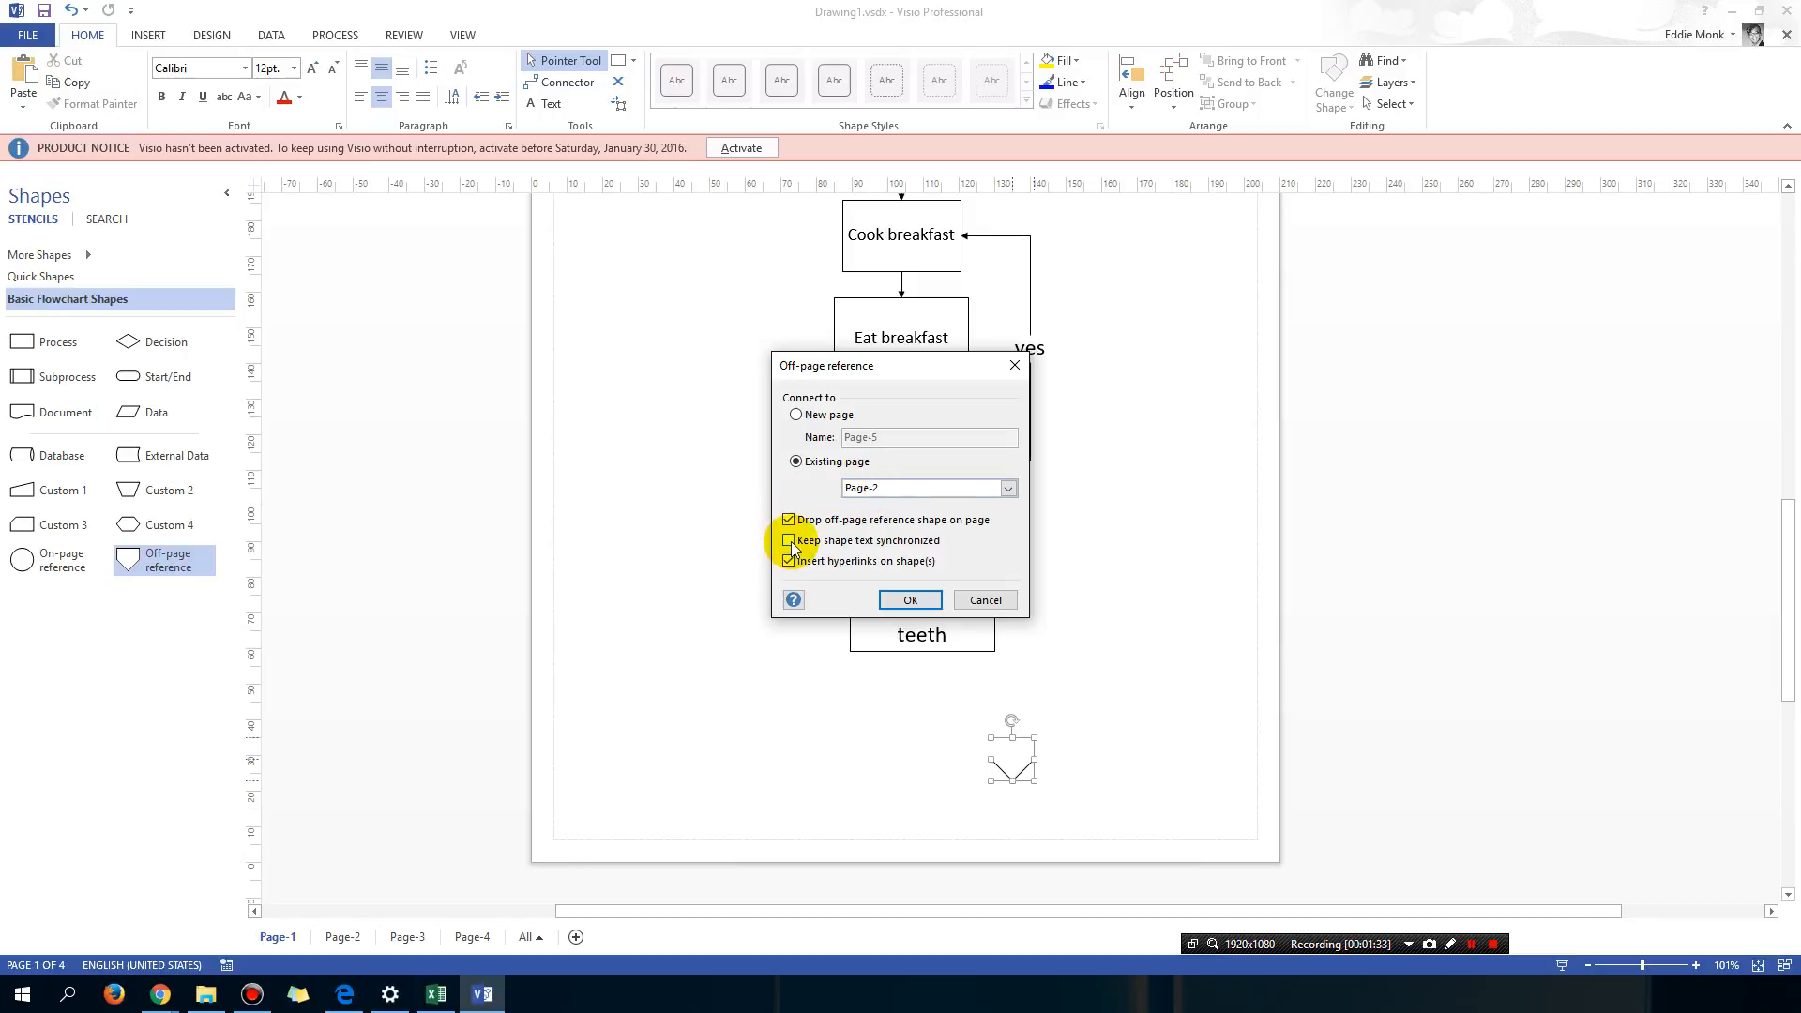
click(788, 561)
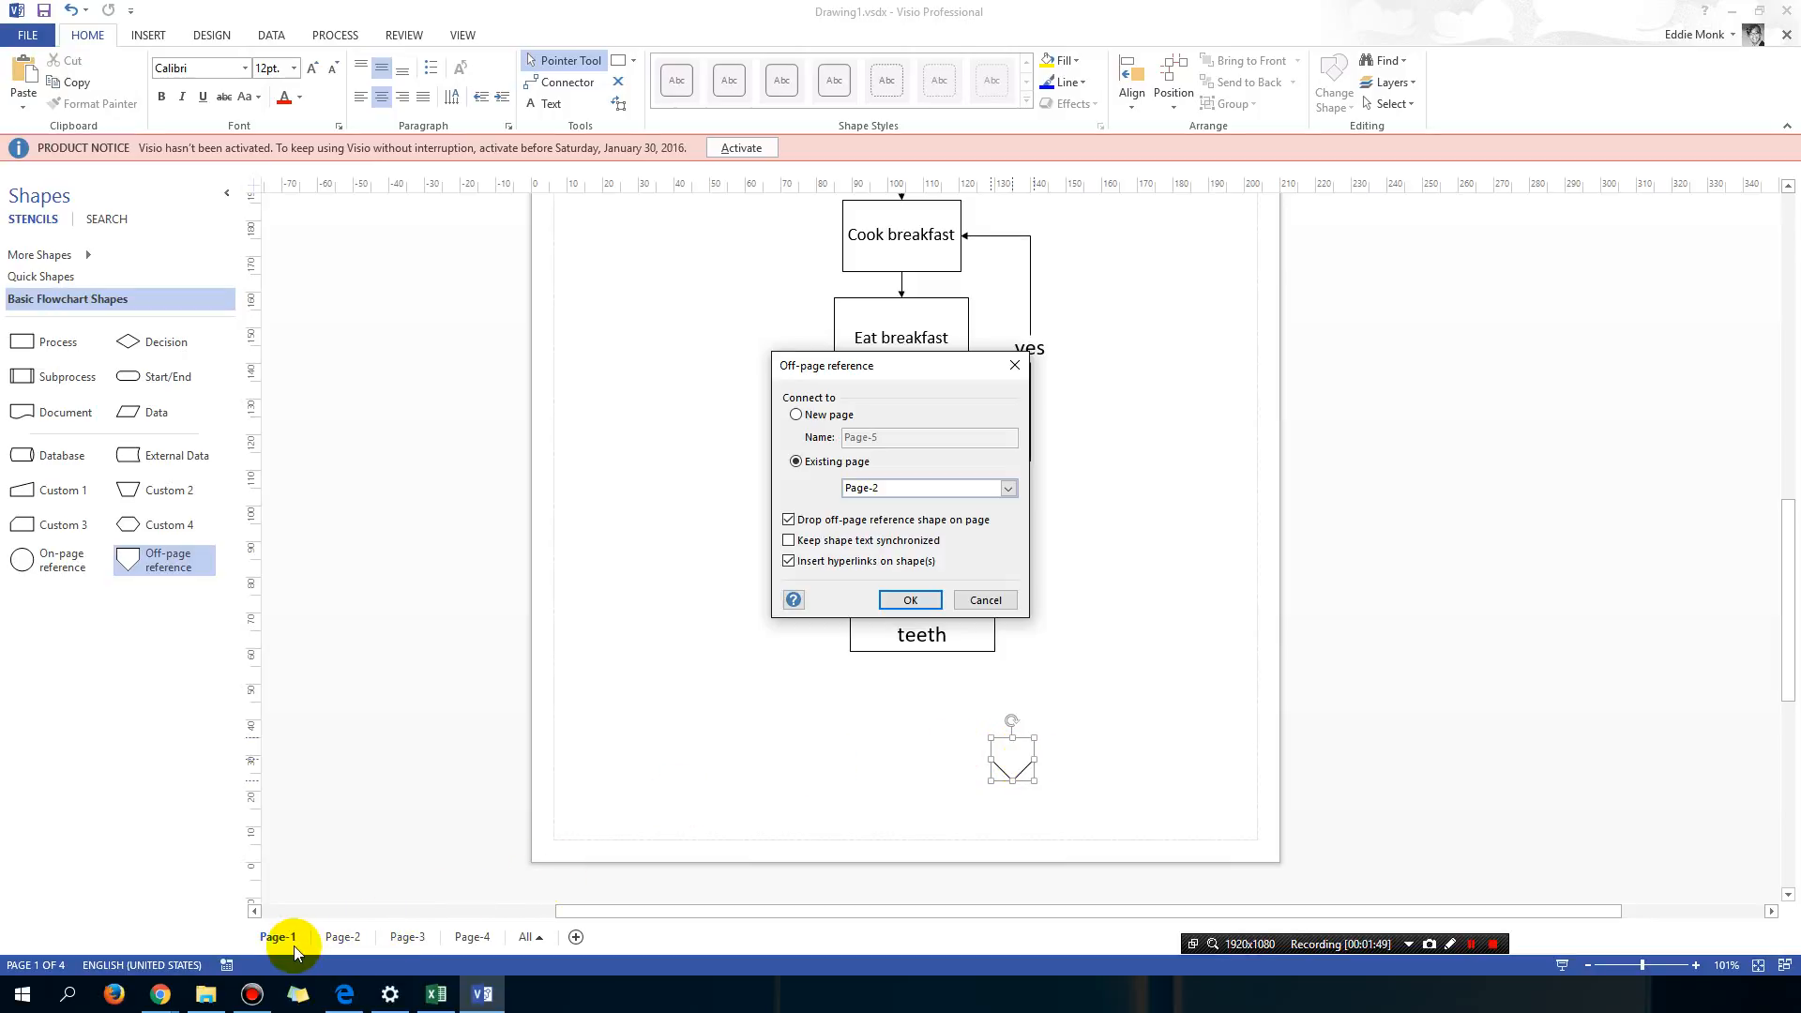
click(789, 540)
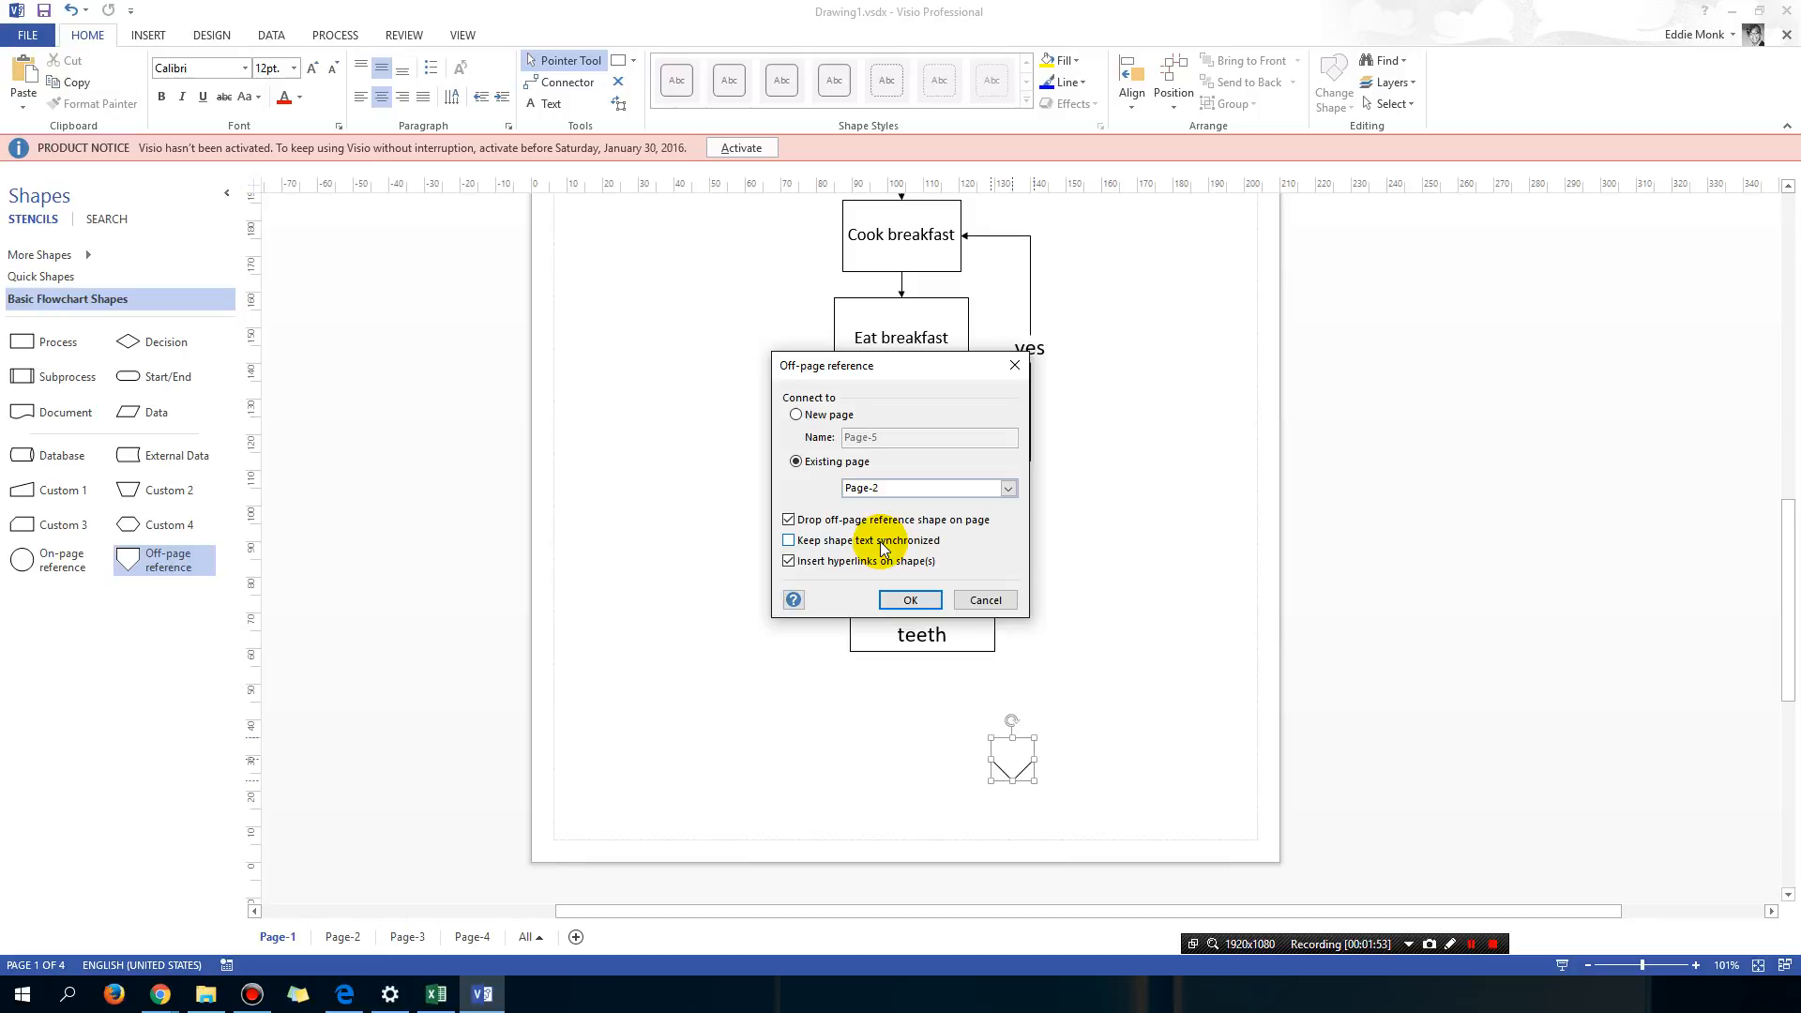
click(788, 540)
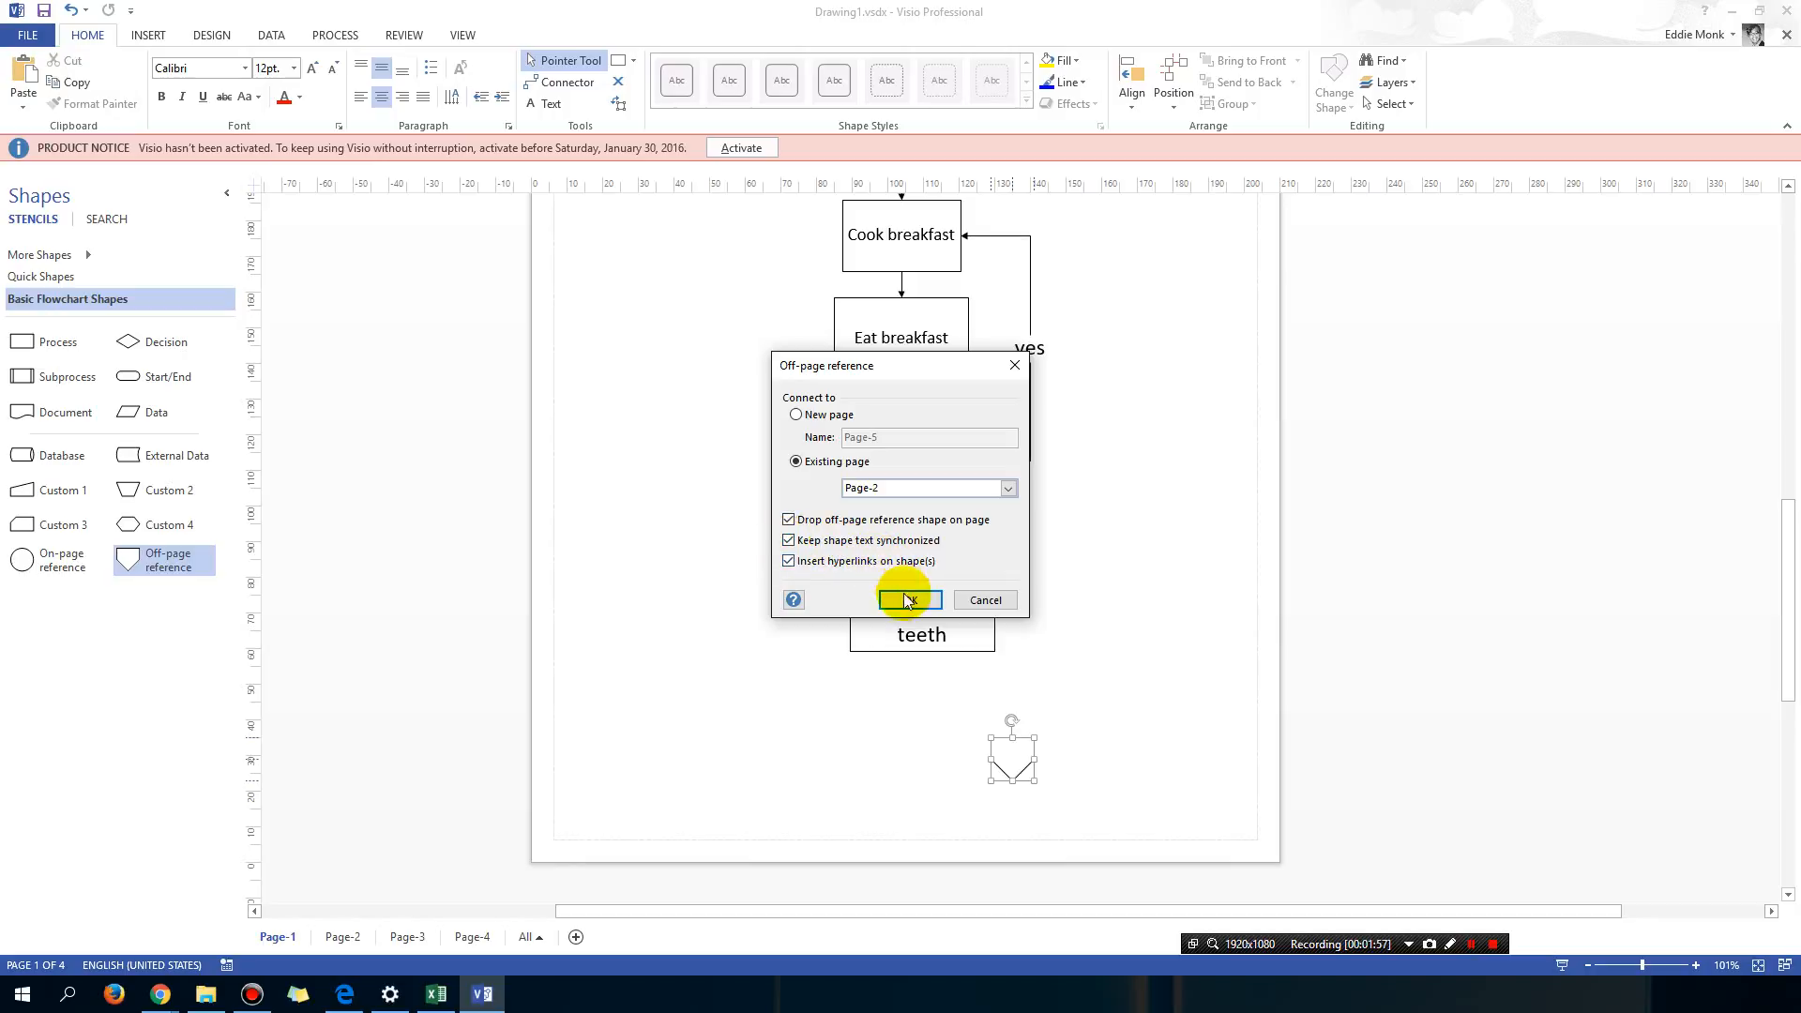
click(909, 600)
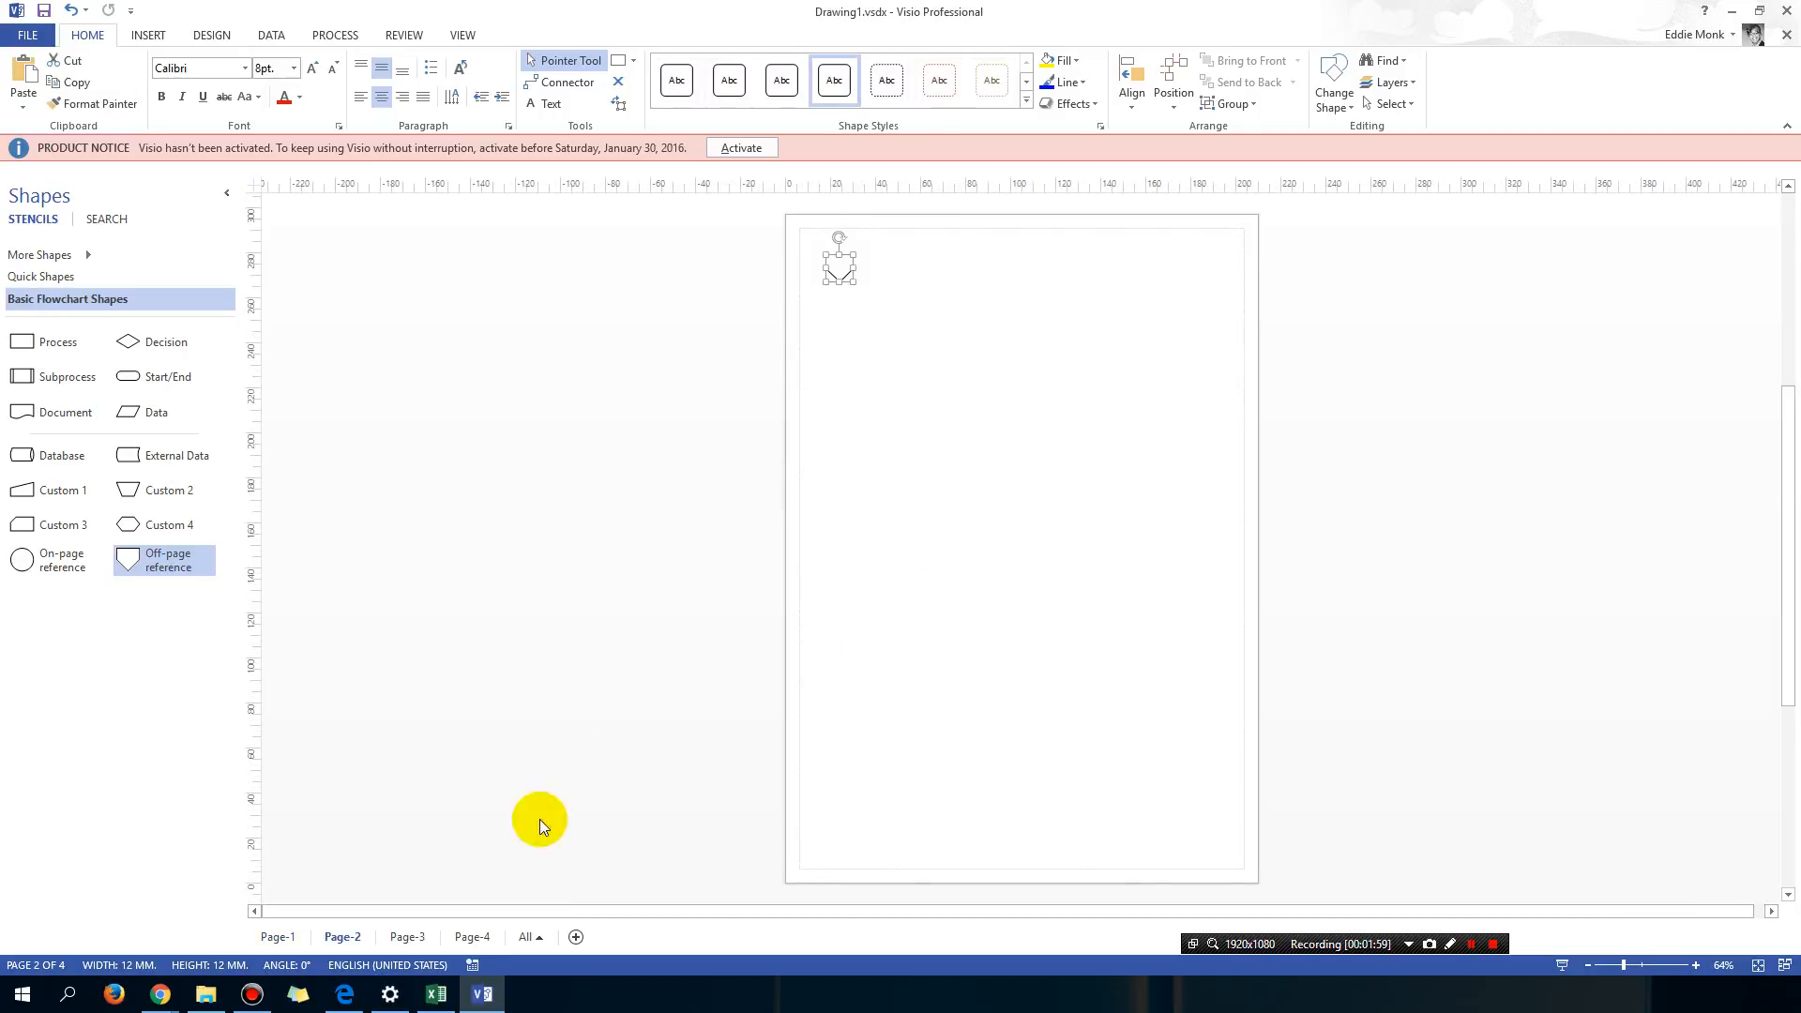
Step: Enlarge the Page-1 off-page reference by its corner handle and label it 'Page 2'
click(278, 937)
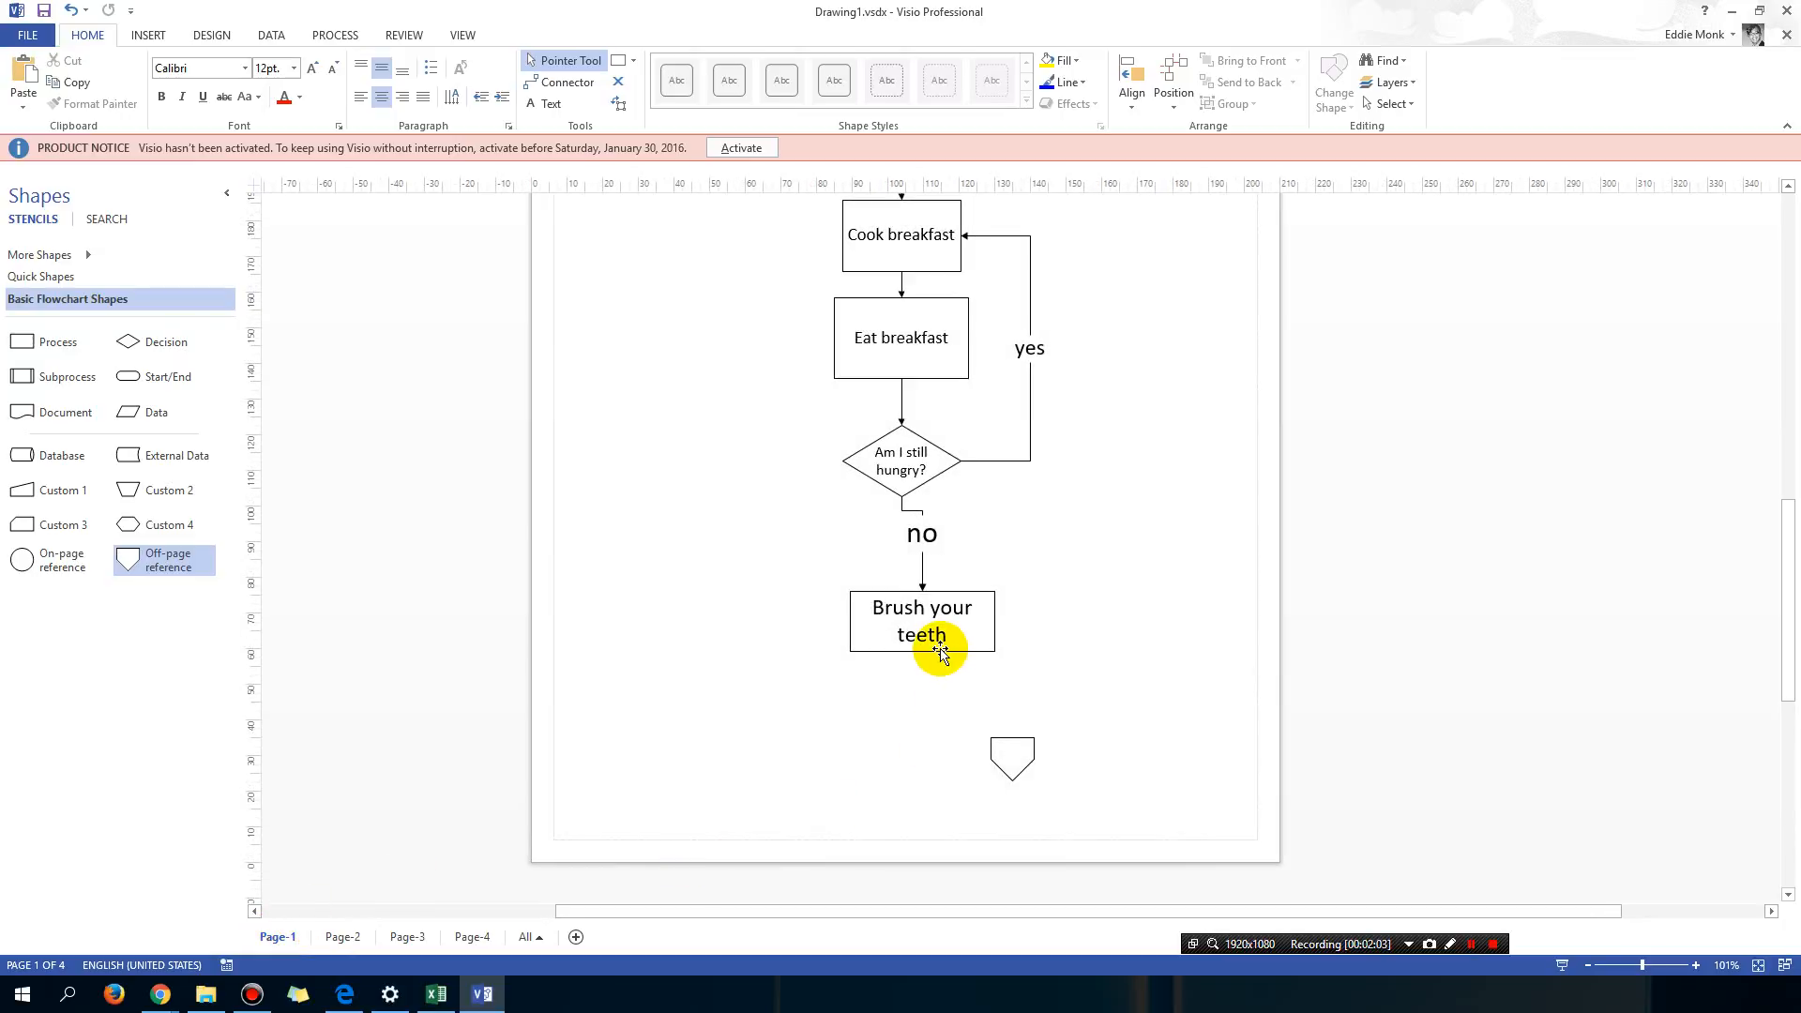
click(1012, 758)
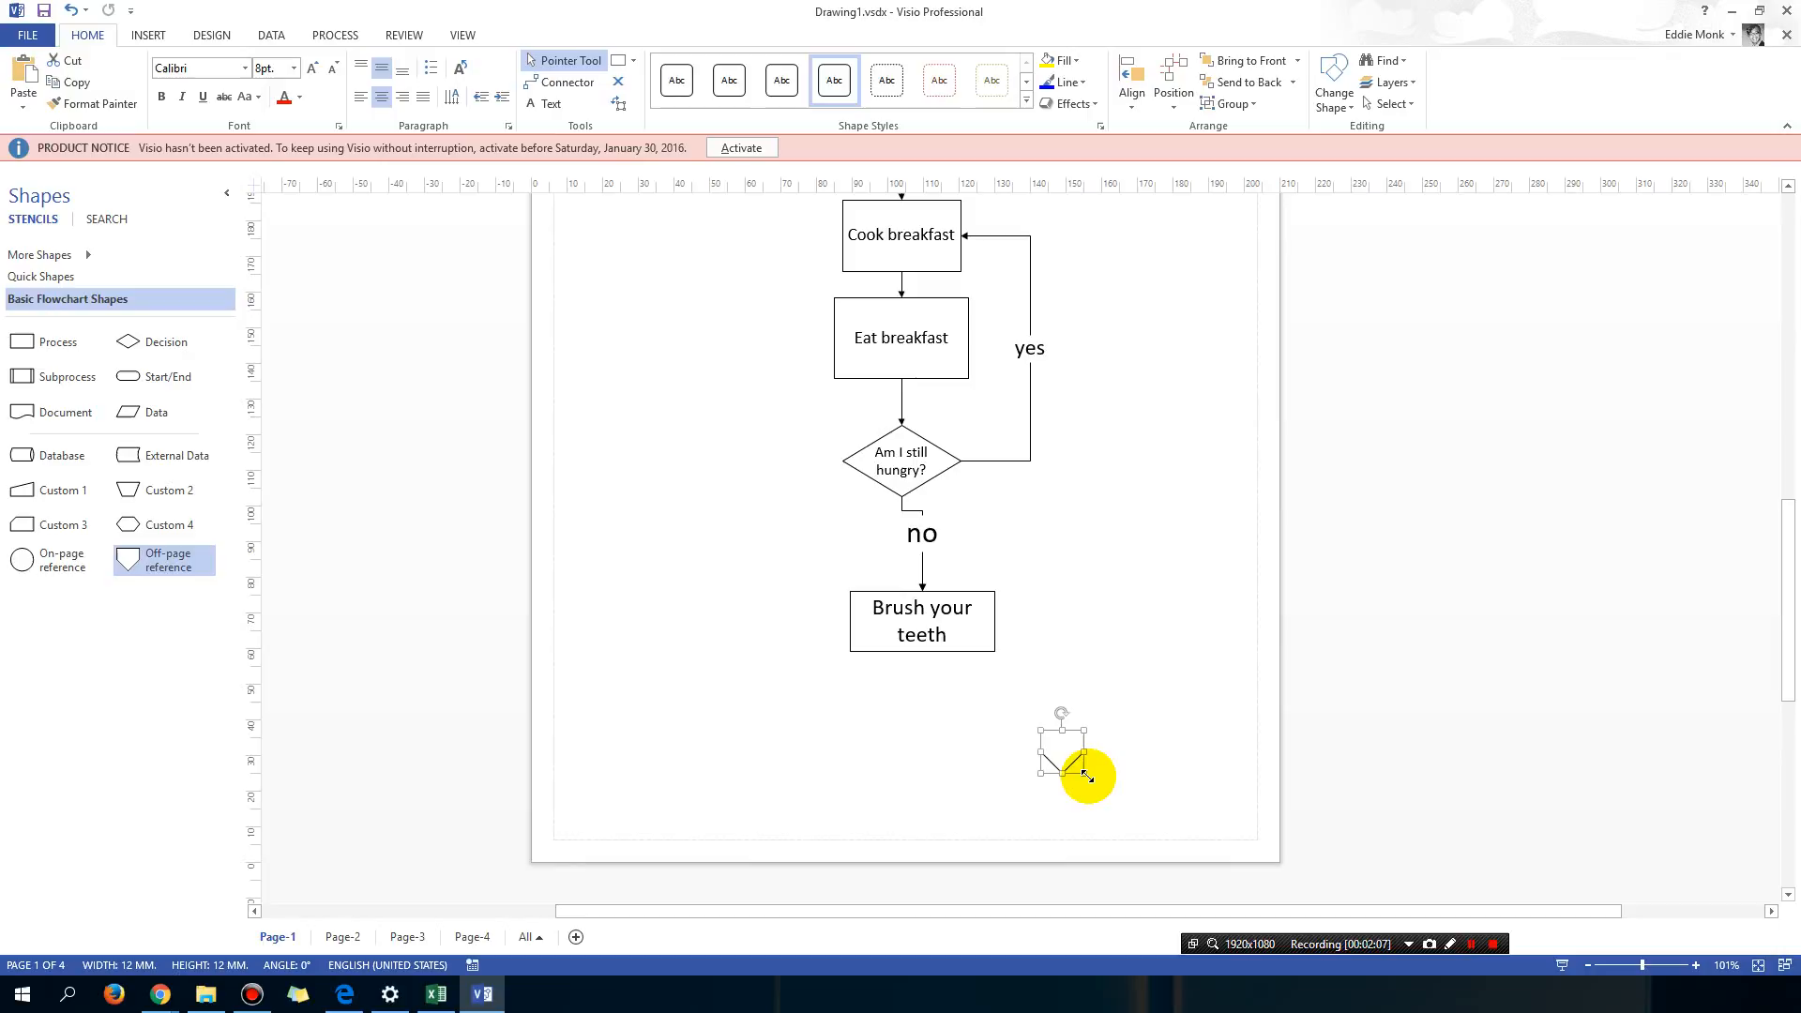
drag(1073, 767, 921, 793)
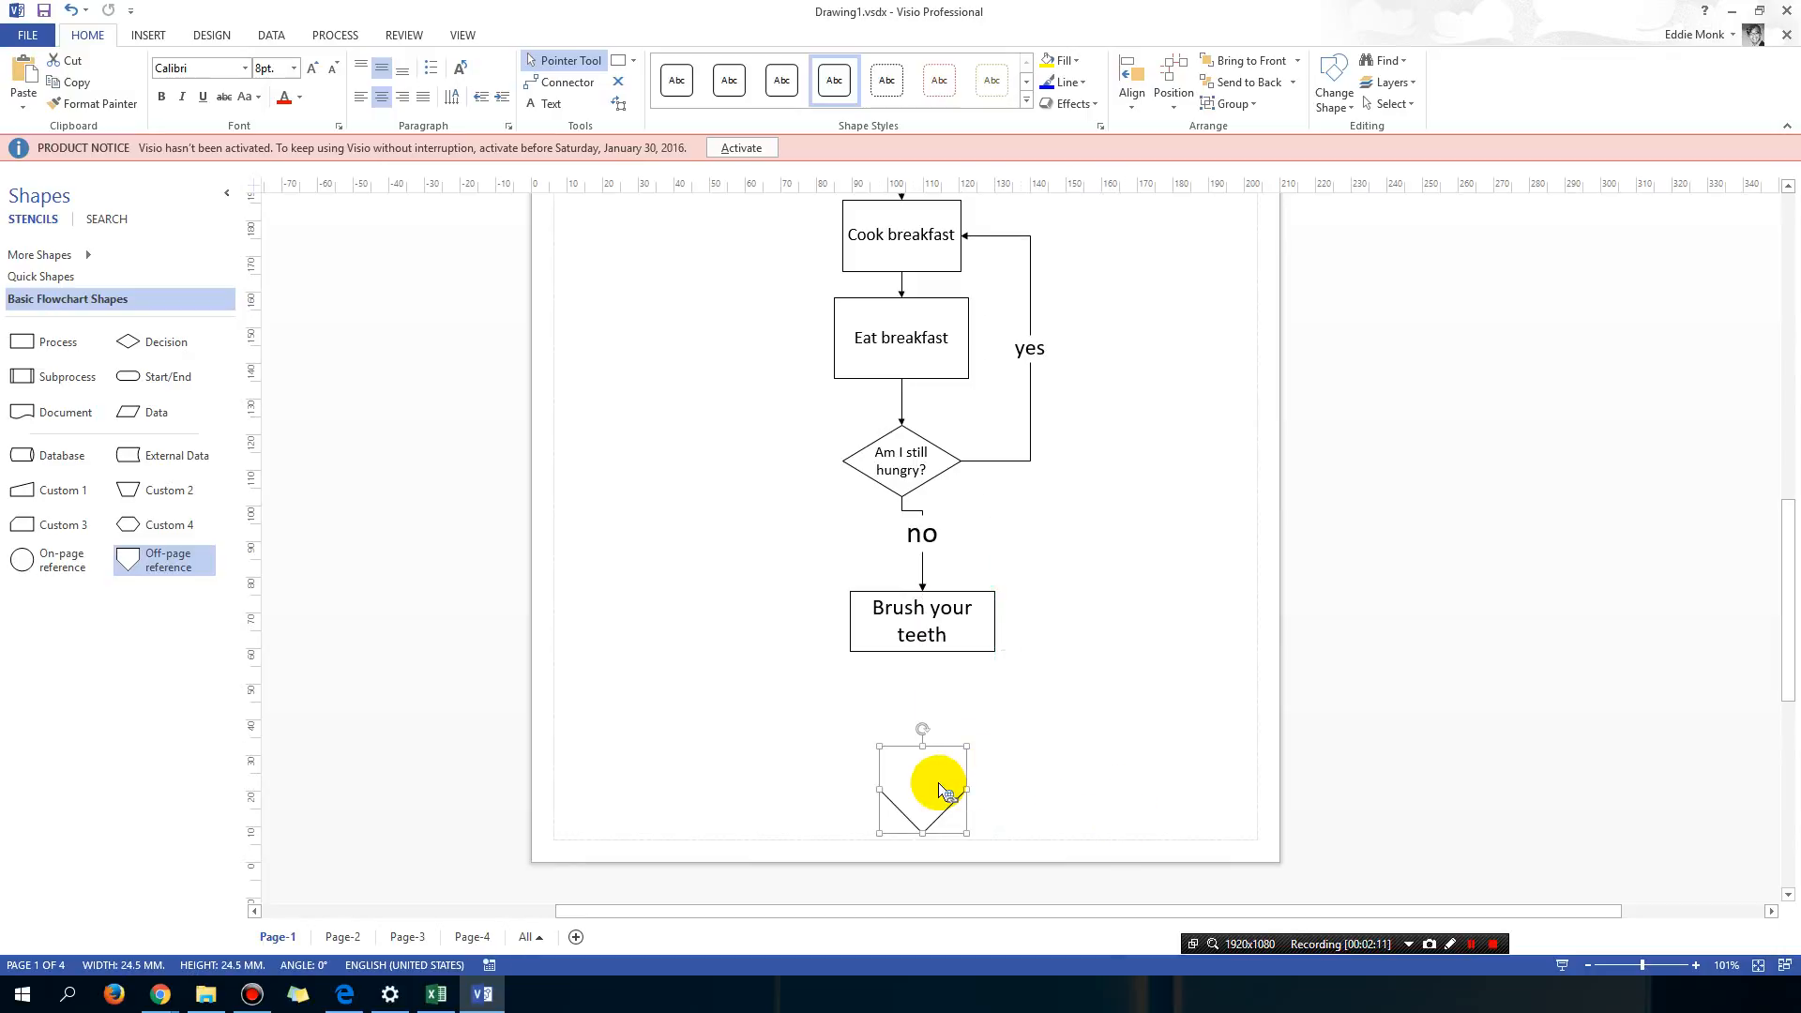
mouse_move(942, 790)
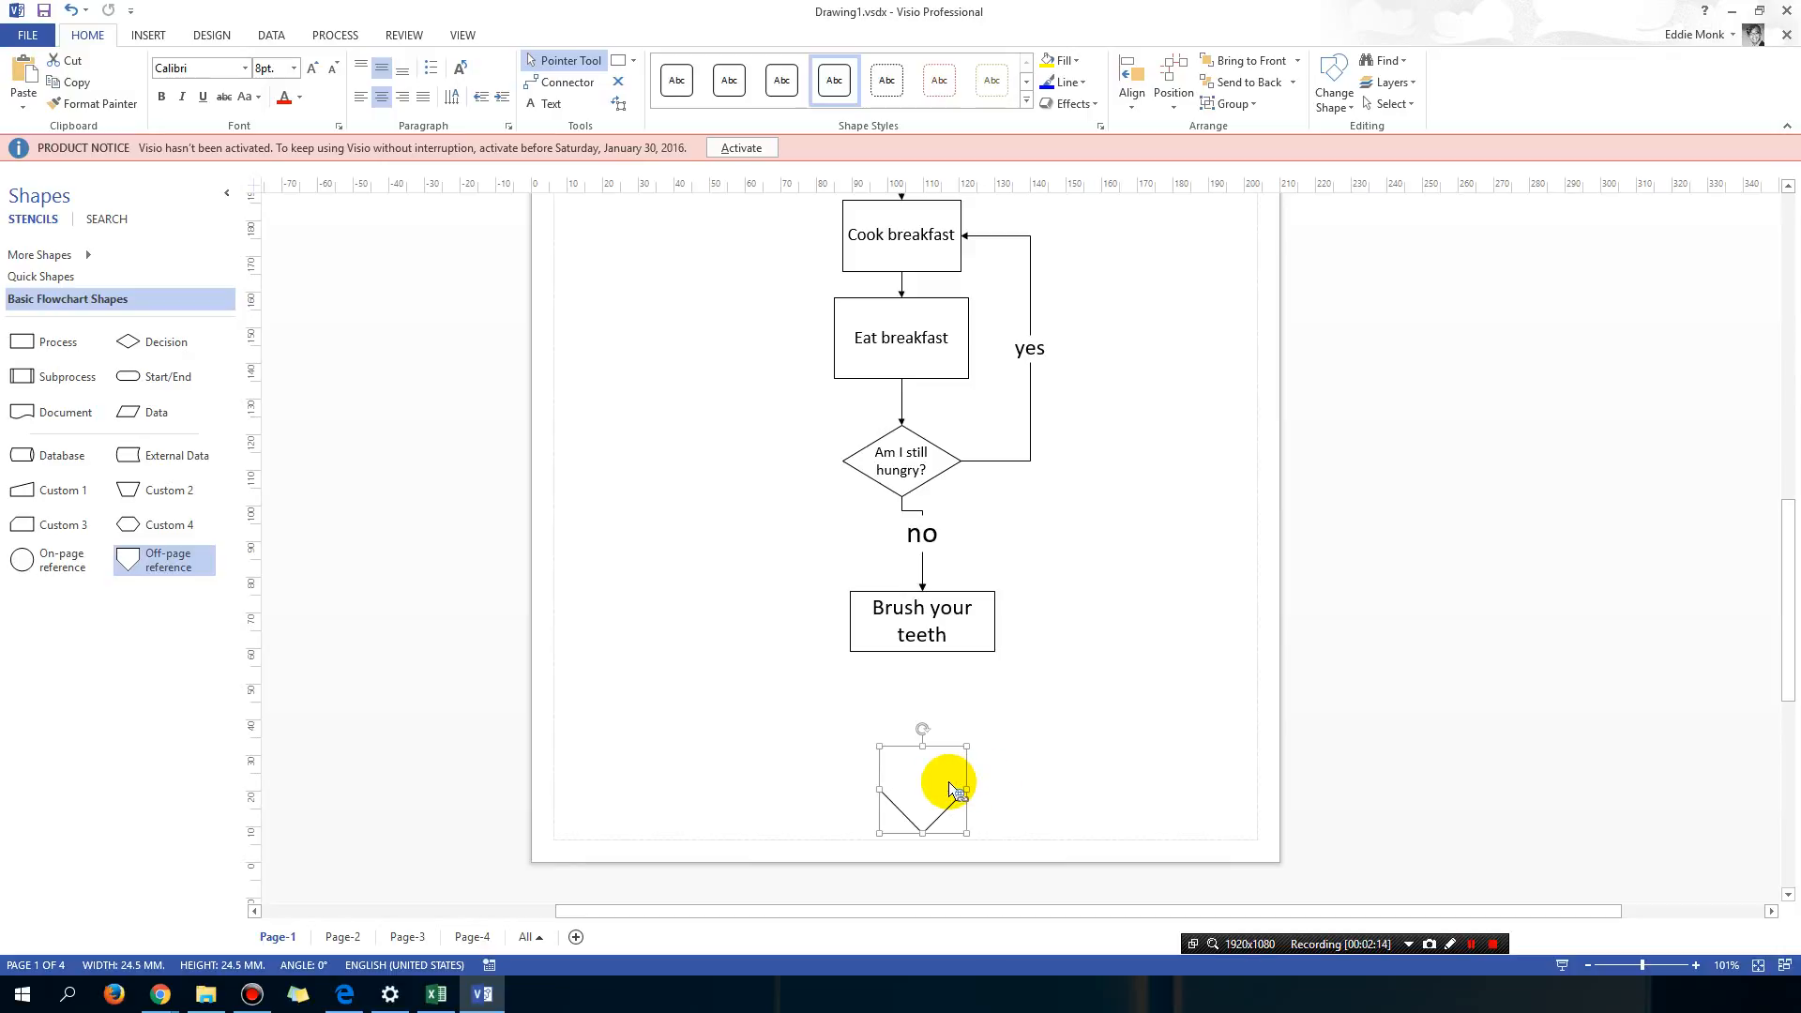
mouse_move(951, 788)
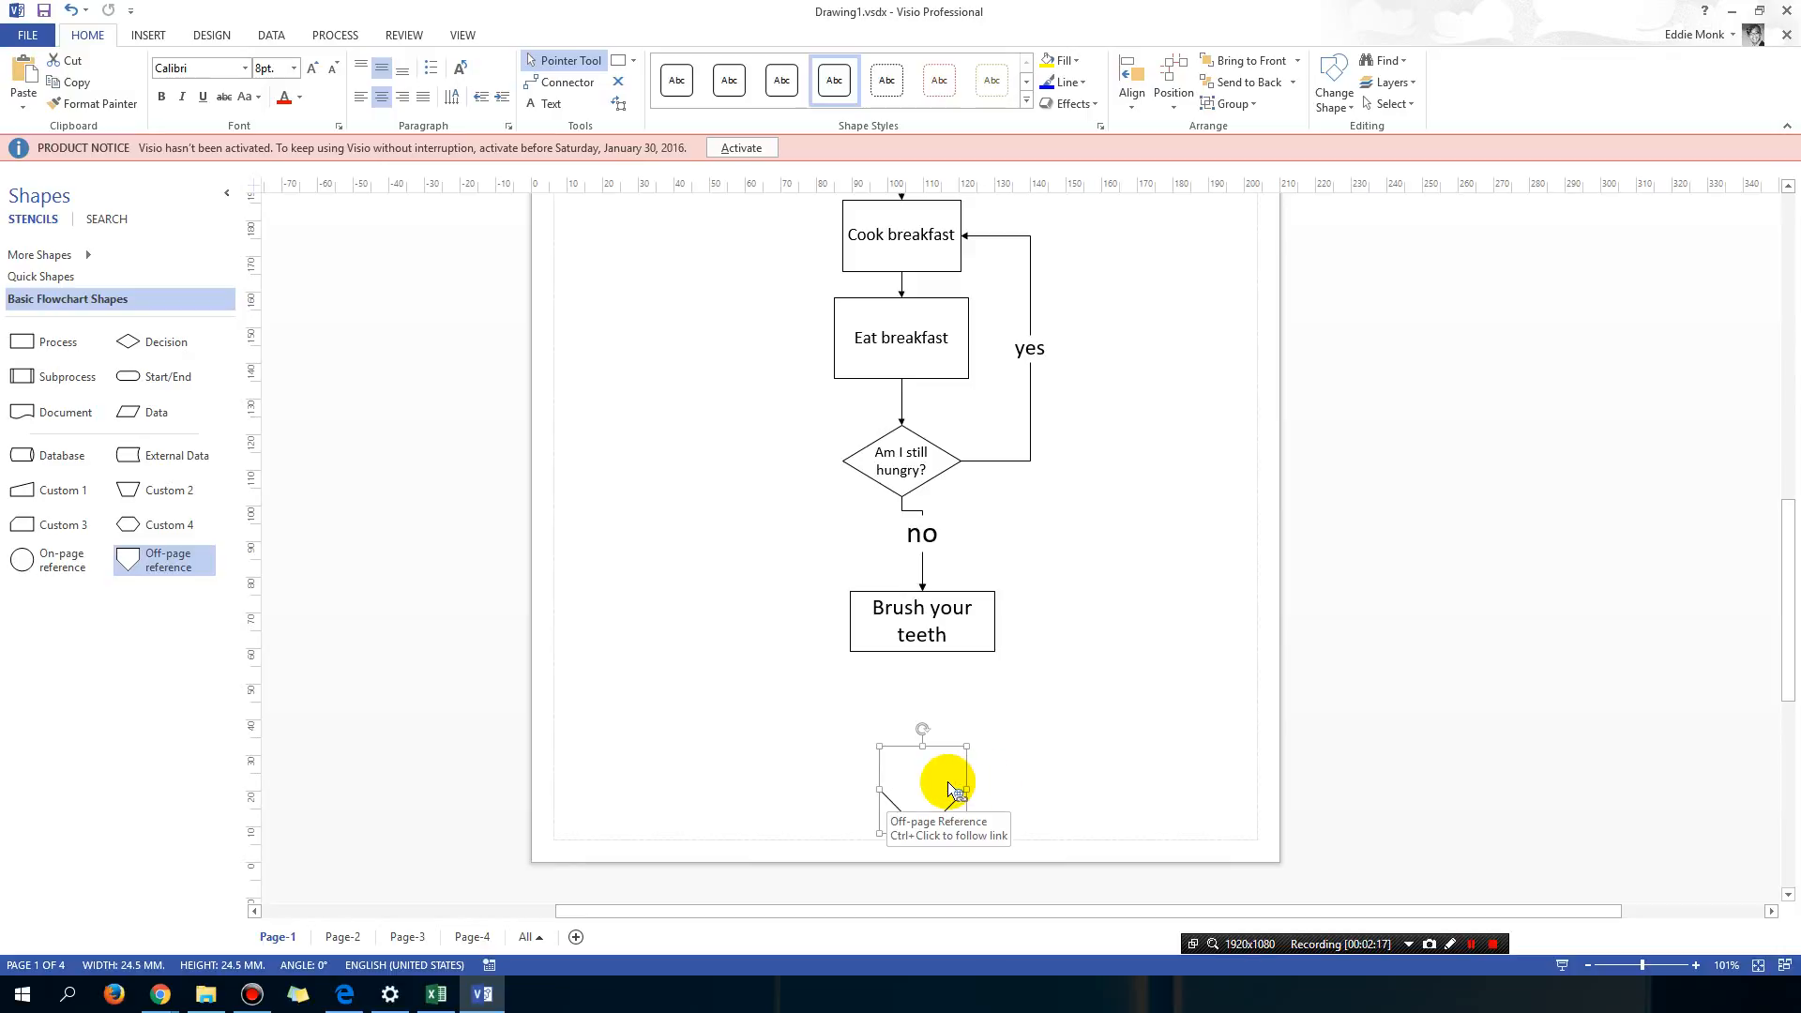
right_click(947, 786)
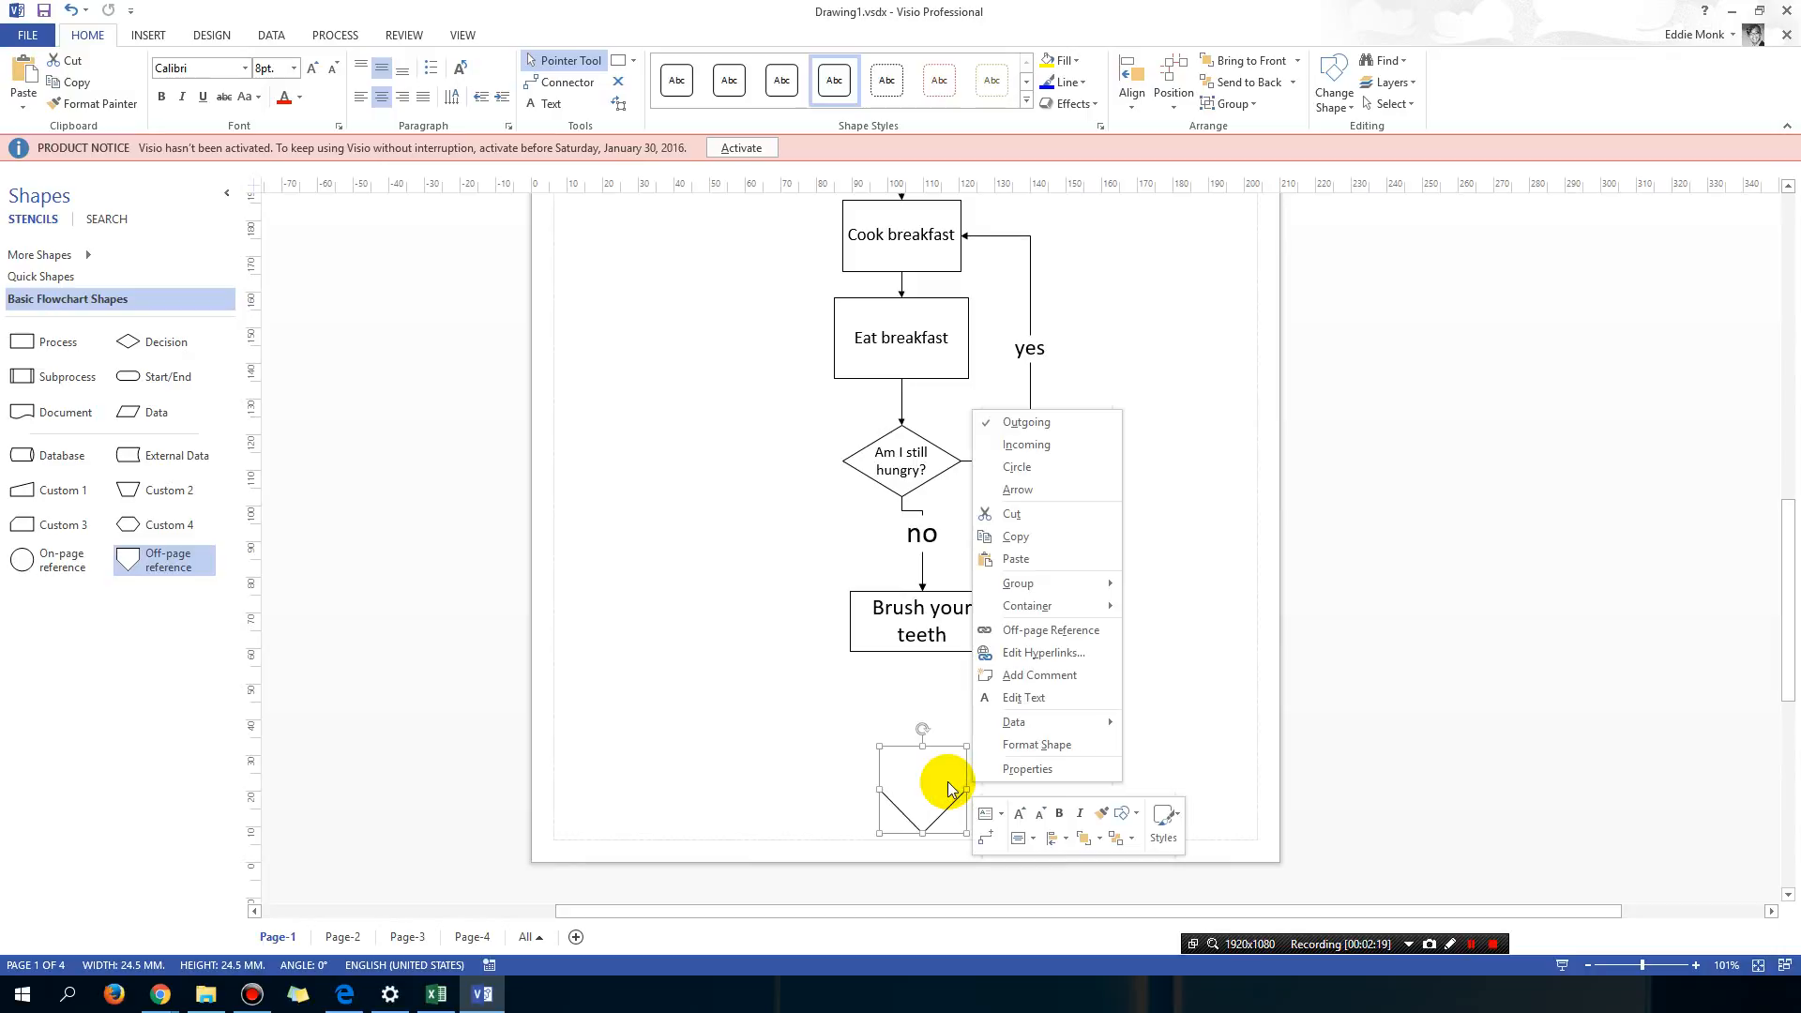
click(951, 788)
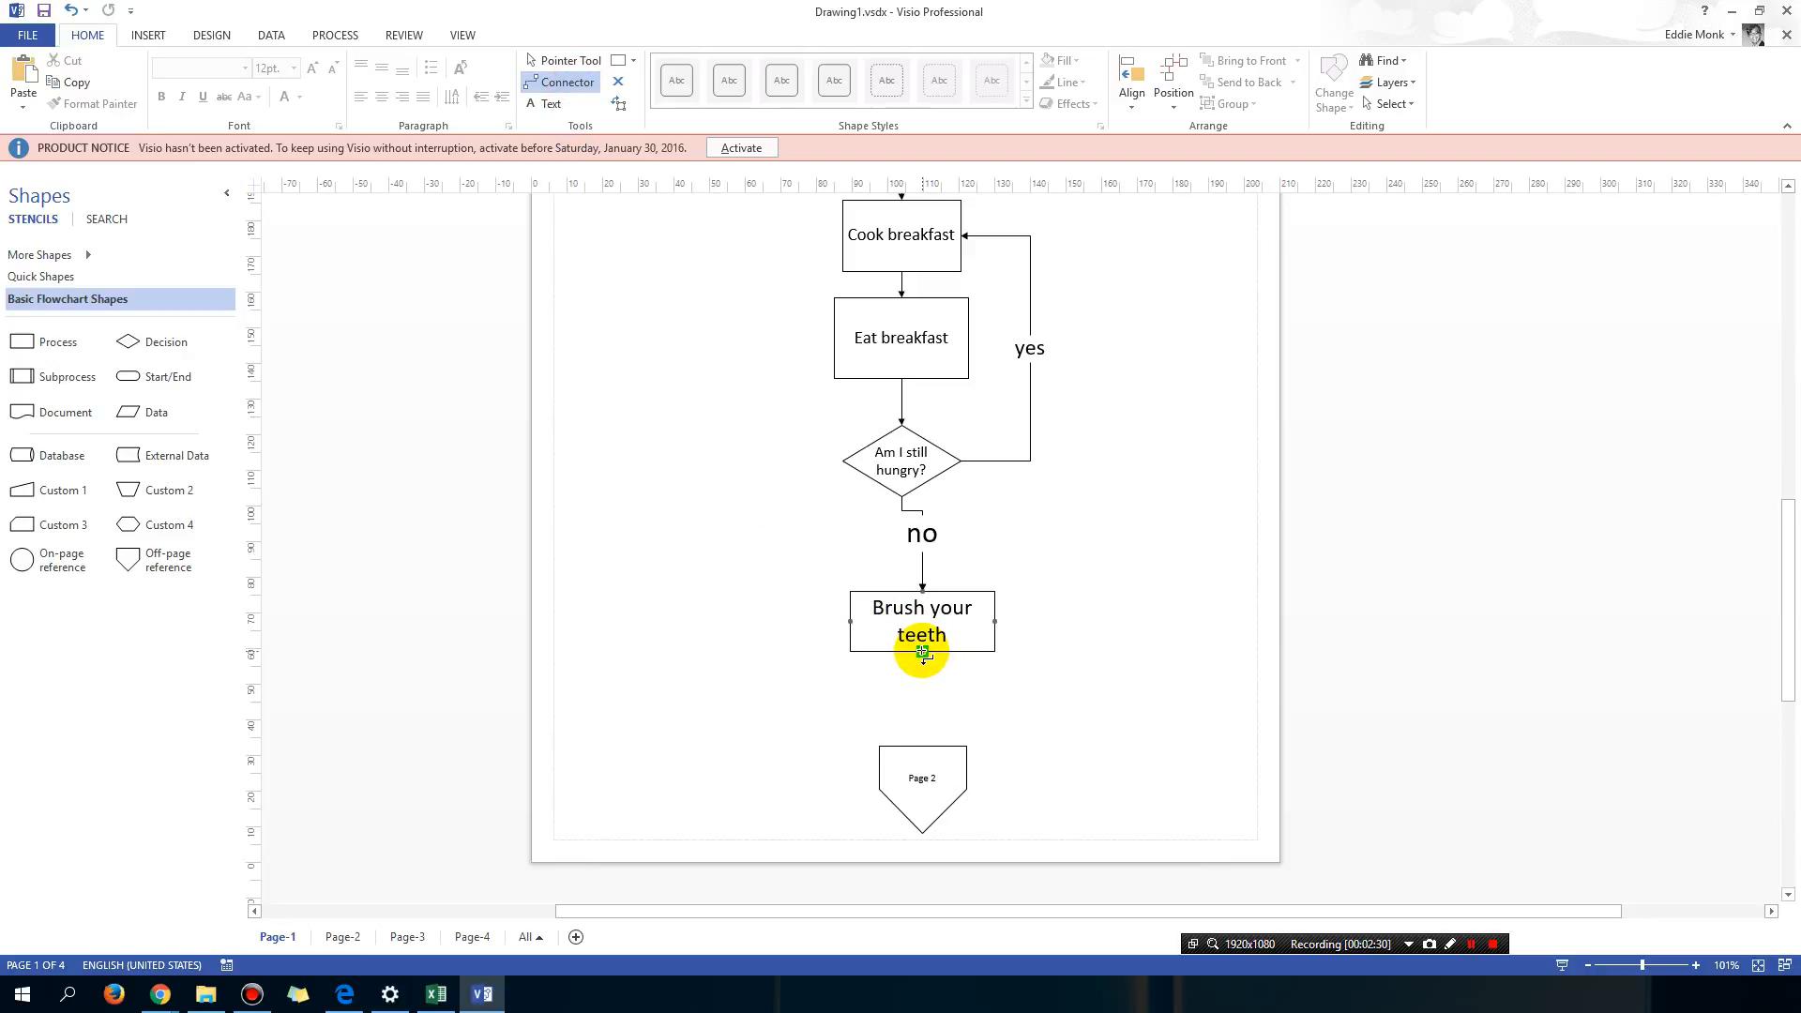
Step: Draw a connector from Brush your teeth down to the Page 2 reference
drag(921, 654, 921, 744)
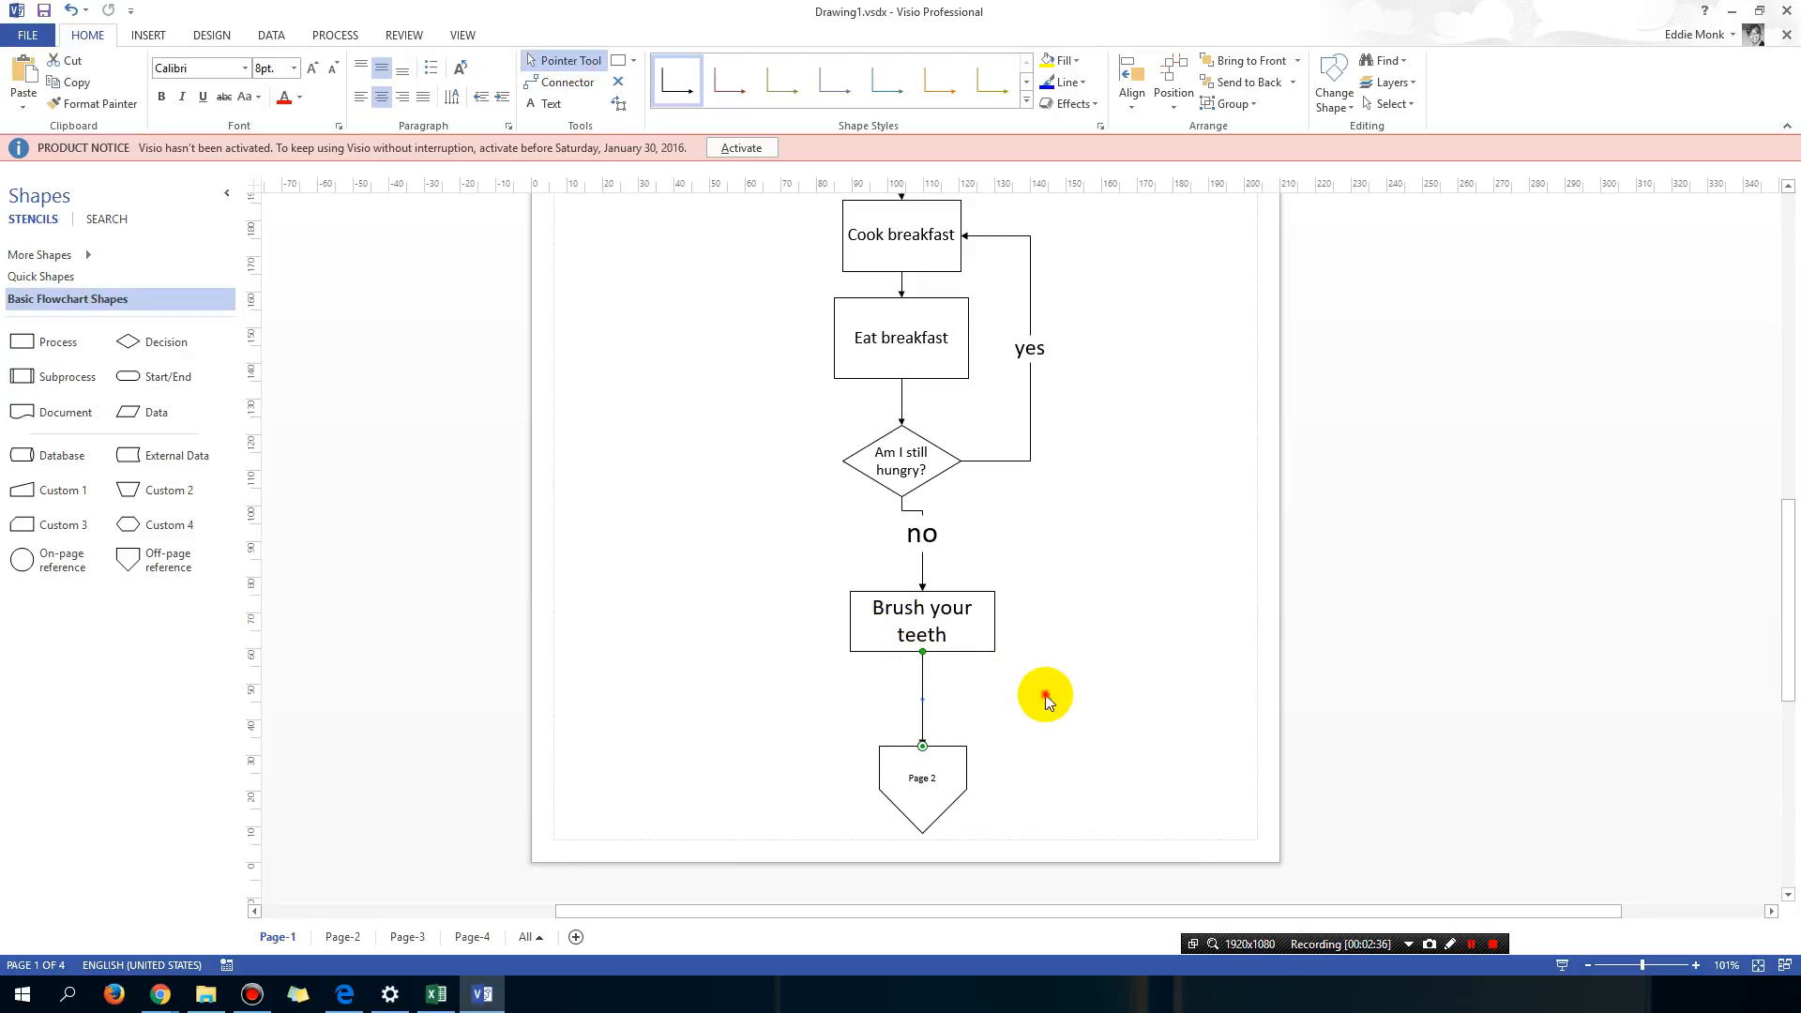
scroll(down, 3)
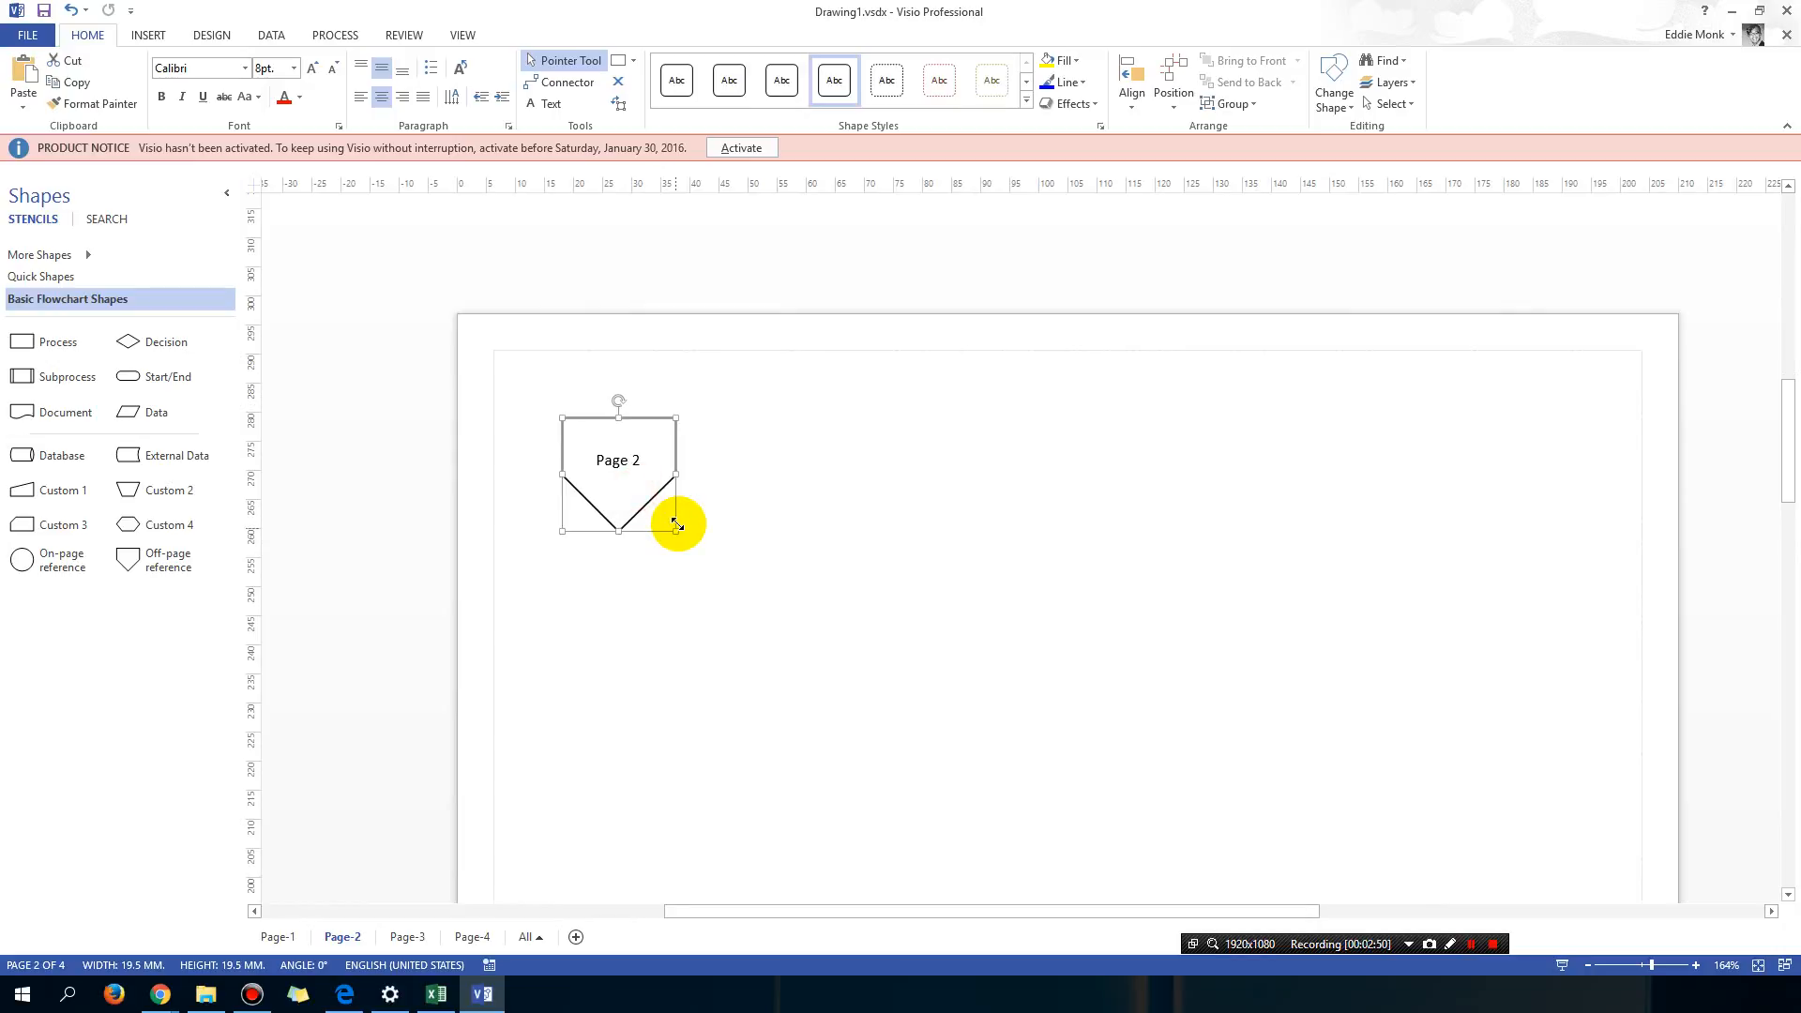
click(278, 936)
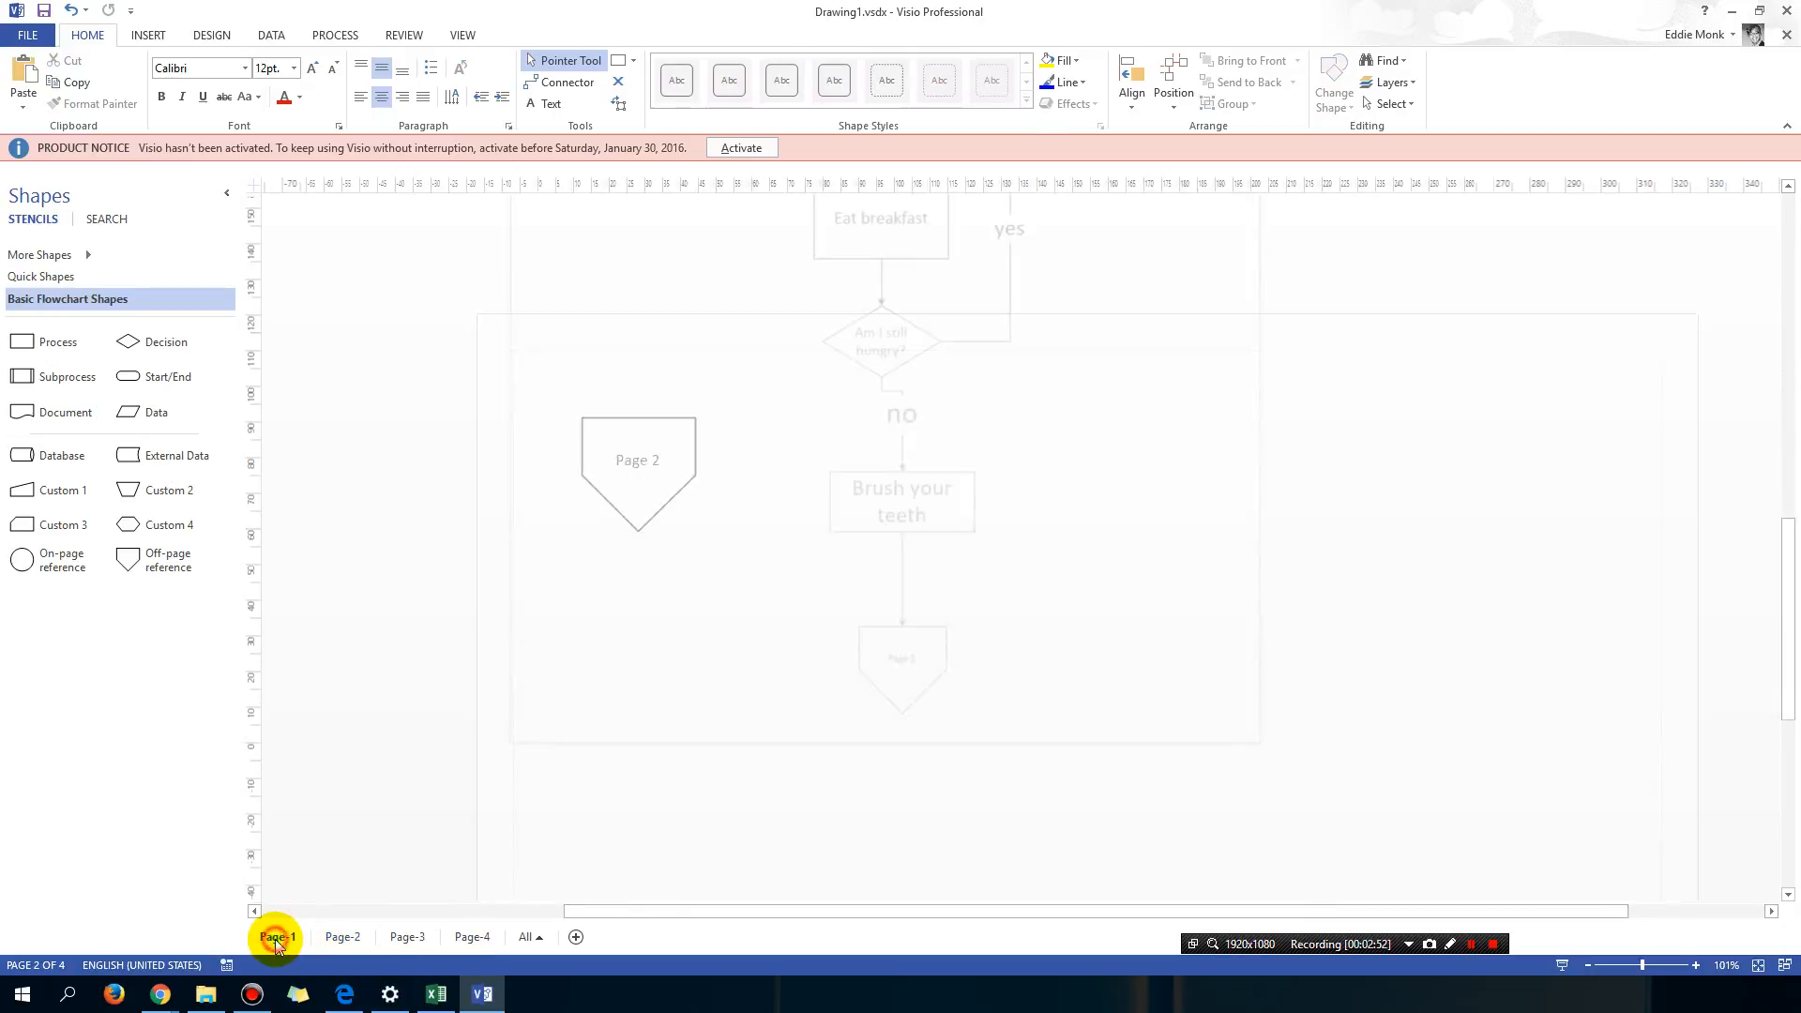
click(277, 937)
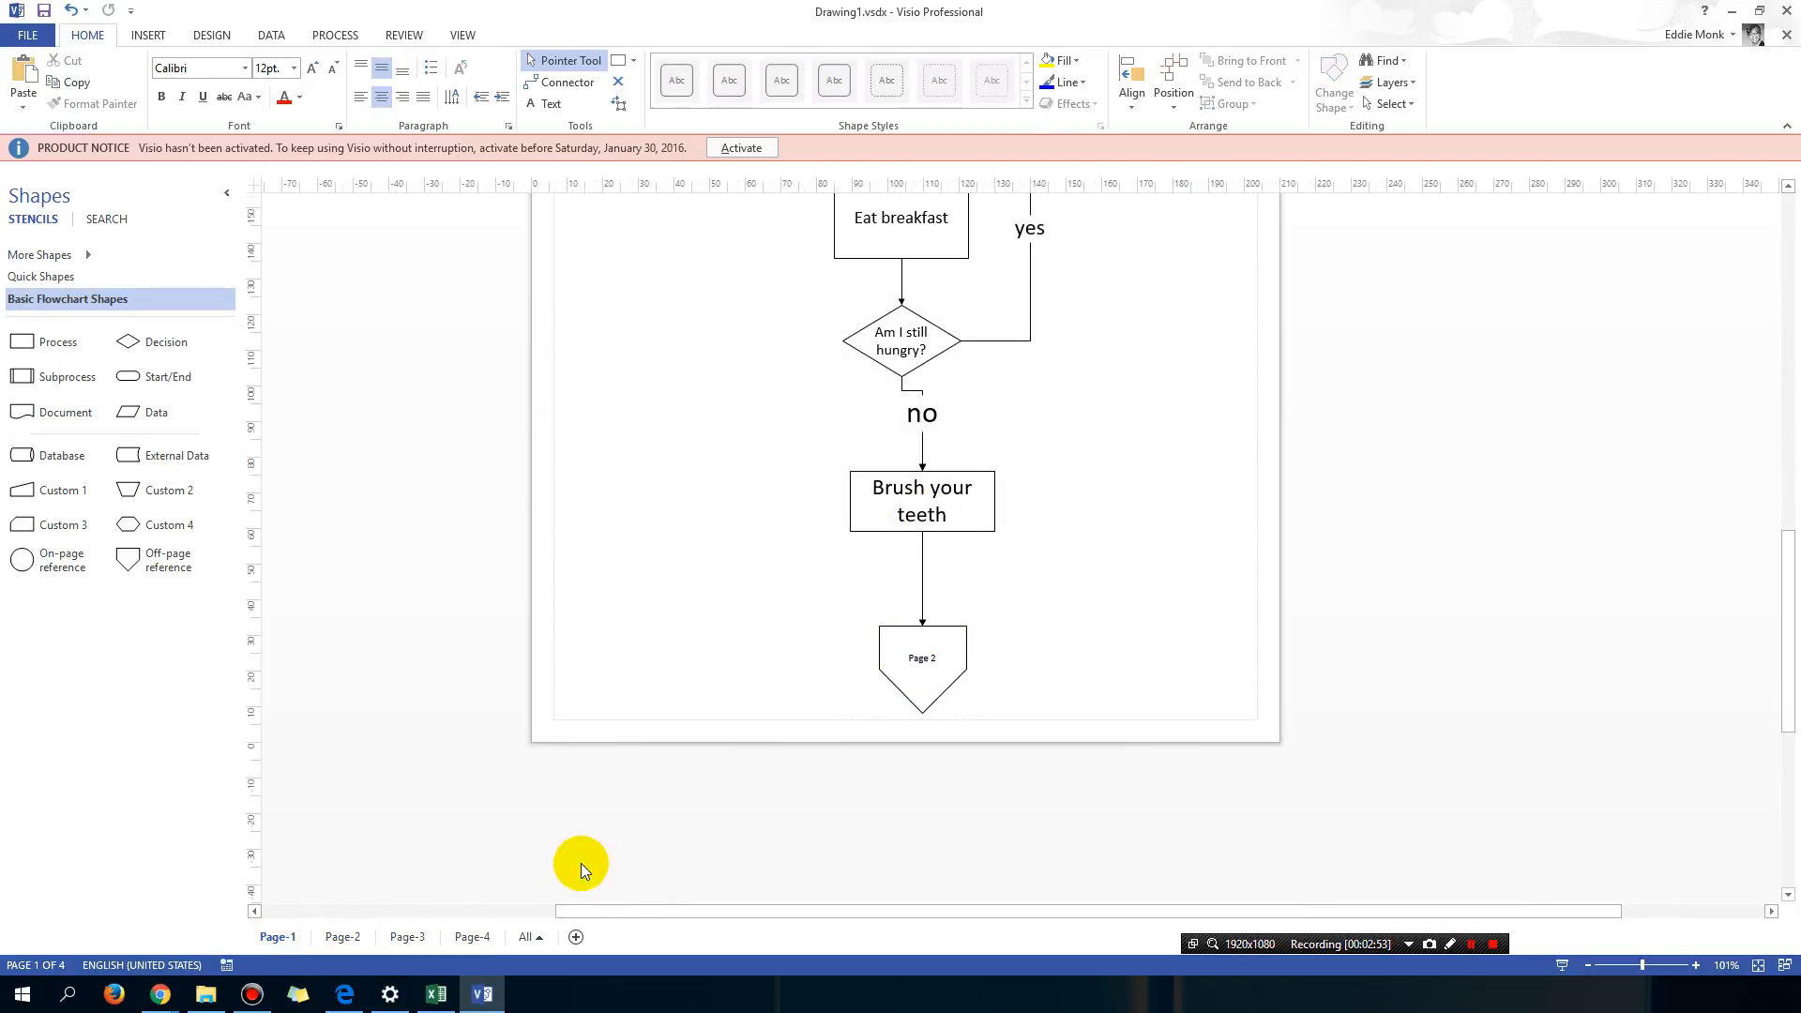
Step: On Page-2, add a 'Get changed' process and End terminator connected after the Page 2 reference
click(343, 936)
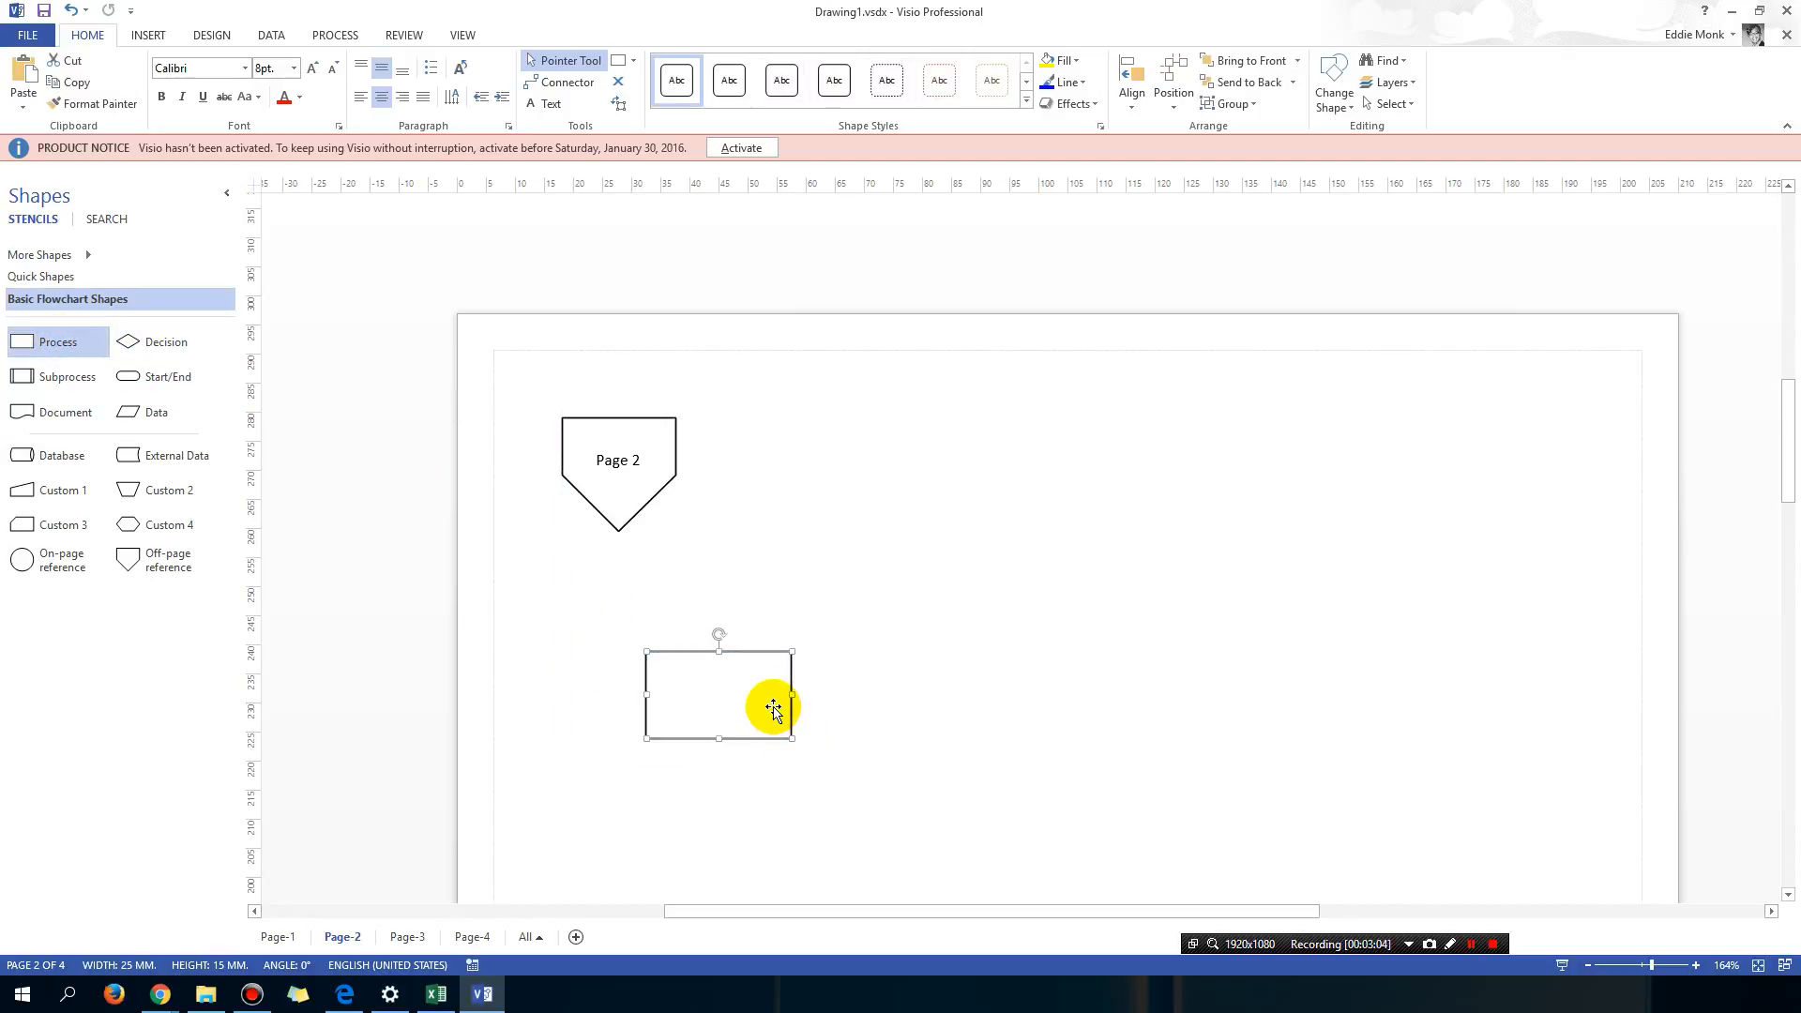
text(Get changed)
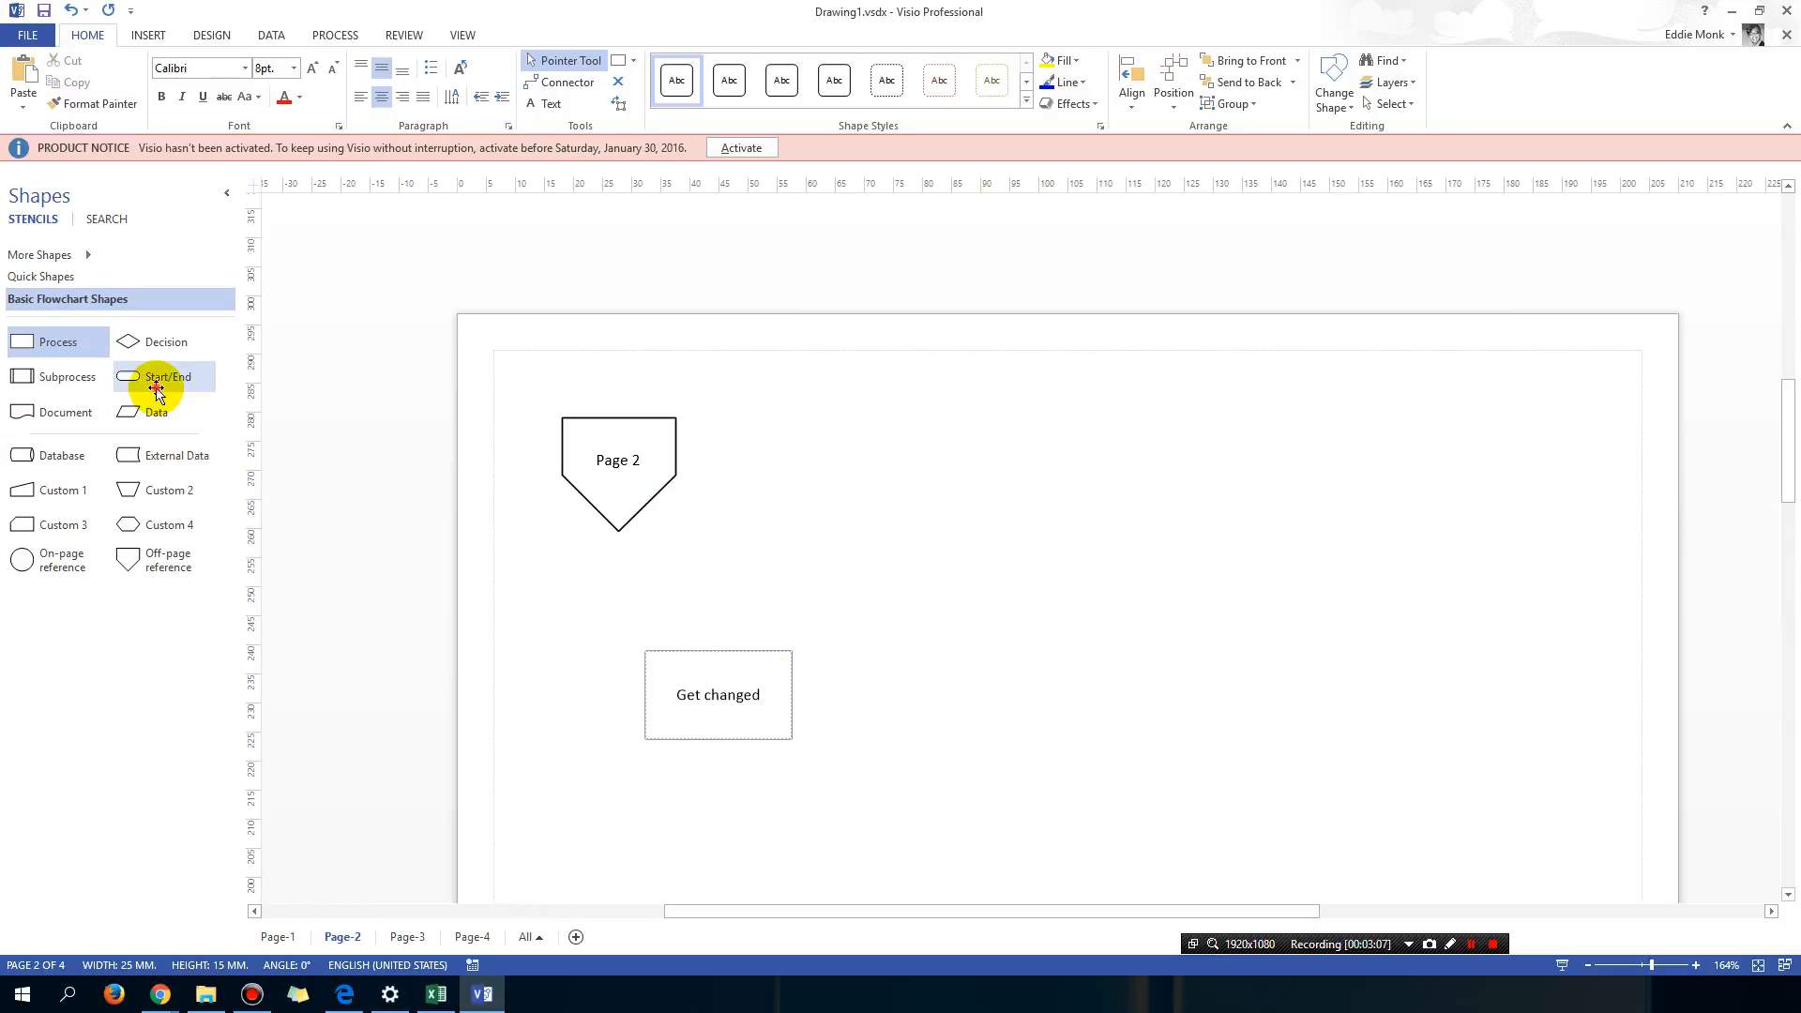
drag(155, 377, 1126, 818)
text(End)
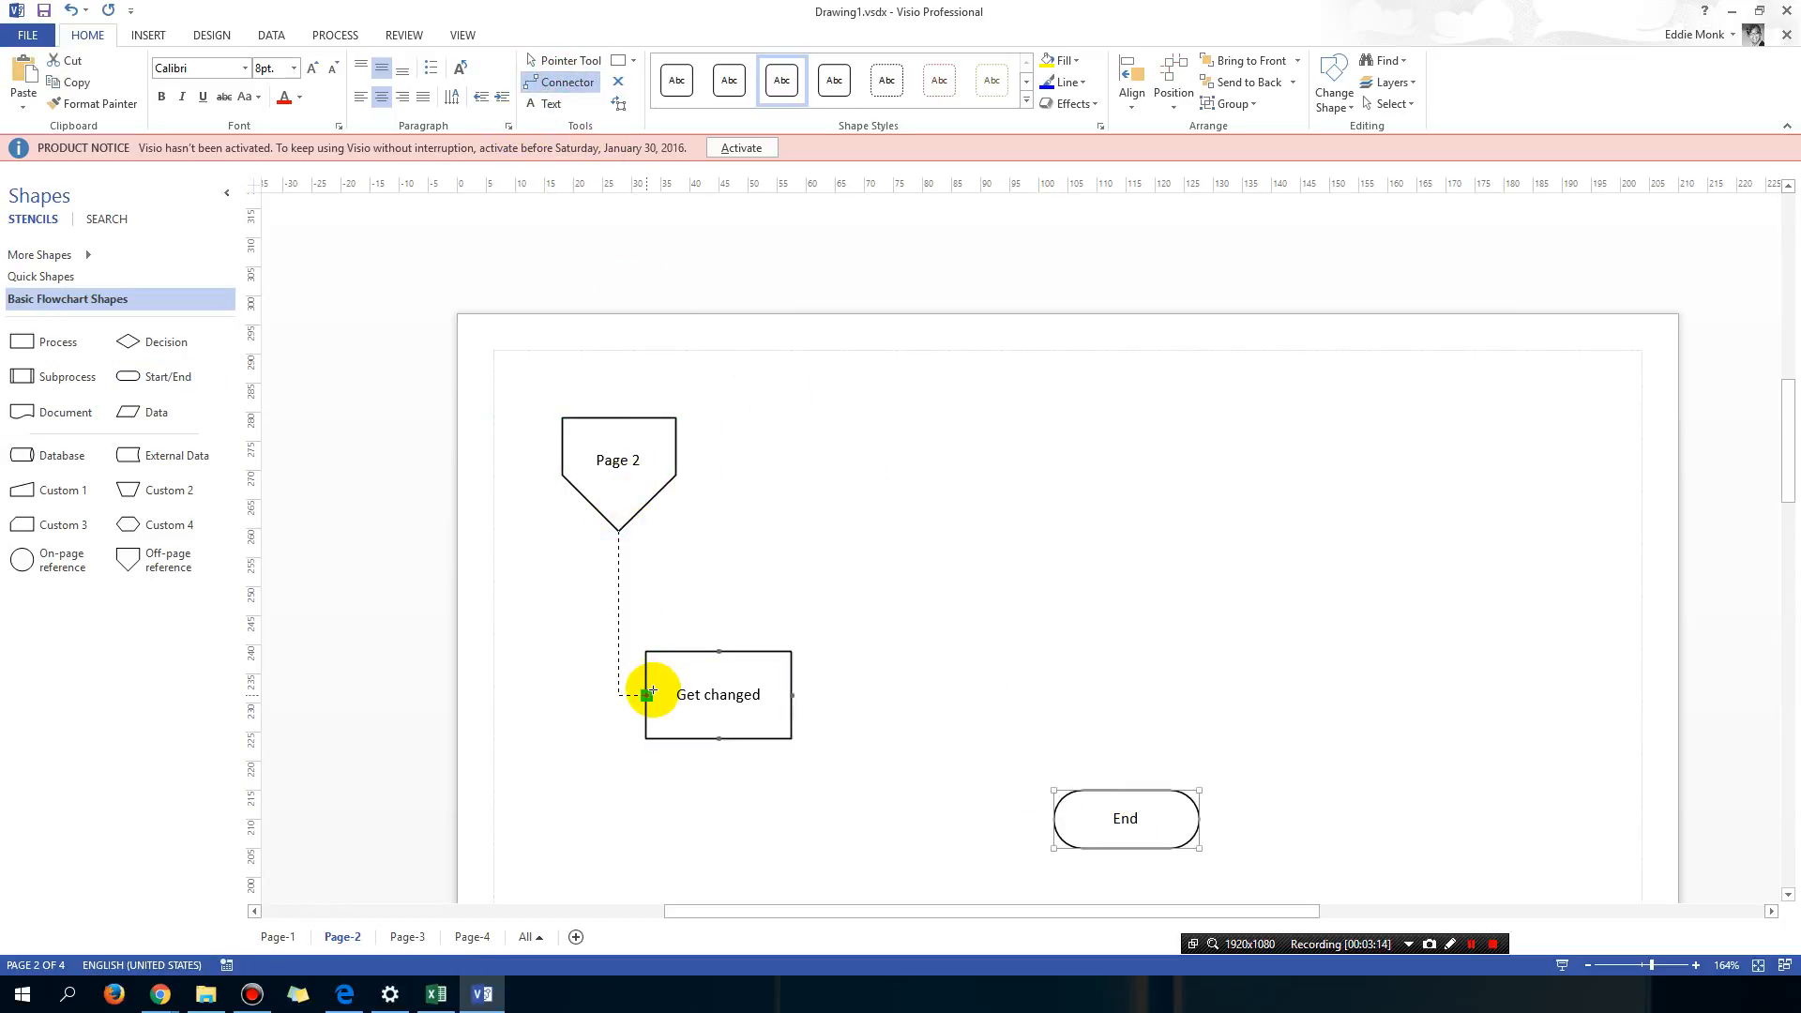
drag(649, 694, 1068, 818)
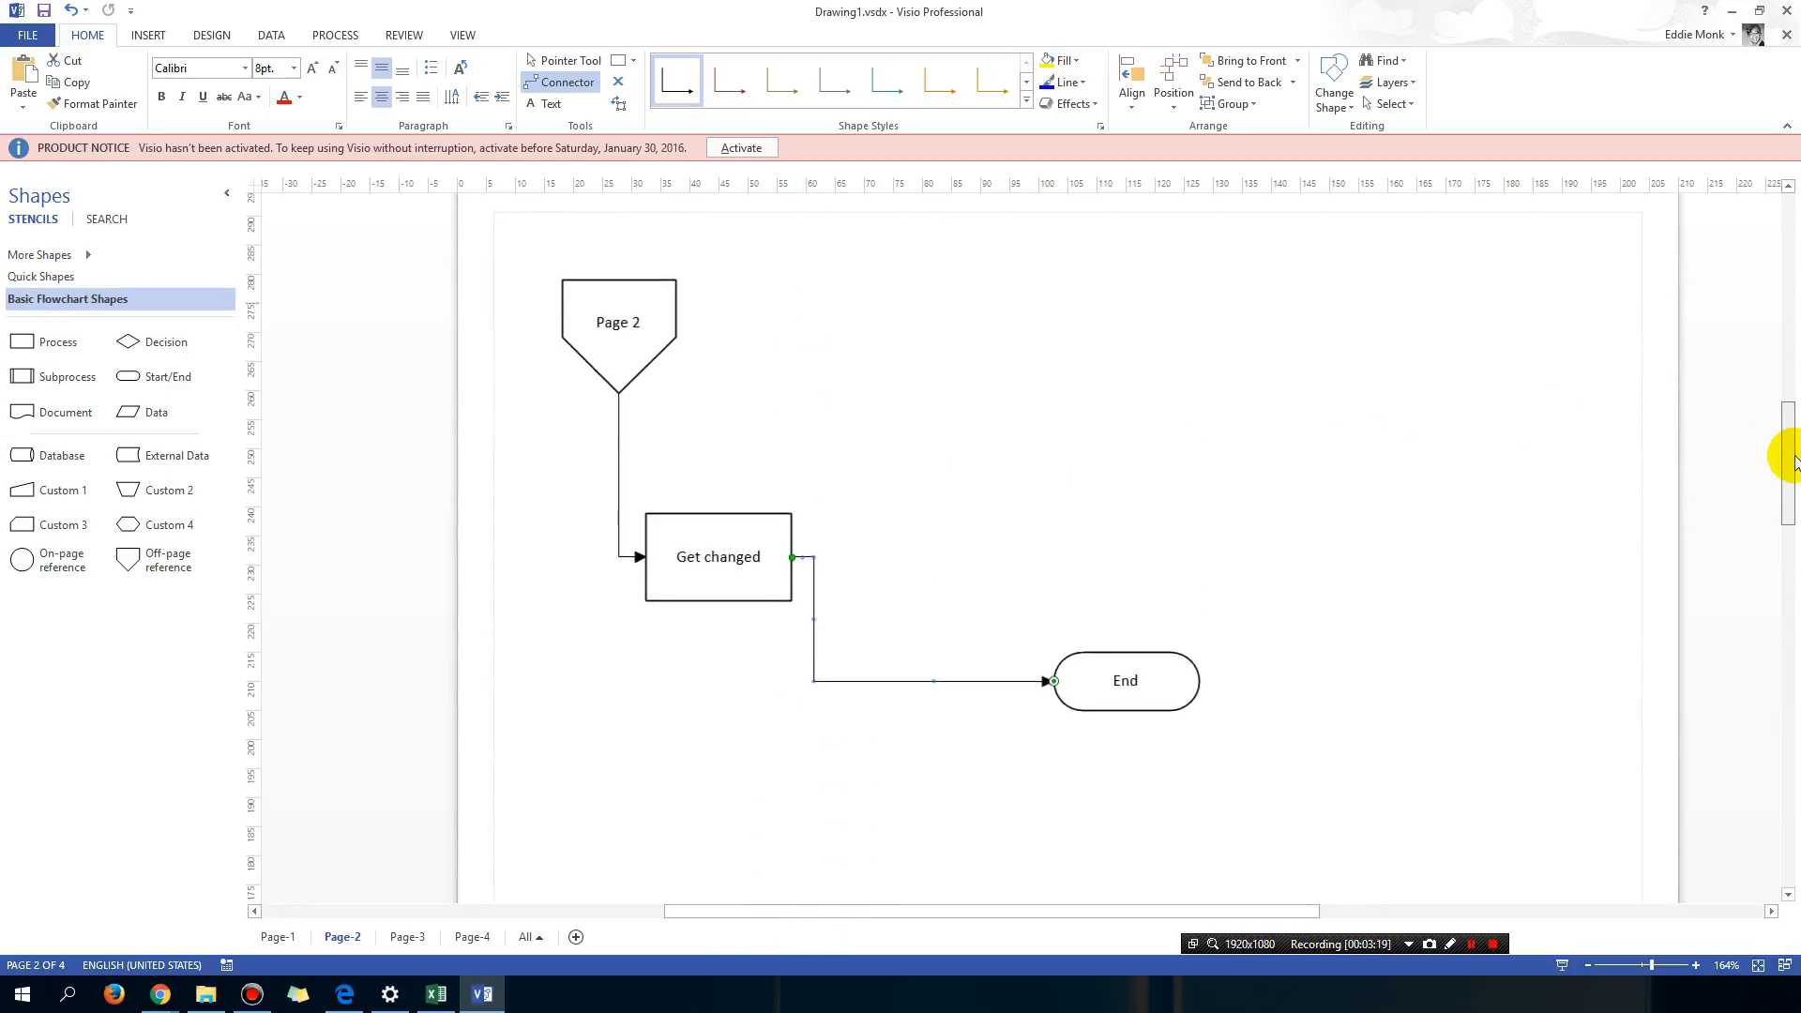
click(277, 936)
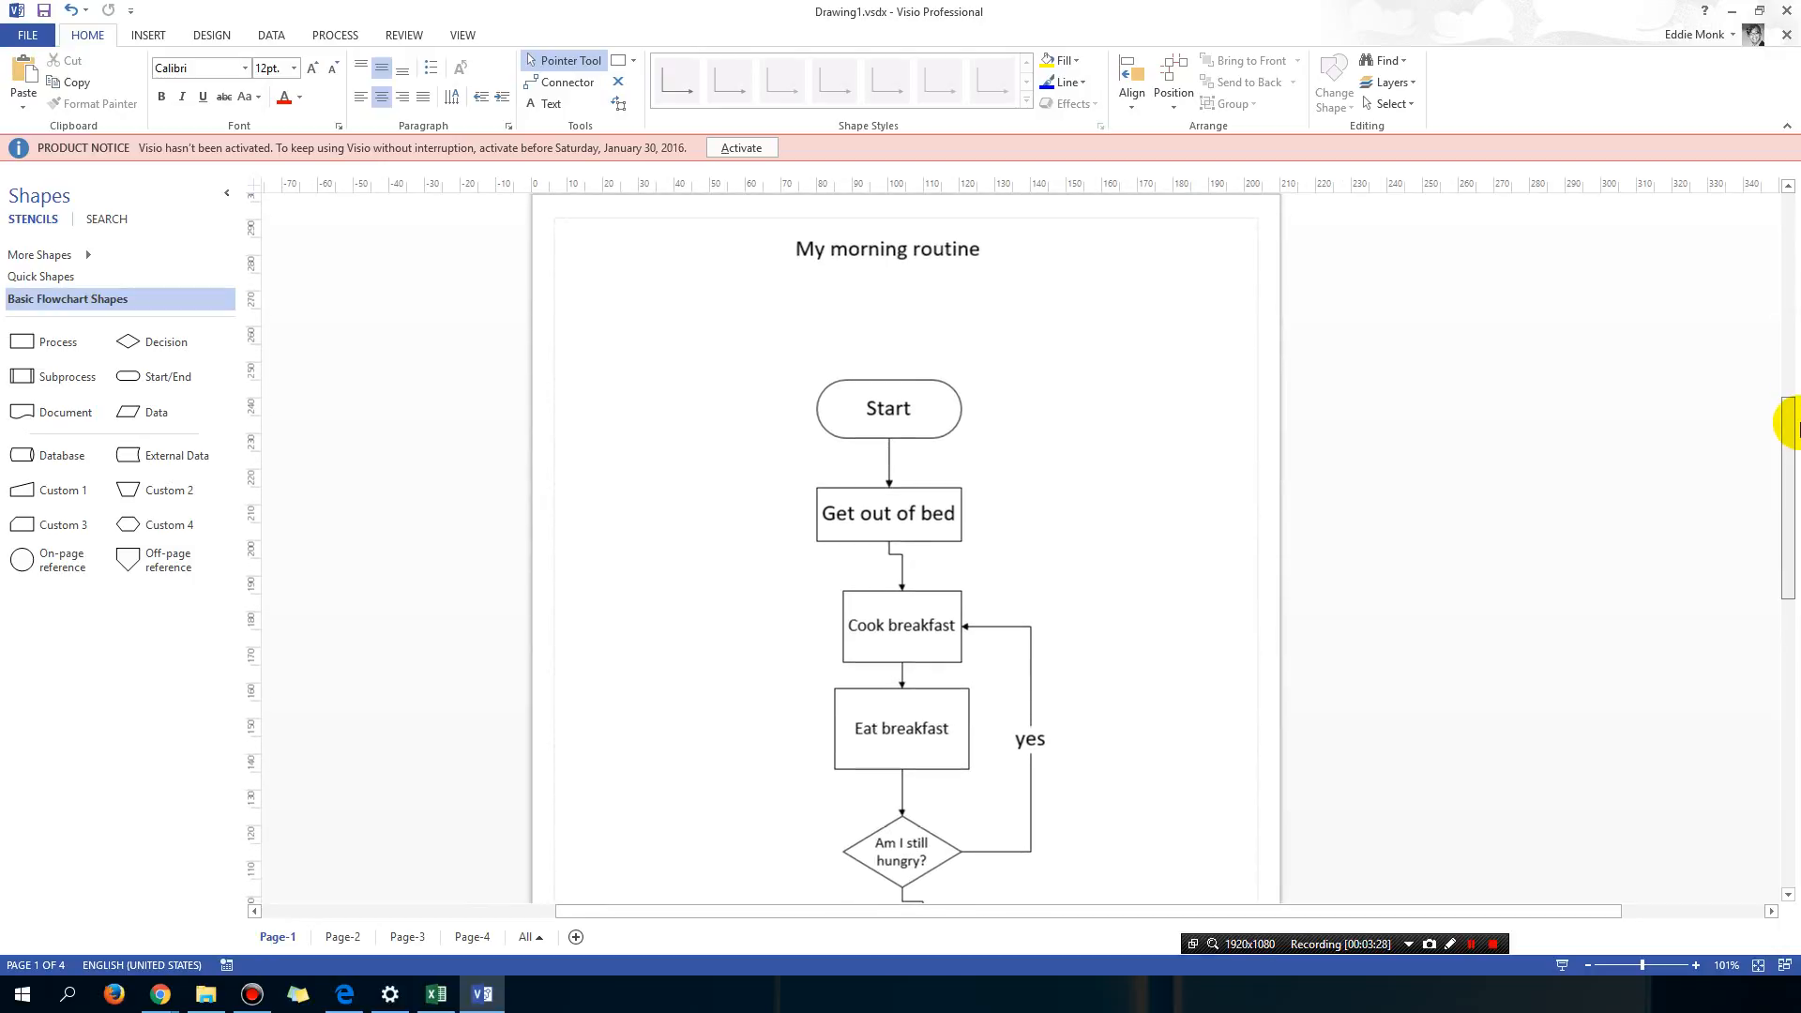
Step: Scroll through Page-1, then follow the Page 2 reference to view the Page-2 continuation
scroll(down, 3)
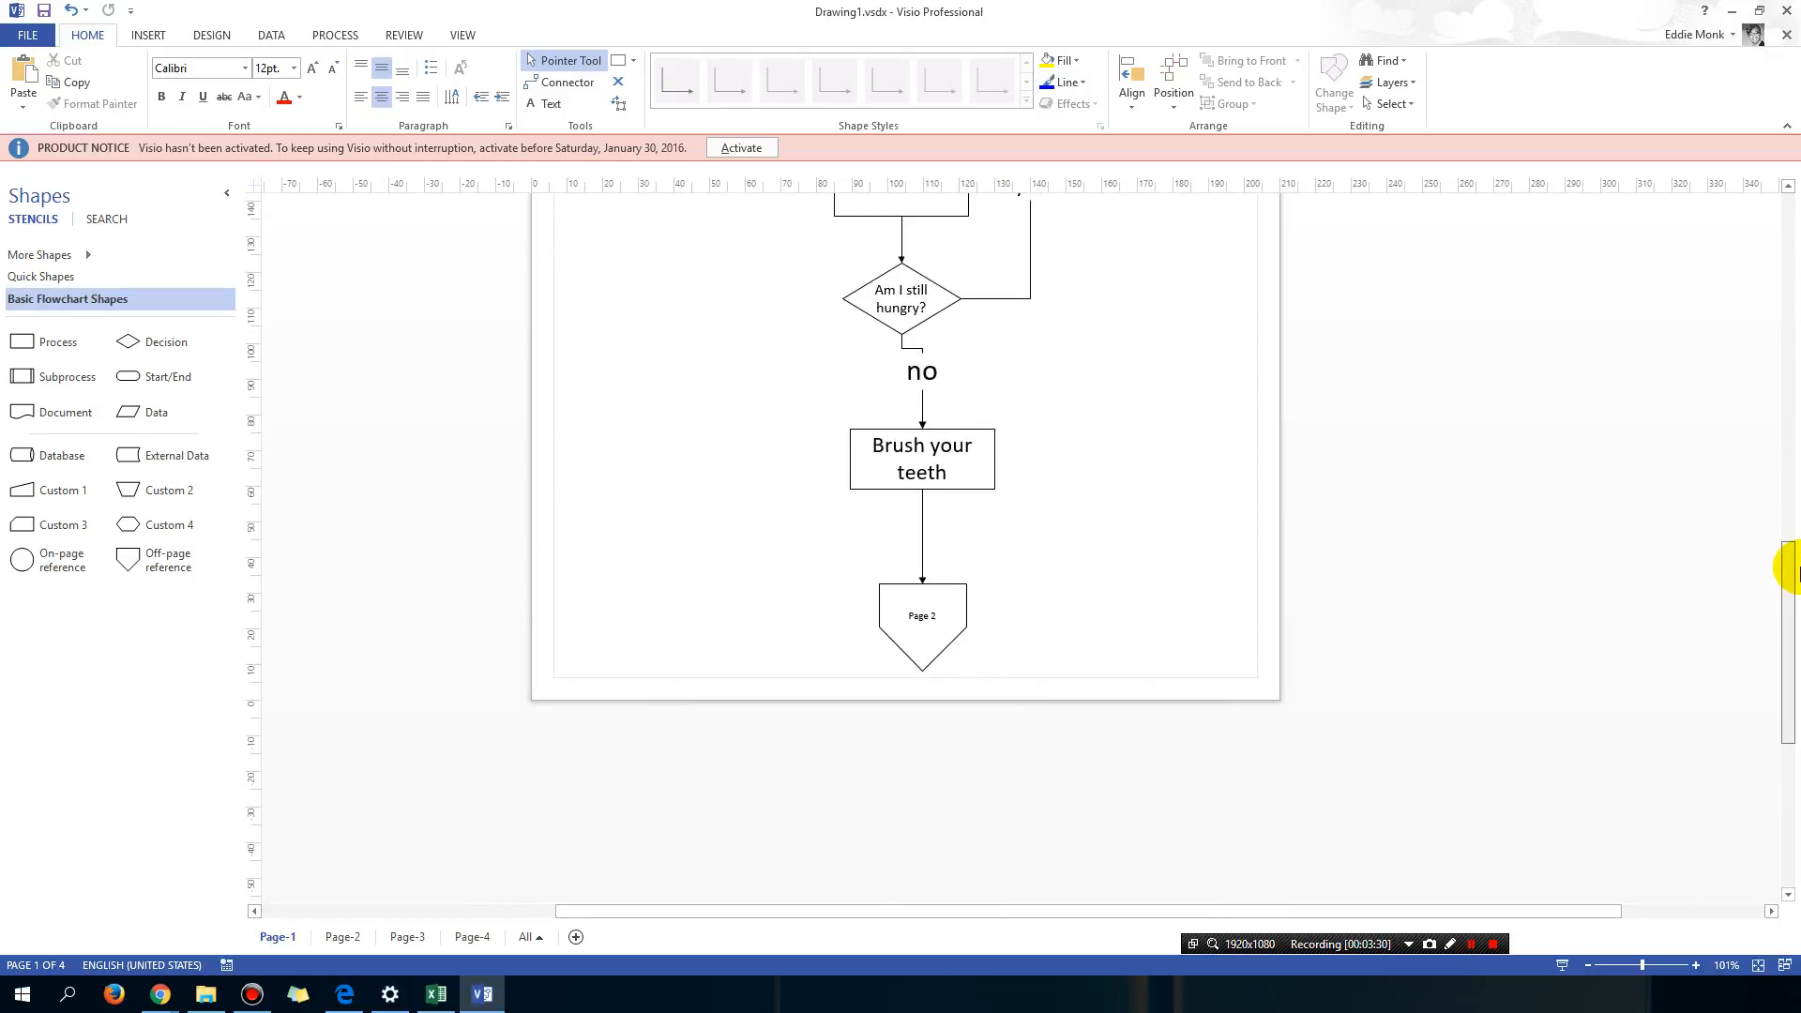
click(342, 936)
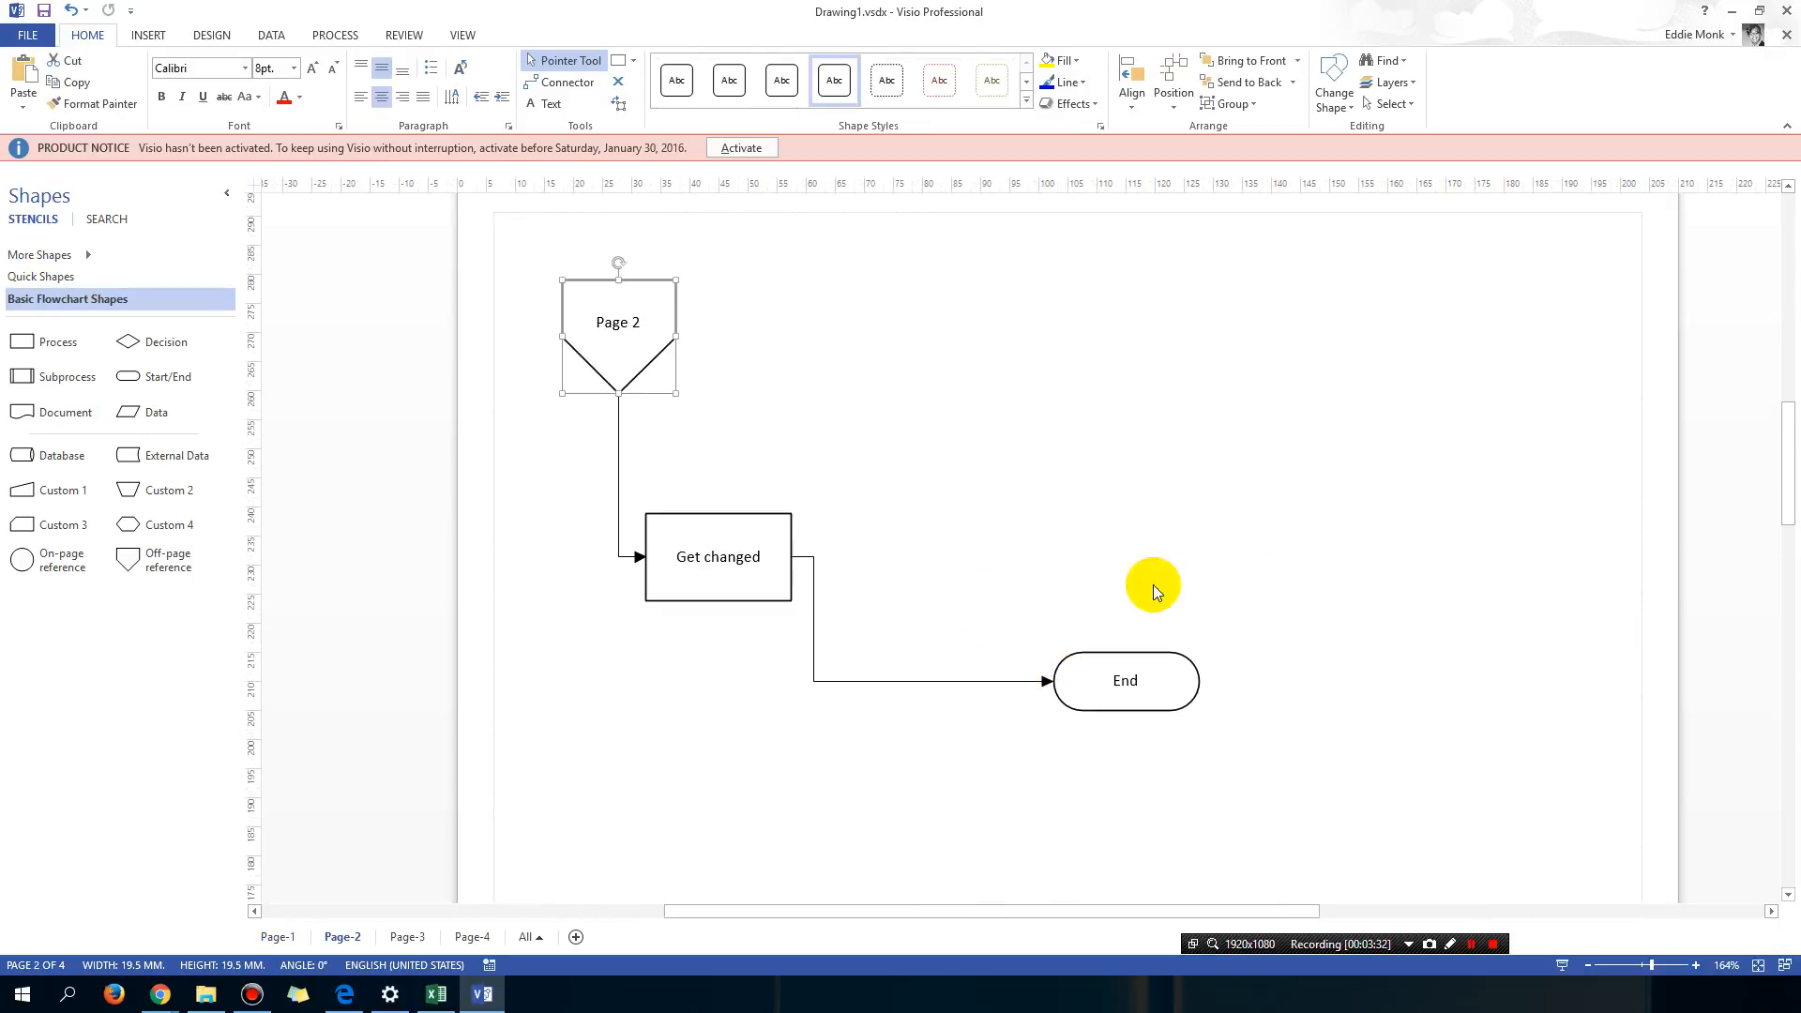
scroll(down, 3)
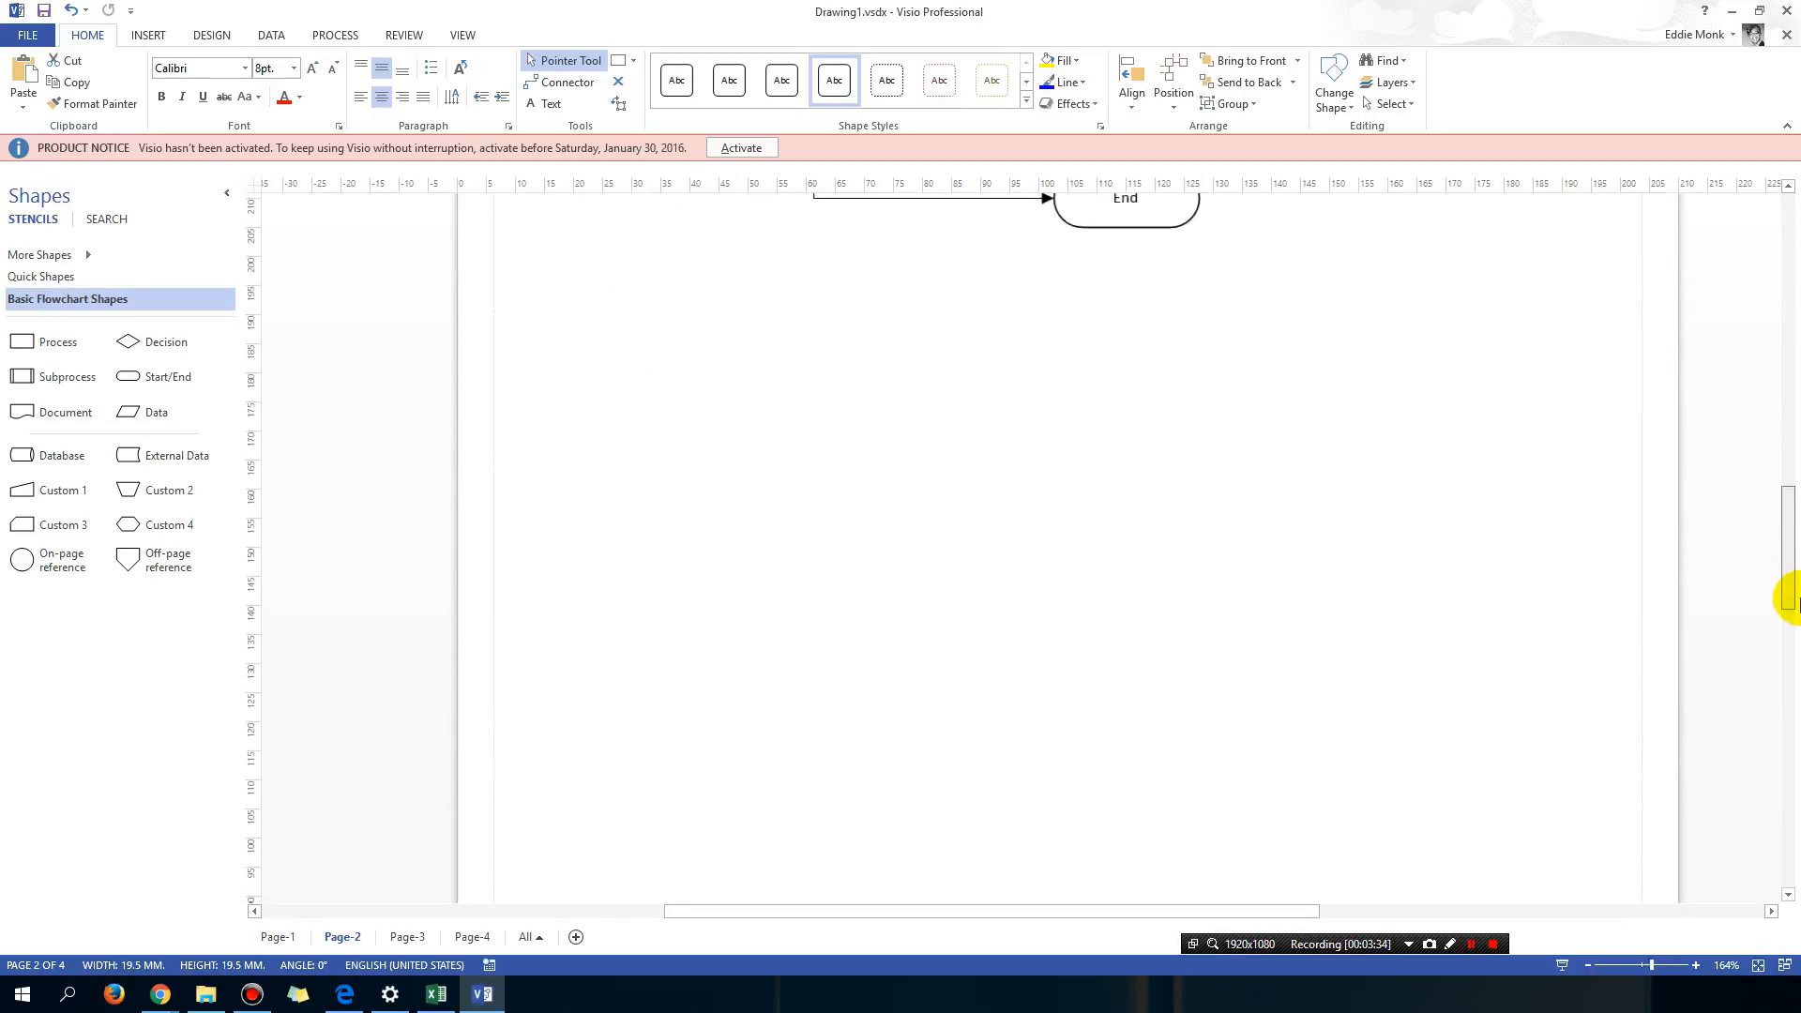